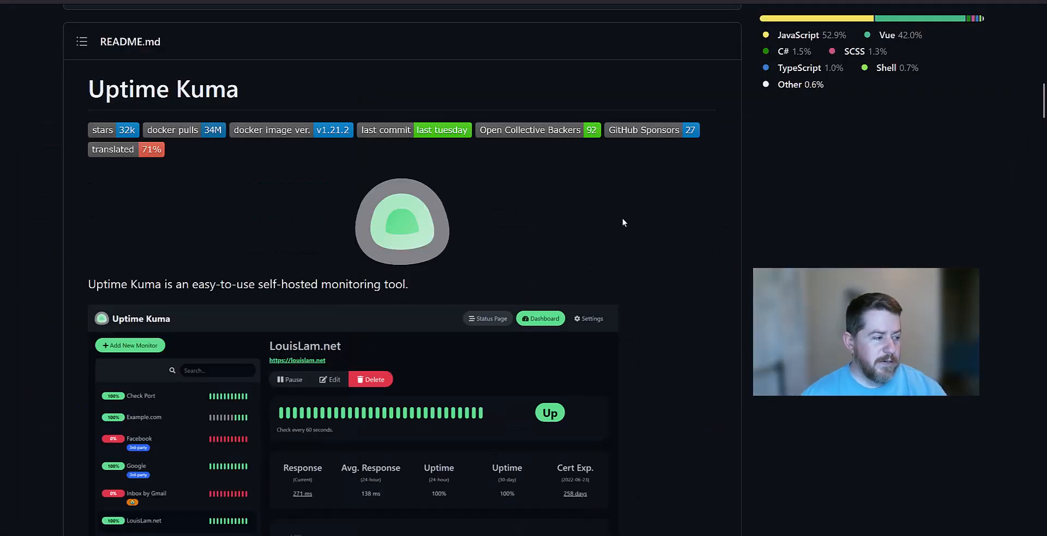
Step: Scroll the README past Live Demo and Features down to the How to Install Docker command
{"action": "scroll", "scroll_direction": "down", "scroll_amount": 3}
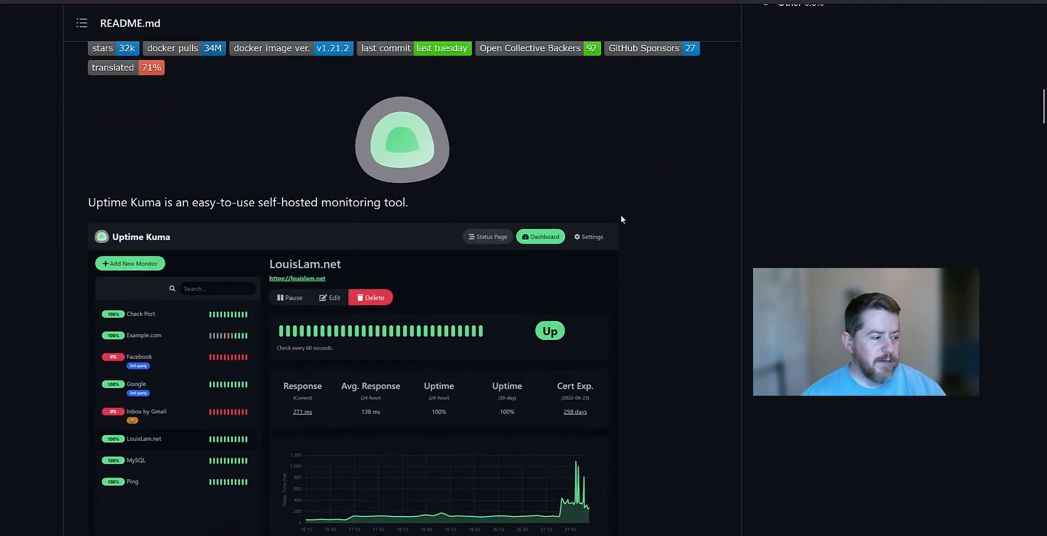
{"action": "scroll", "scroll_direction": "down", "scroll_amount": 3}
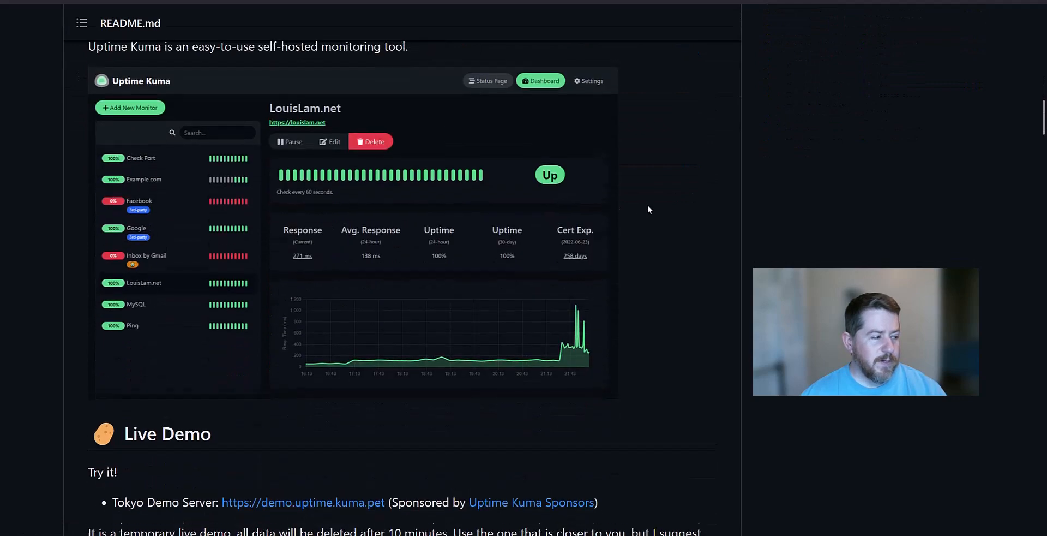
{"action": "scroll", "scroll_direction": "down", "scroll_amount": 3}
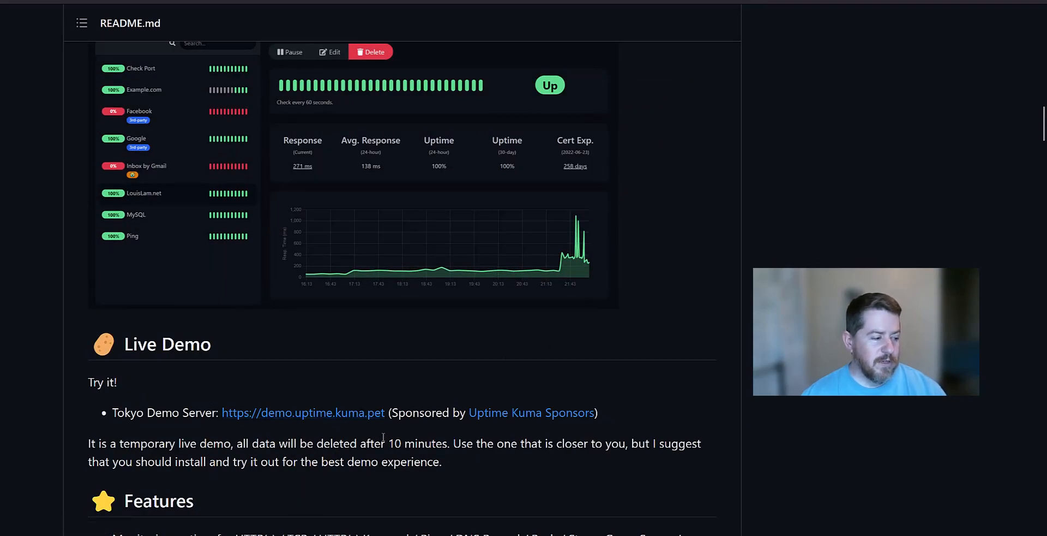
{"action": "scroll", "scroll_direction": "down", "scroll_amount": 3}
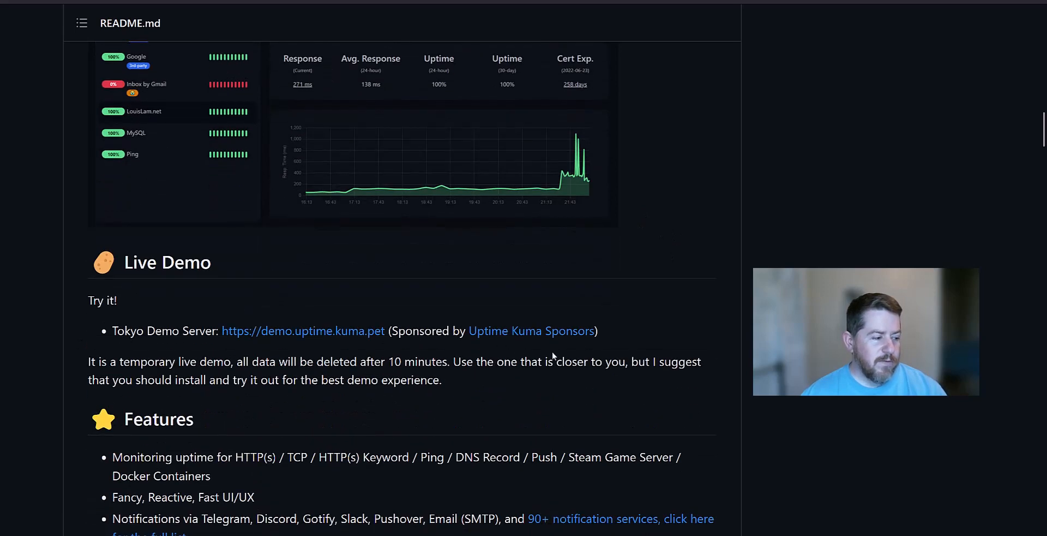
{"action": "scroll", "scroll_direction": "down", "scroll_amount": 3}
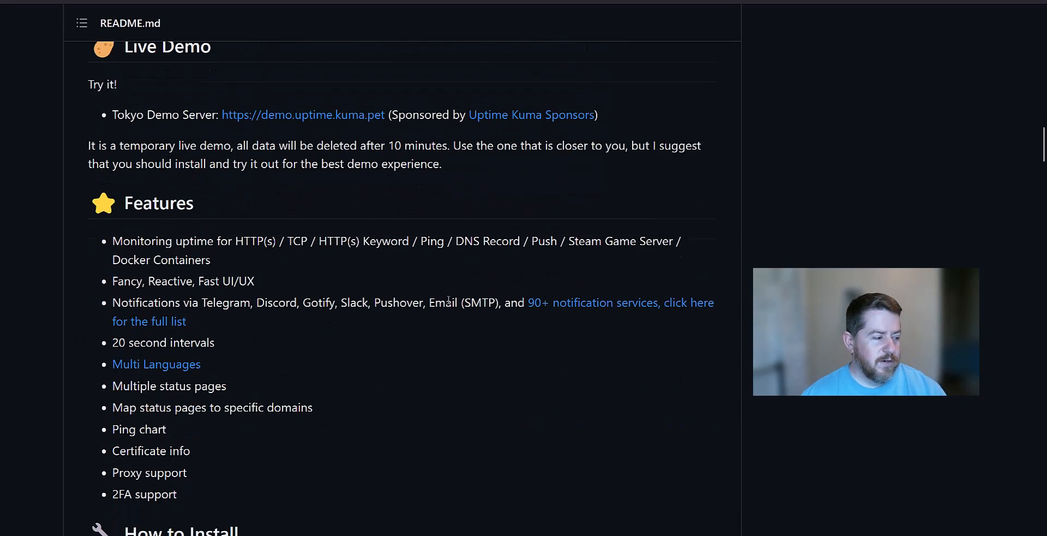
{"action": "scroll", "scroll_direction": "down", "scroll_amount": 3}
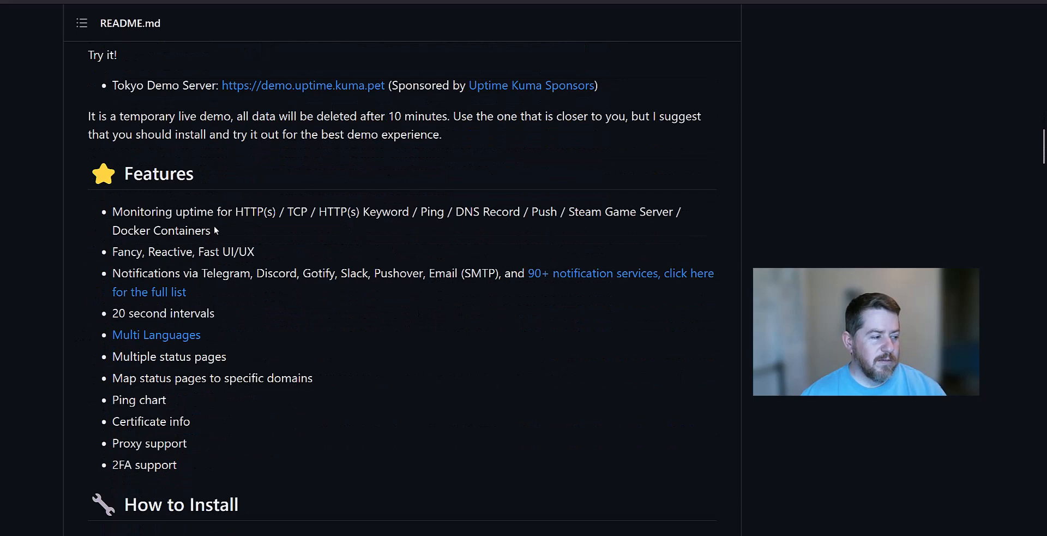
{"action": "mouse_move", "coordinate": [318, 226]}
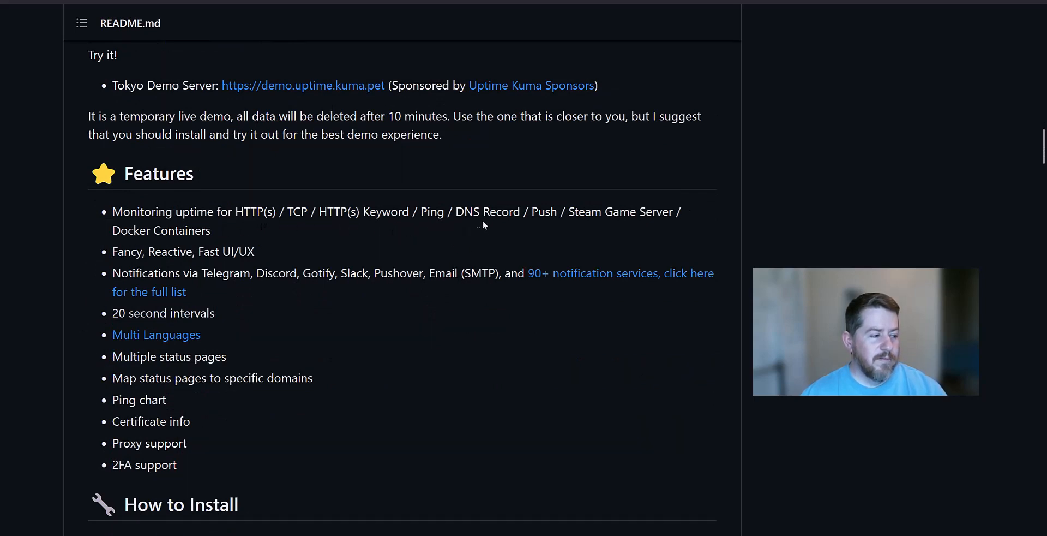
{"action": "scroll", "scroll_direction": "down", "scroll_amount": 3}
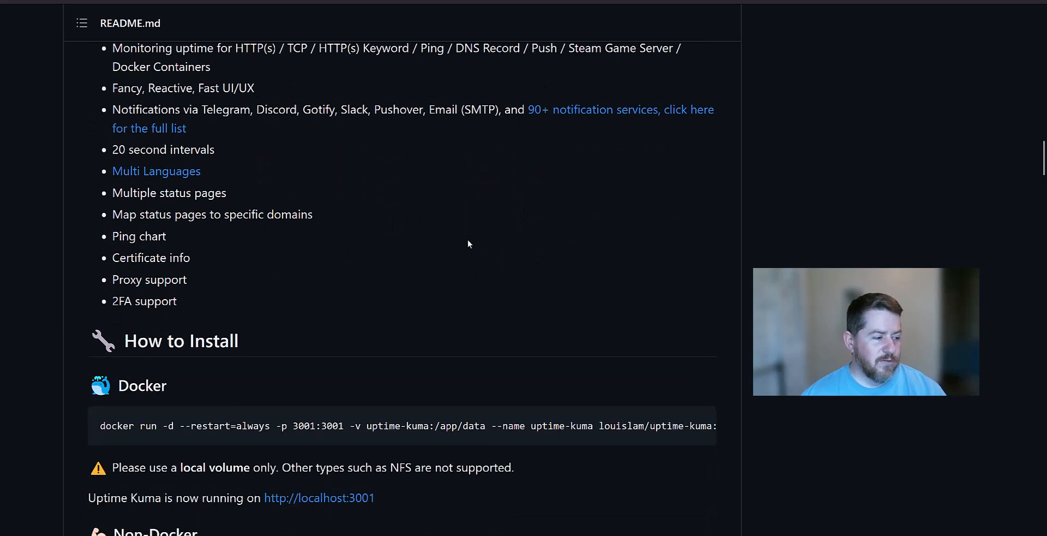
{"action": "scroll", "scroll_direction": "down", "scroll_amount": 3}
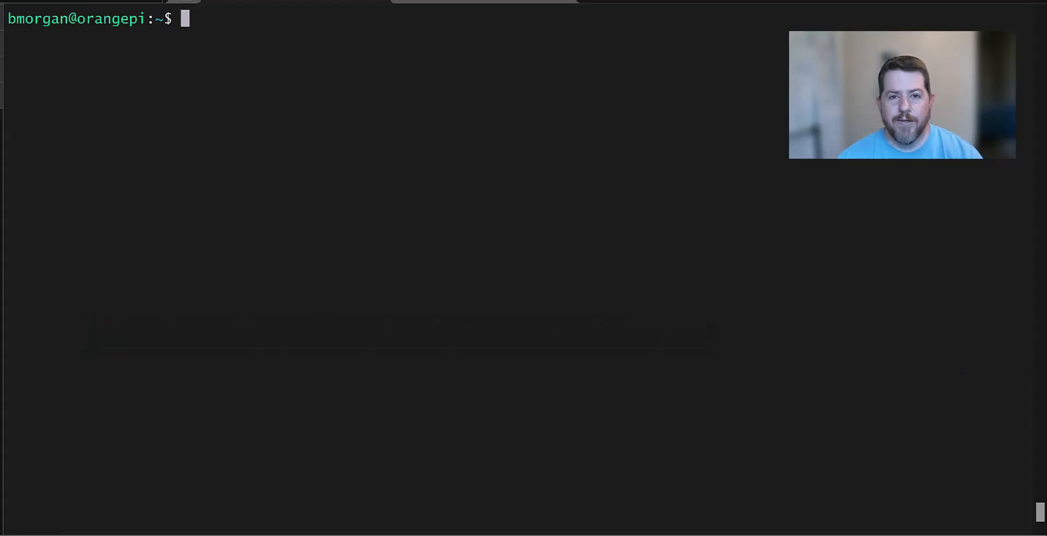
{"action": "mouse_move", "coordinate": [633, 196]}
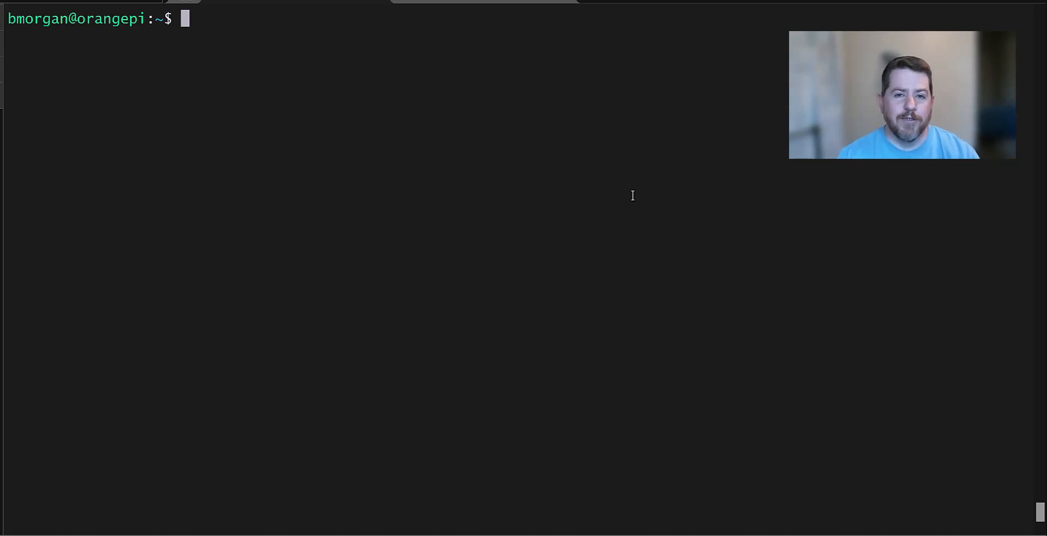
Step: Change into the sbin directory with cd sbin
{"action": "type", "text": "s"}
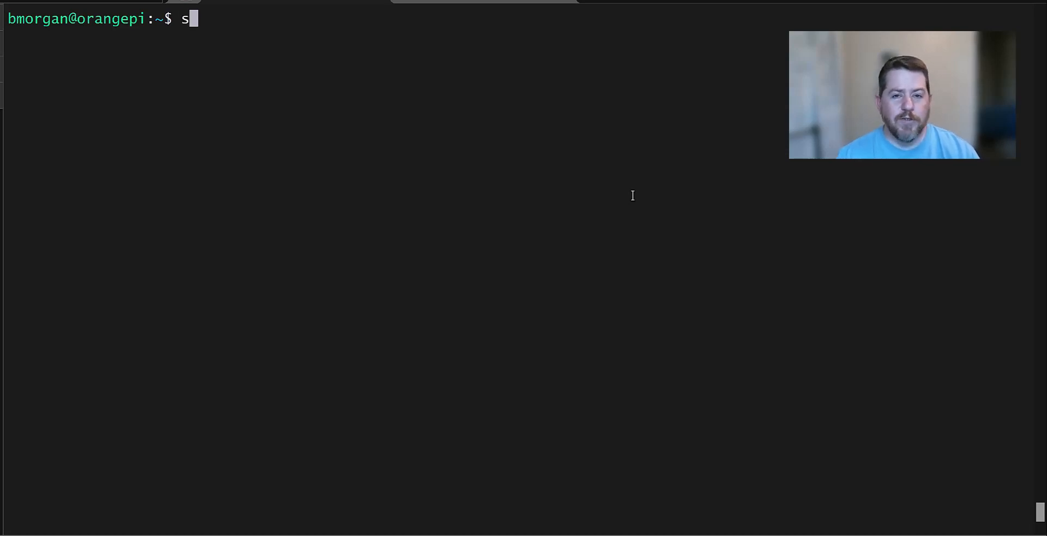
{"action": "type", "text": "bin"}
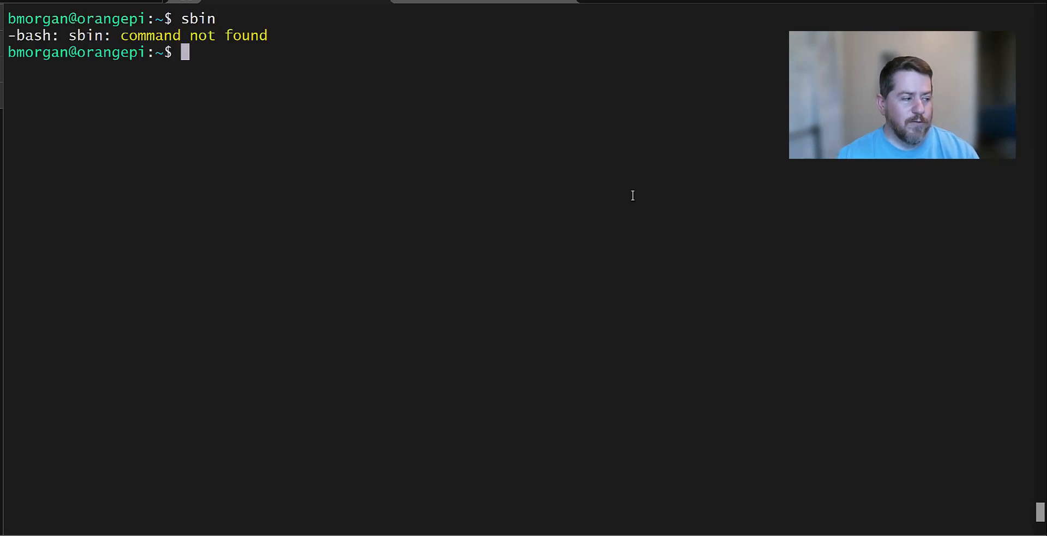
{"action": "type", "text": "cd sbin"}
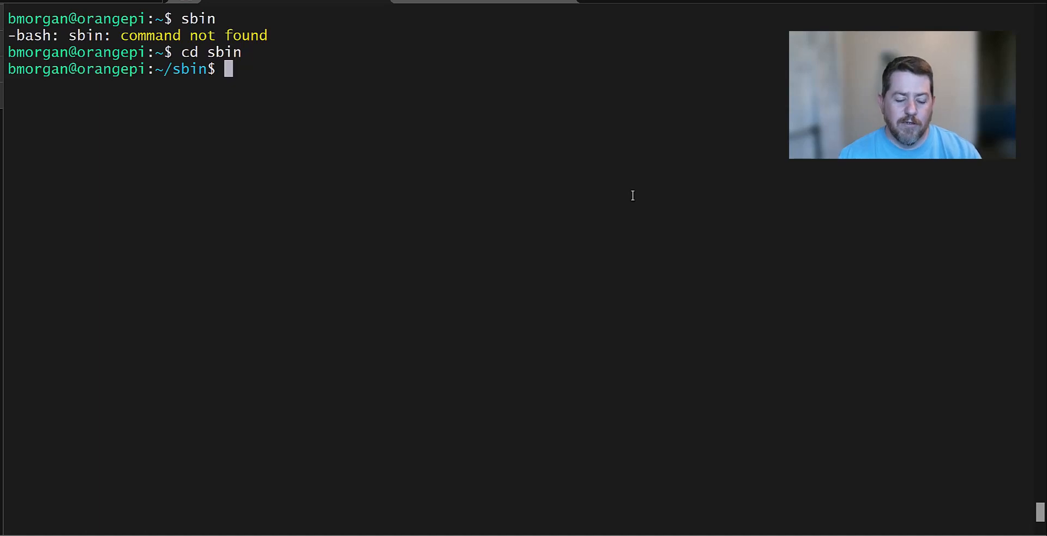
Step: Open a new UptimeKuma-Start.sh script in vi as root
{"action": "type", "text": "sudo"}
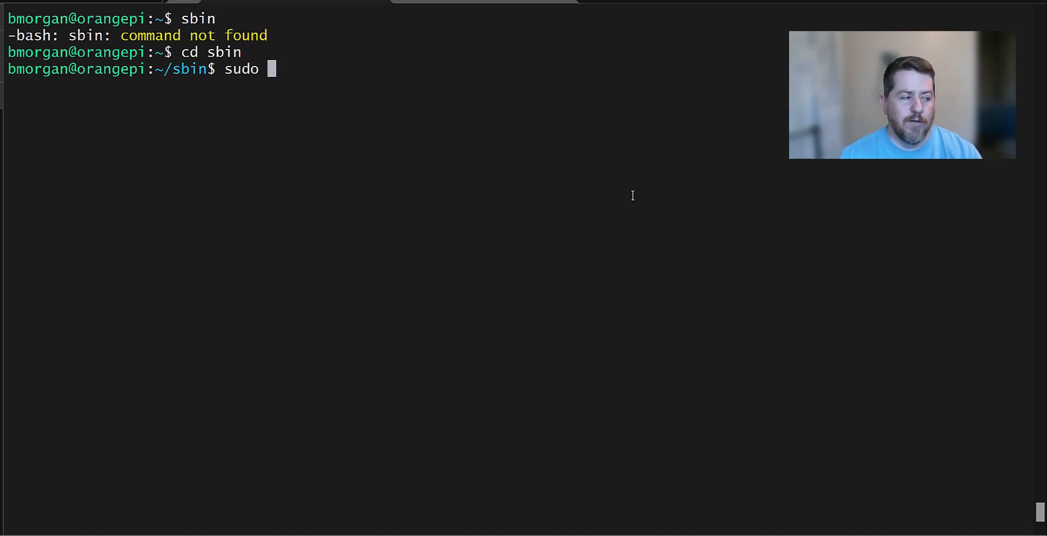
{"action": "type", "text": "vi"}
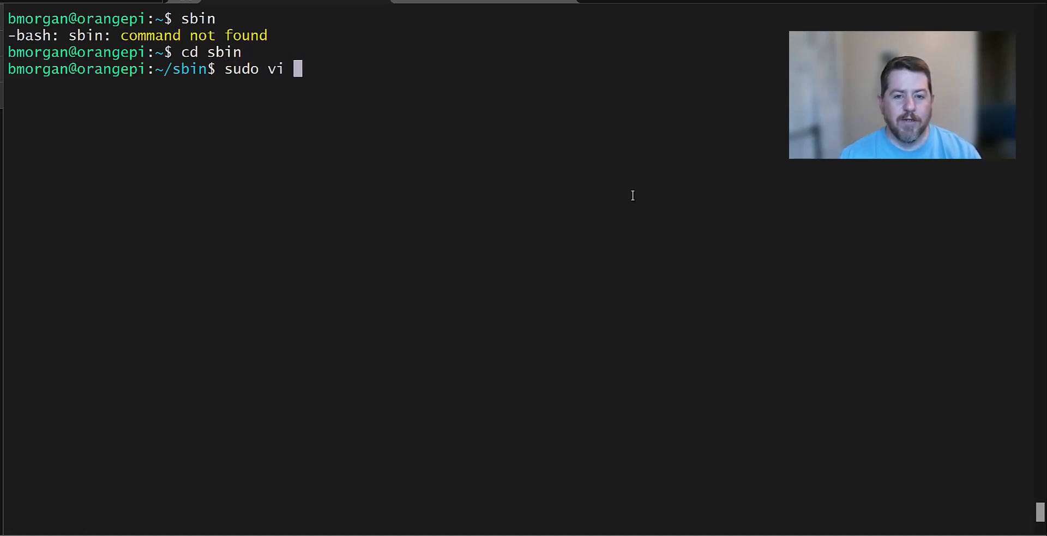
{"action": "type", "text": "Uptime"}
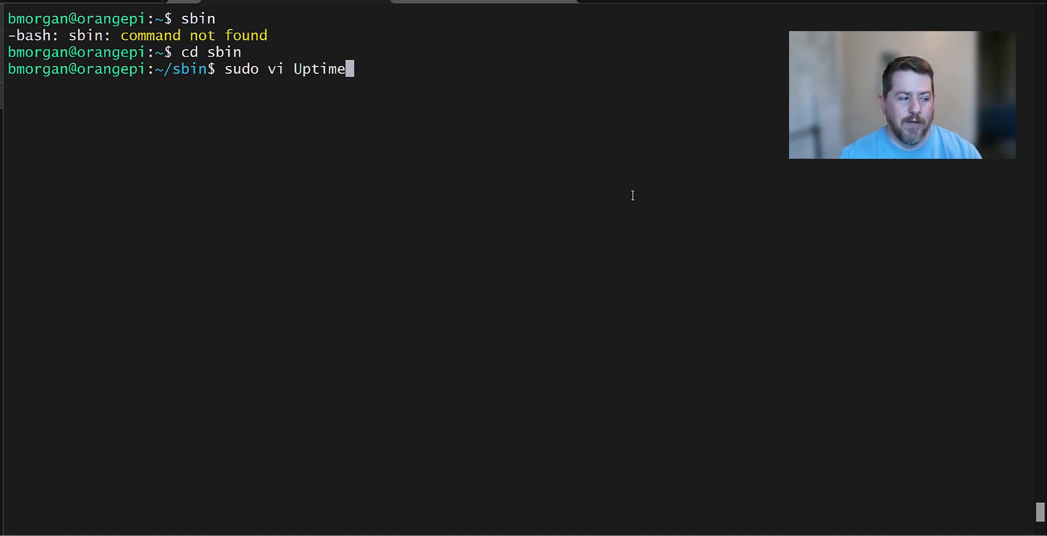
{"action": "type", "text": "Kuma-"}
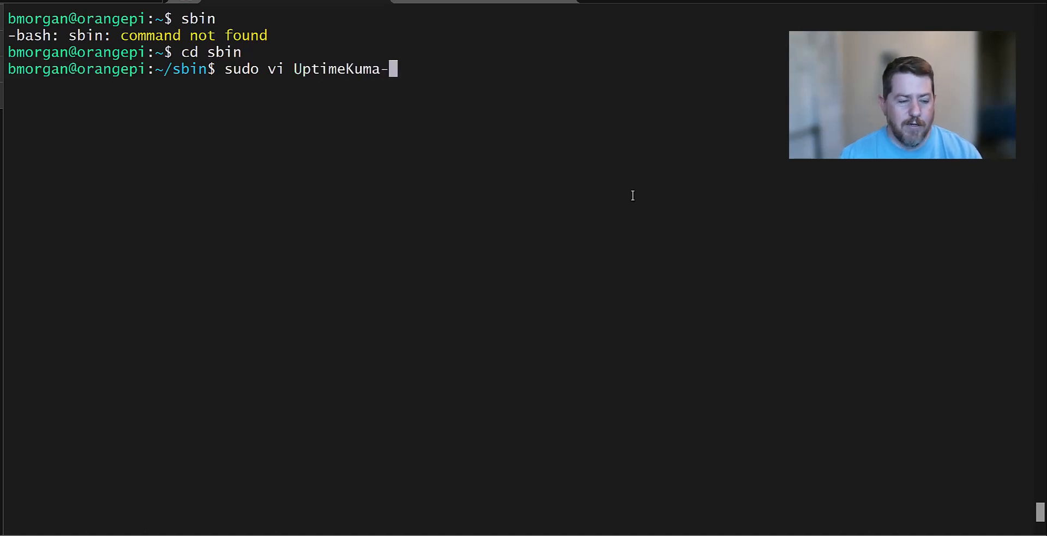
{"action": "type", "text": "Start.sh"}
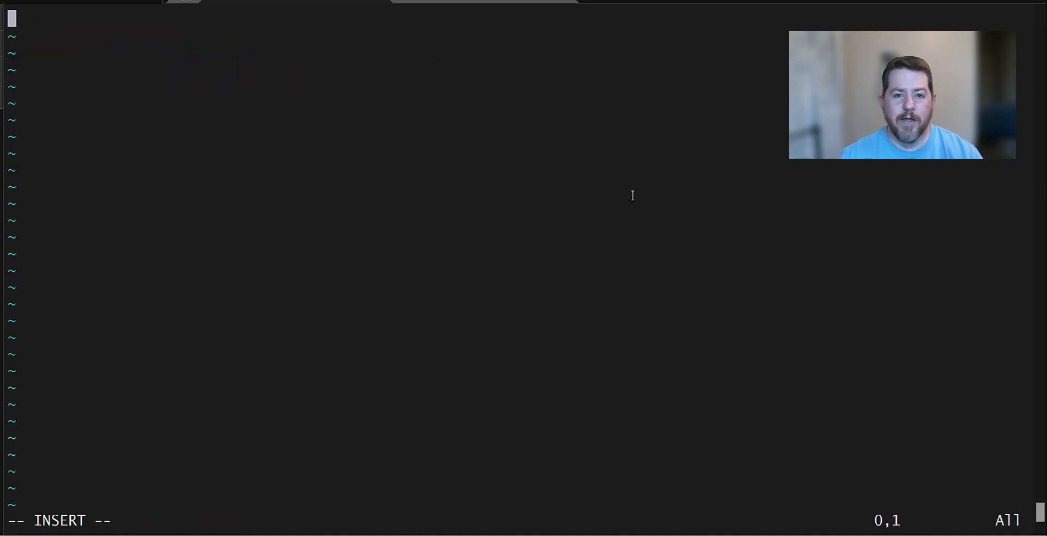
Step: Write docker run -d --restart=always -p 3001:3001, correcting the mistyped container port
{"action": "type", "text": "docker run"}
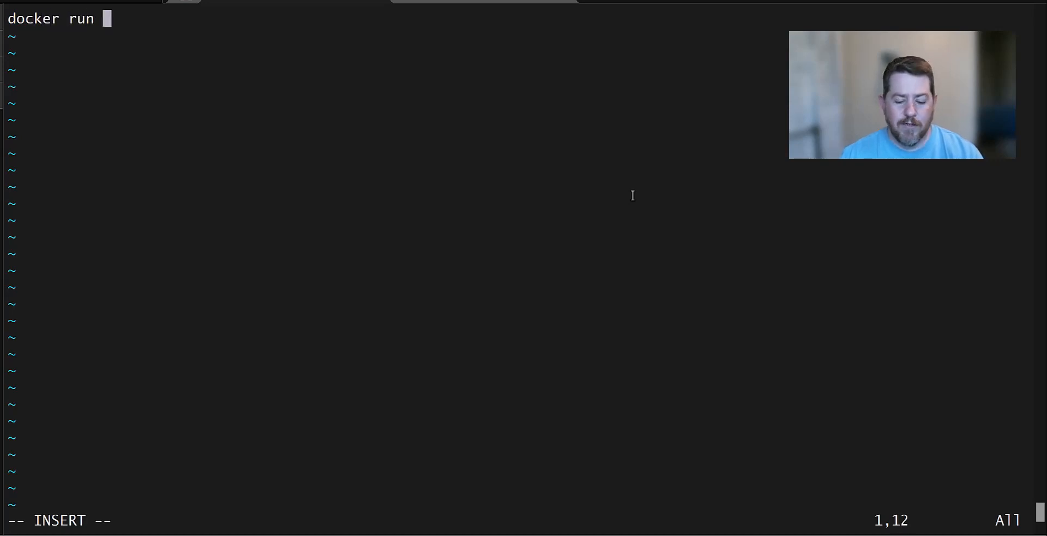
{"action": "type", "text": "-d -"}
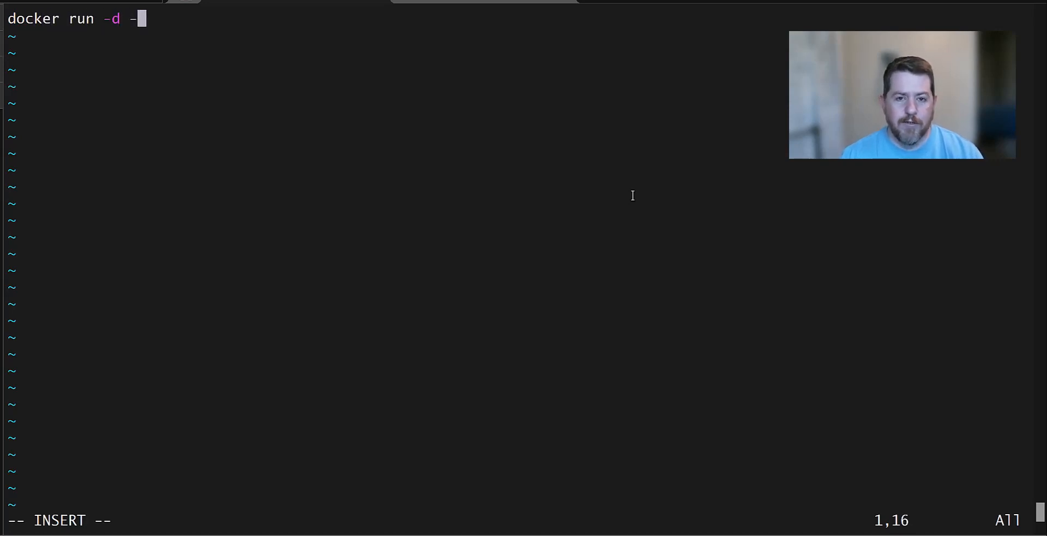
{"action": "type", "text": "-restart"}
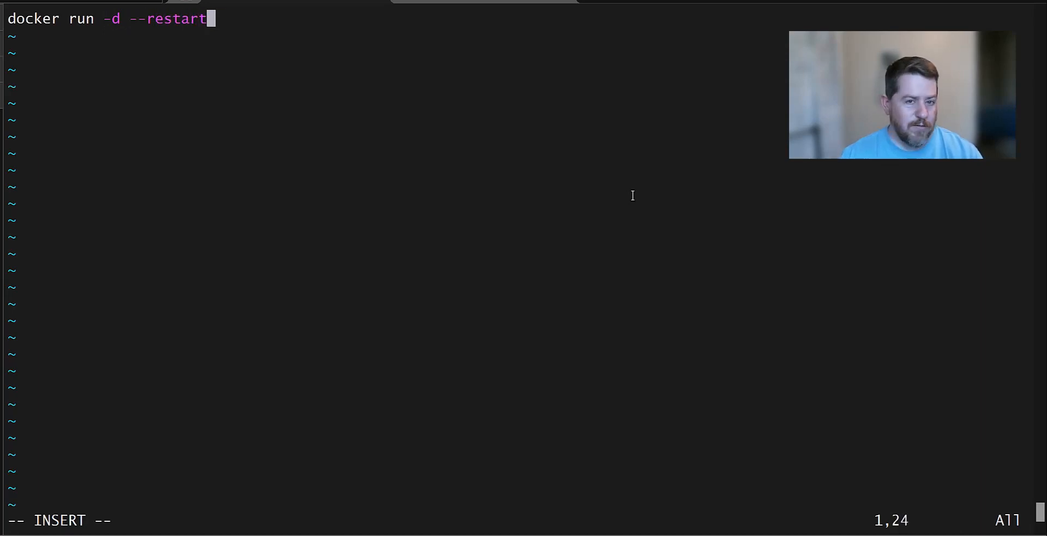
{"action": "type", "text": "=alw"}
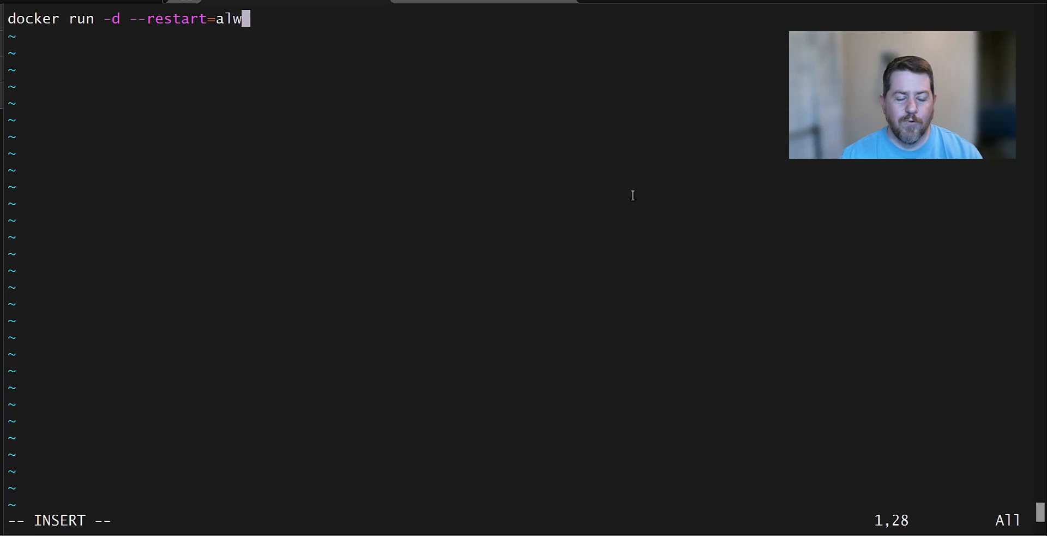
{"action": "type", "text": "ays -"}
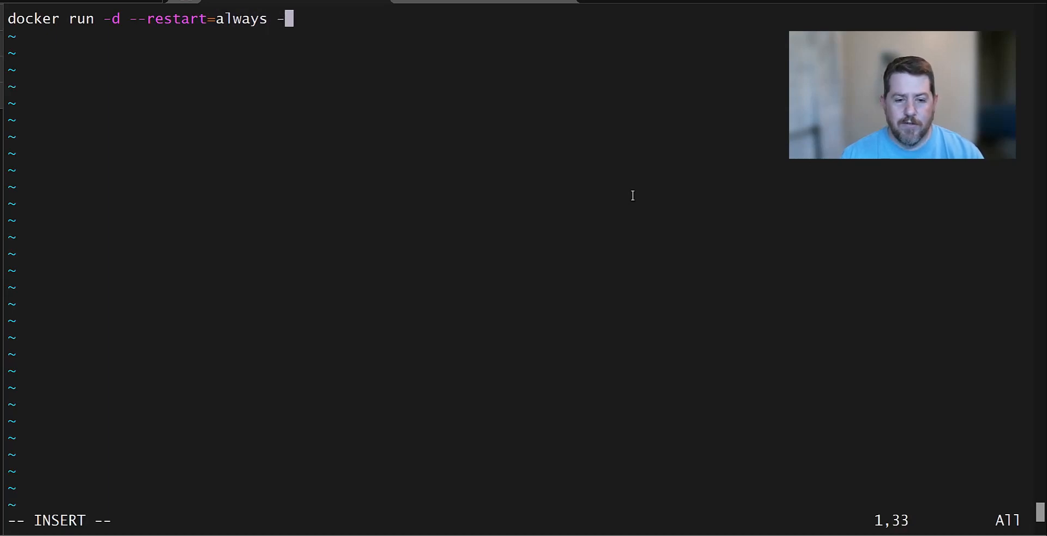
{"action": "type", "text": "p 300"}
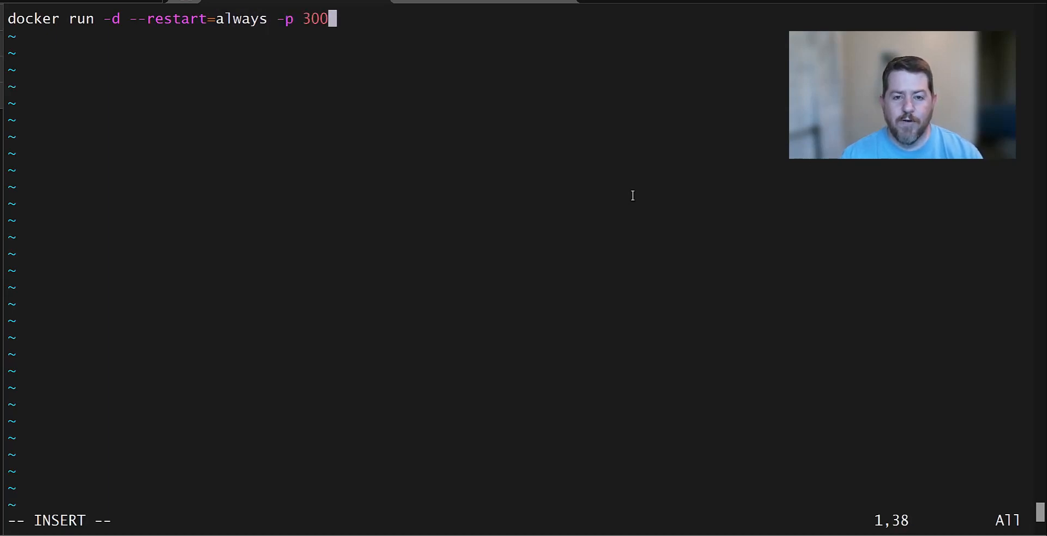
{"action": "type", "text": "1"}
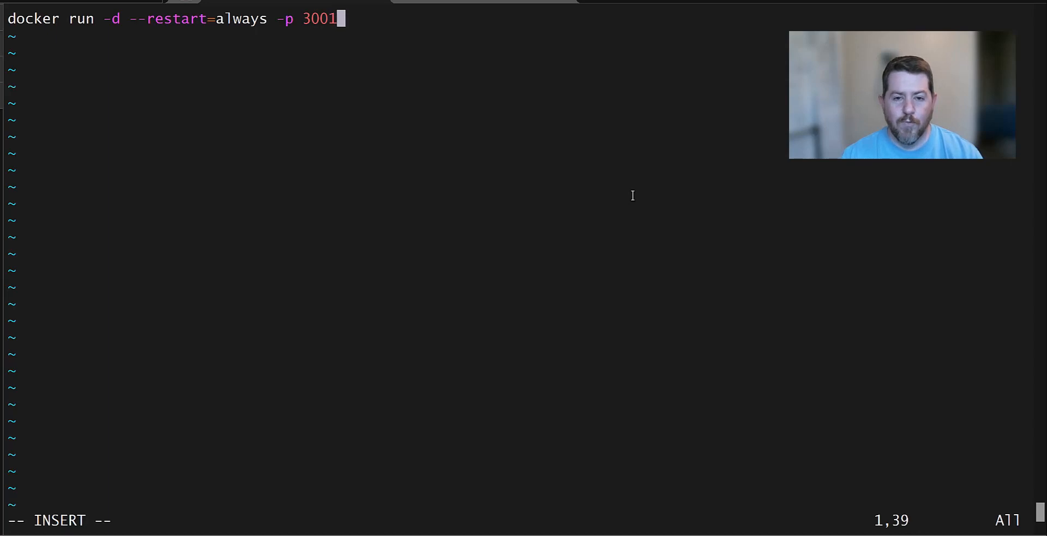
{"action": "type", "text": ":2001"}
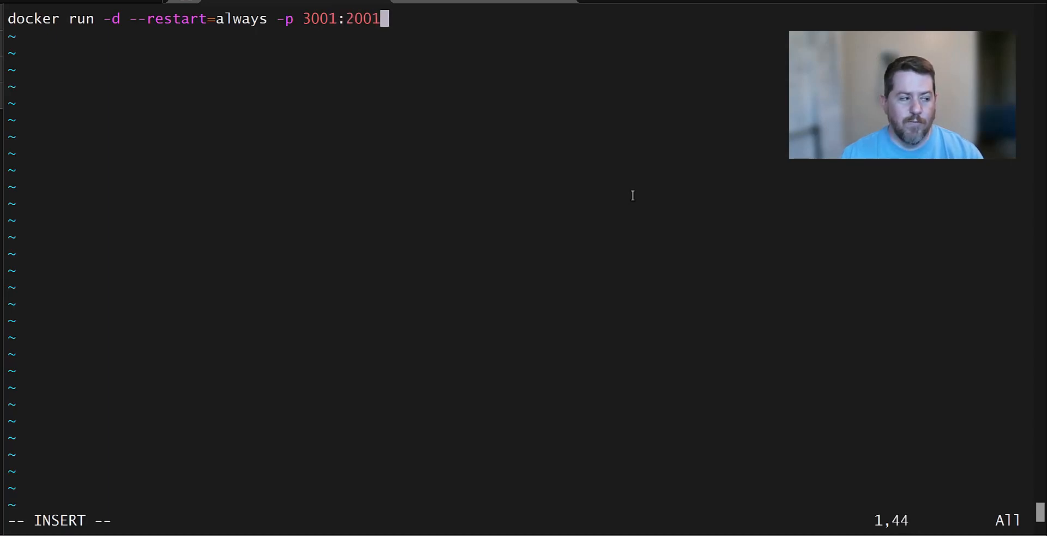
{"action": "key", "text": "BackSpace"}
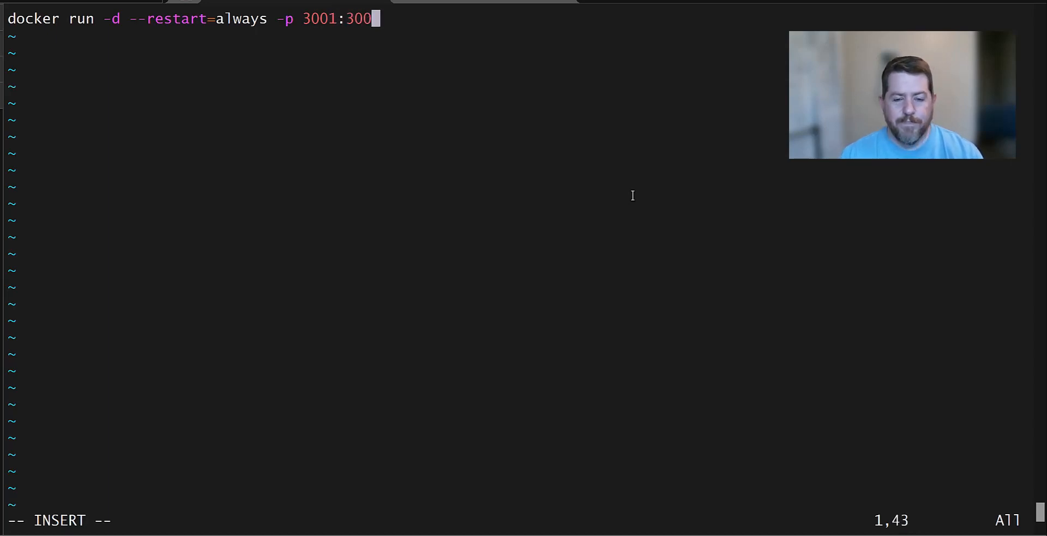
{"action": "type", "text": "1 -"}
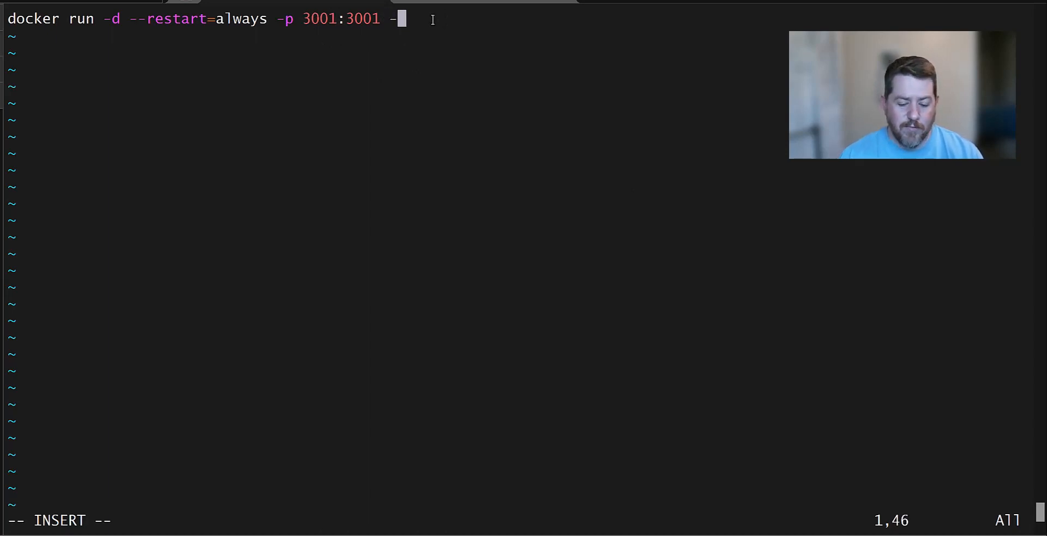
Step: Add -v uptime-kuma:/app/data --name UptimeKuma louislam/uptime-kuma:1 and save the script
{"action": "type", "text": "v"}
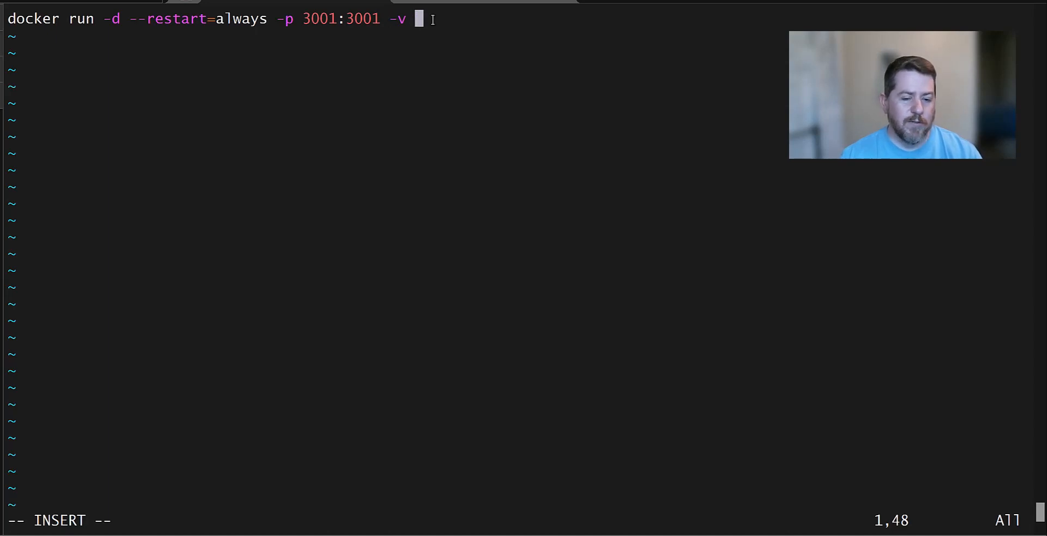
{"action": "type", "text": "uptime"}
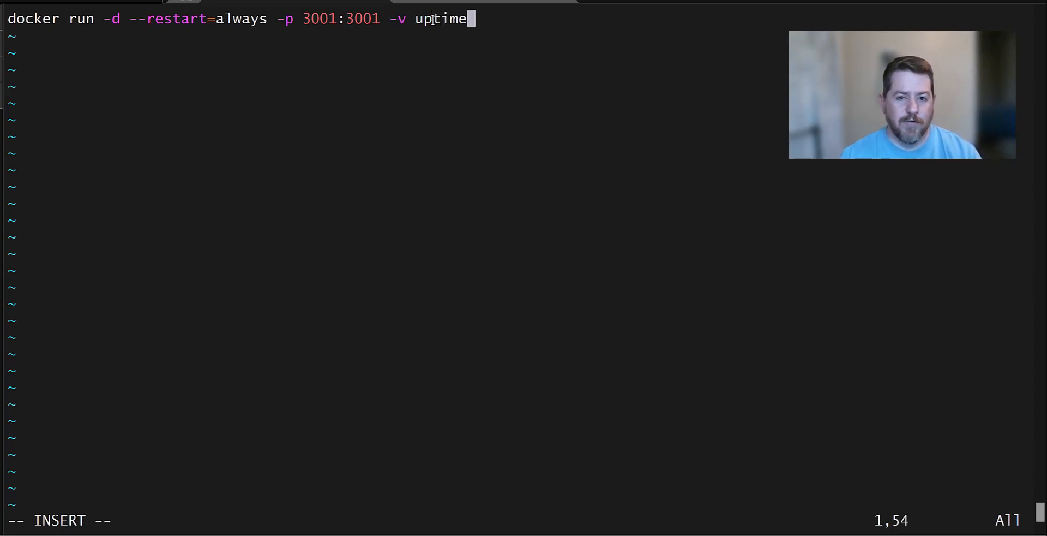
{"action": "type", "text": "-kuma"}
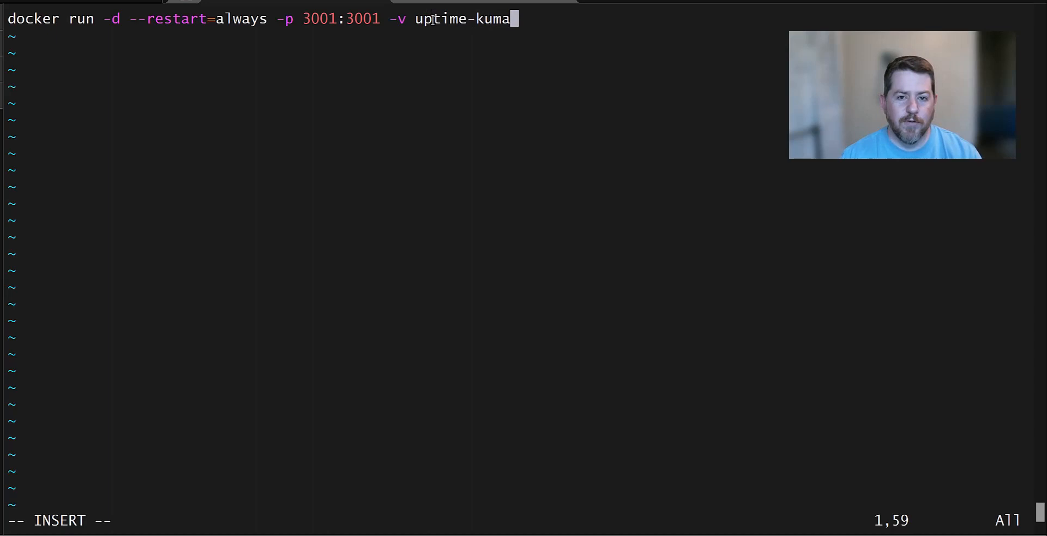
{"action": "type", "text": ":/app"}
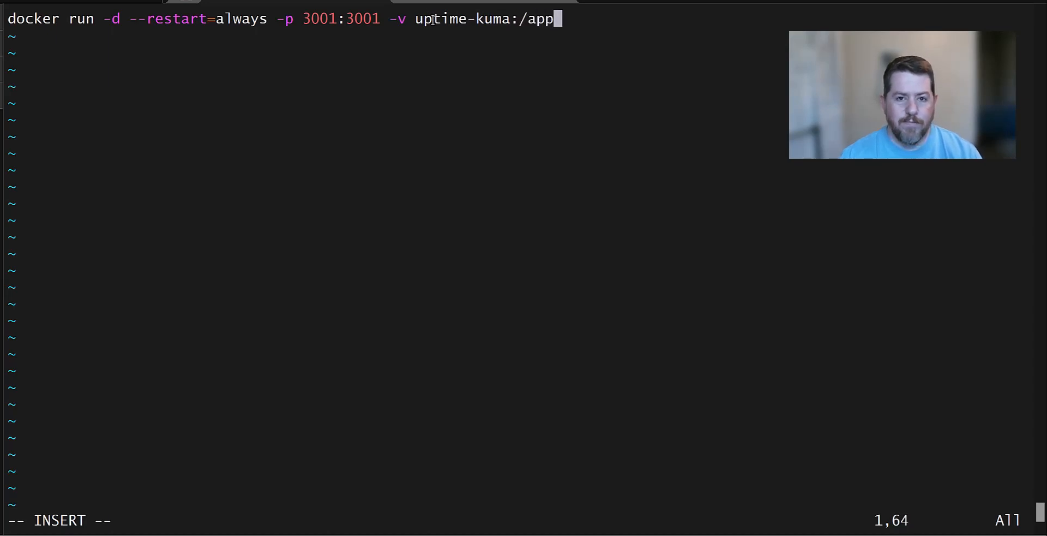
{"action": "type", "text": "/"}
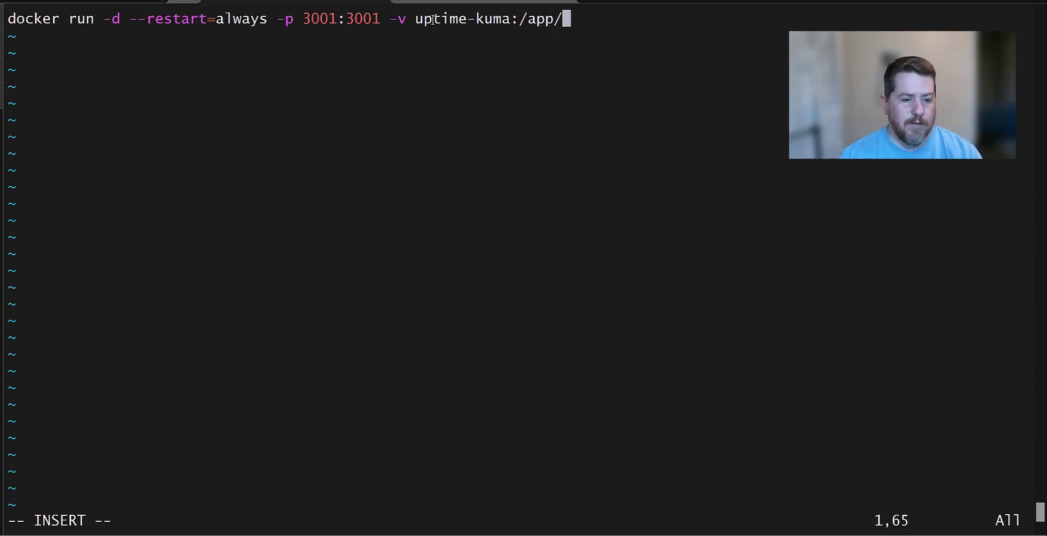
{"action": "type", "text": "data --name"}
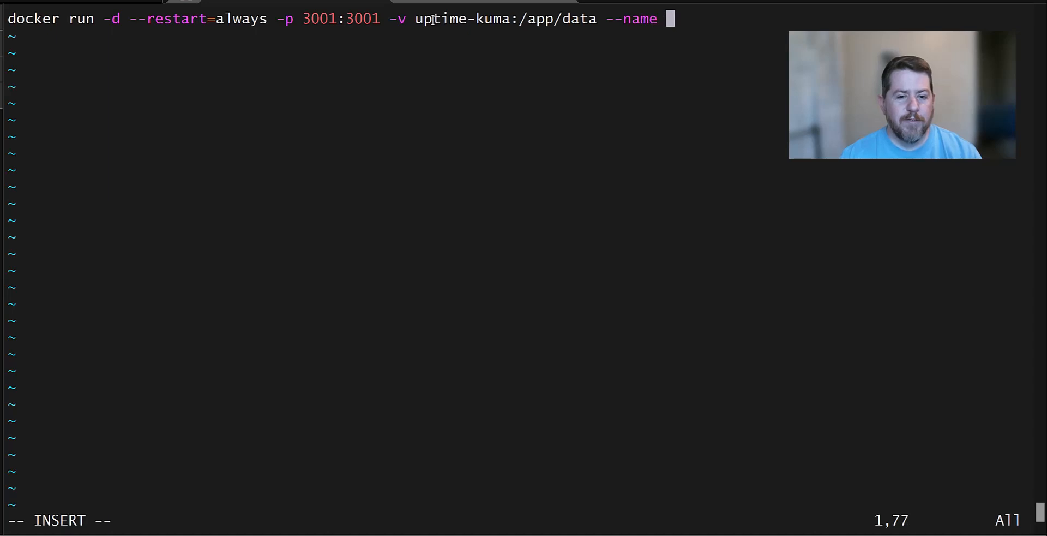
{"action": "type", "text": "UptimeK"}
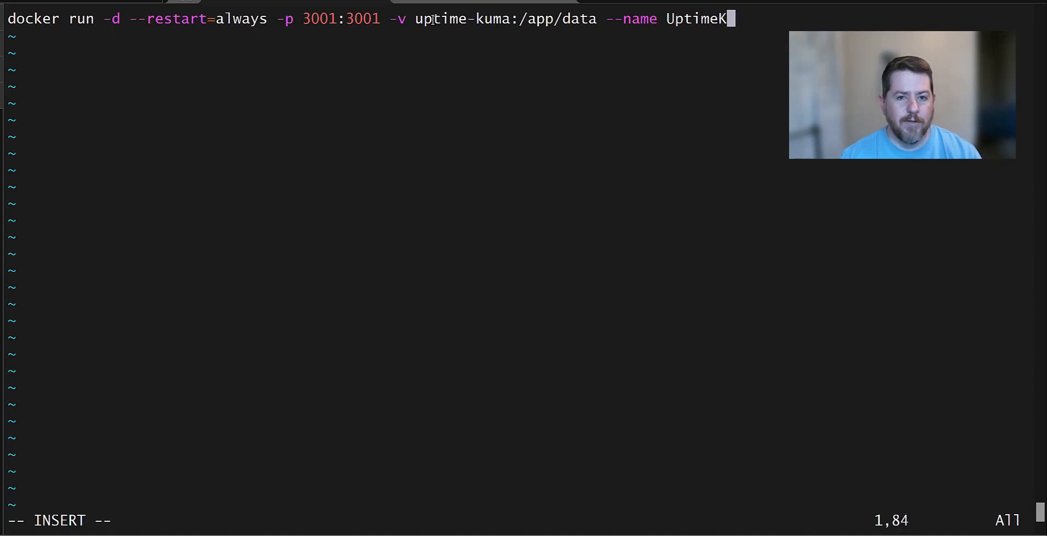
{"action": "type", "text": "uma"}
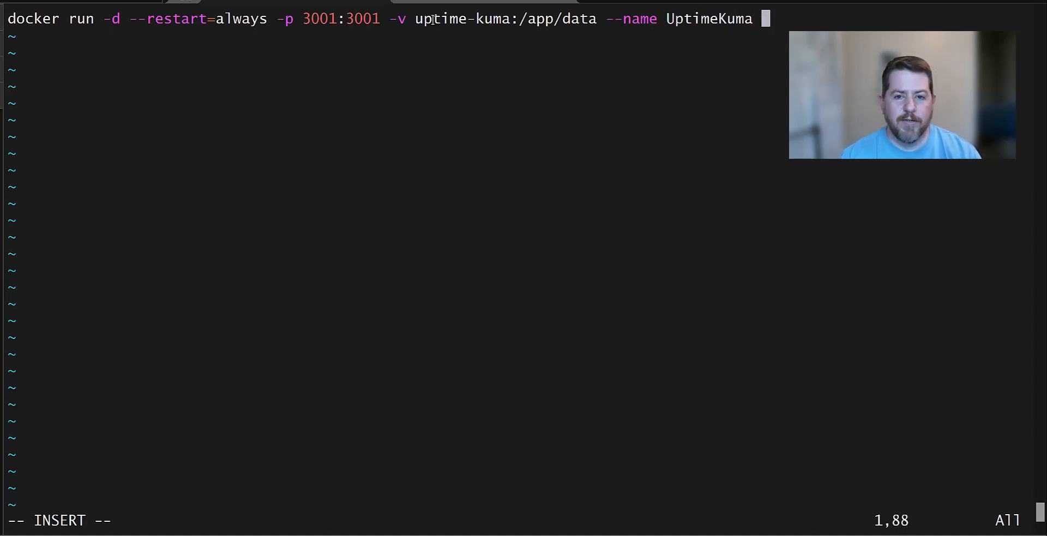
{"action": "type", "text": "l"}
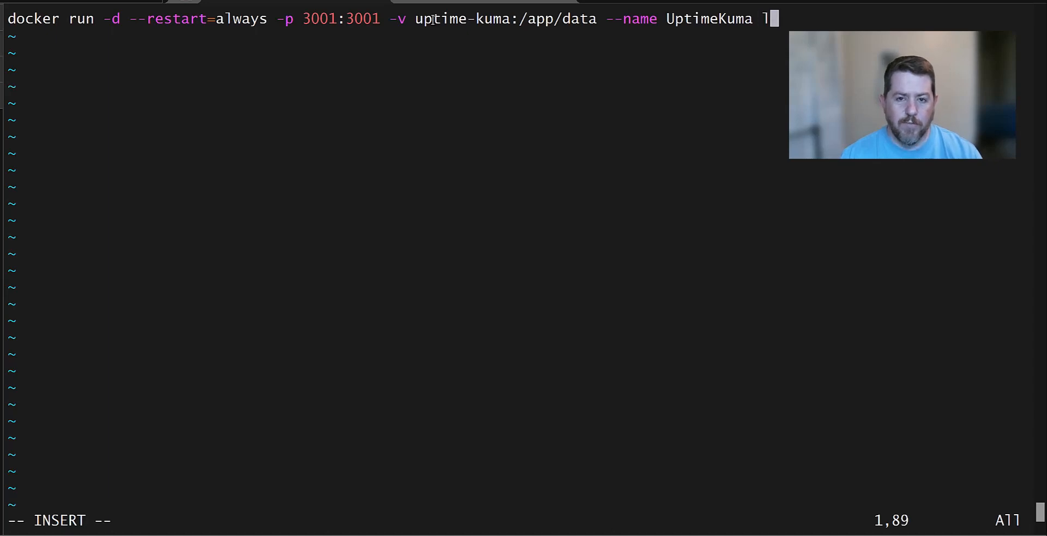
{"action": "type", "text": "ouislma"}
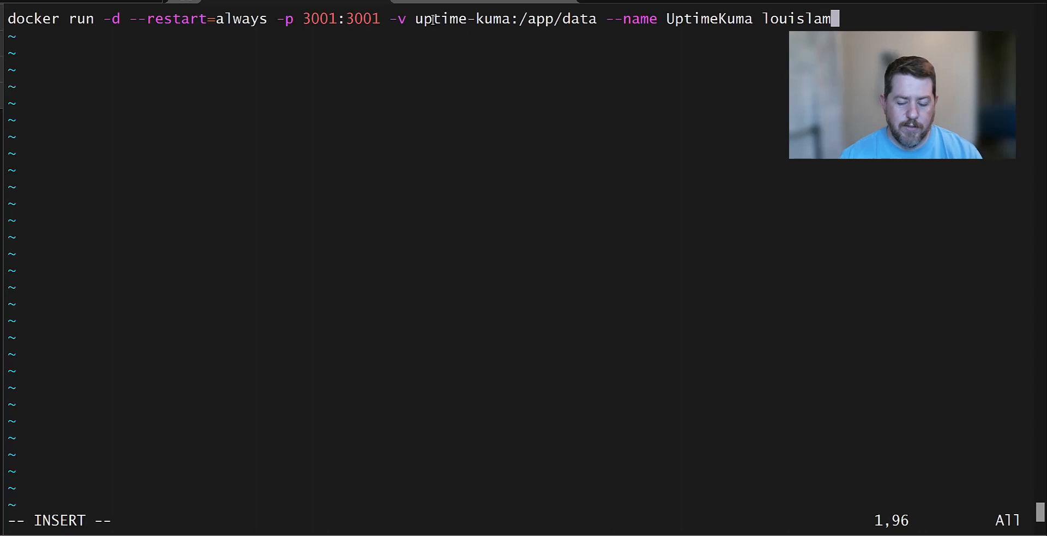
{"action": "type", "text": "/uptime"}
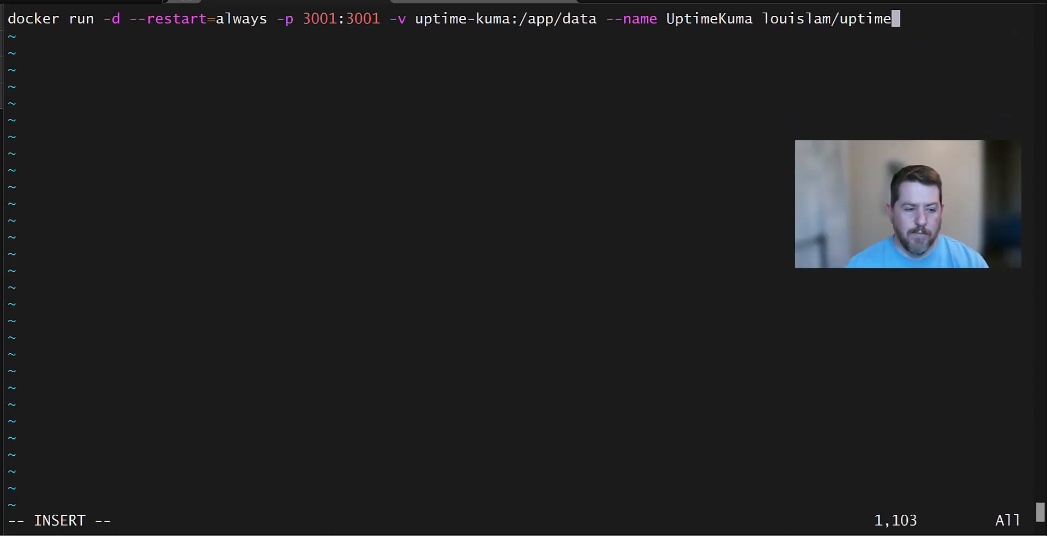
{"action": "type", "text": "-kuma"}
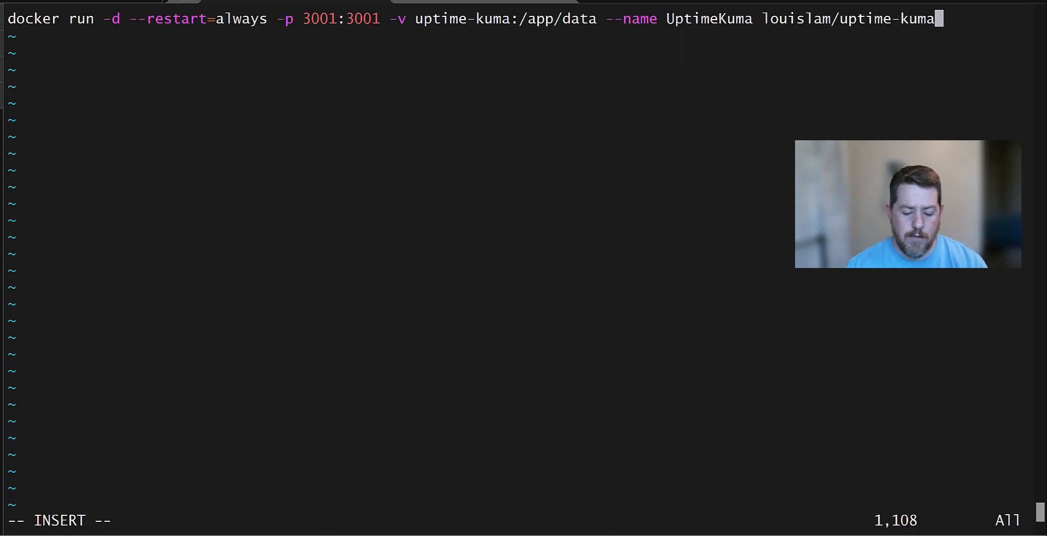
{"action": "type", "text": ":1"}
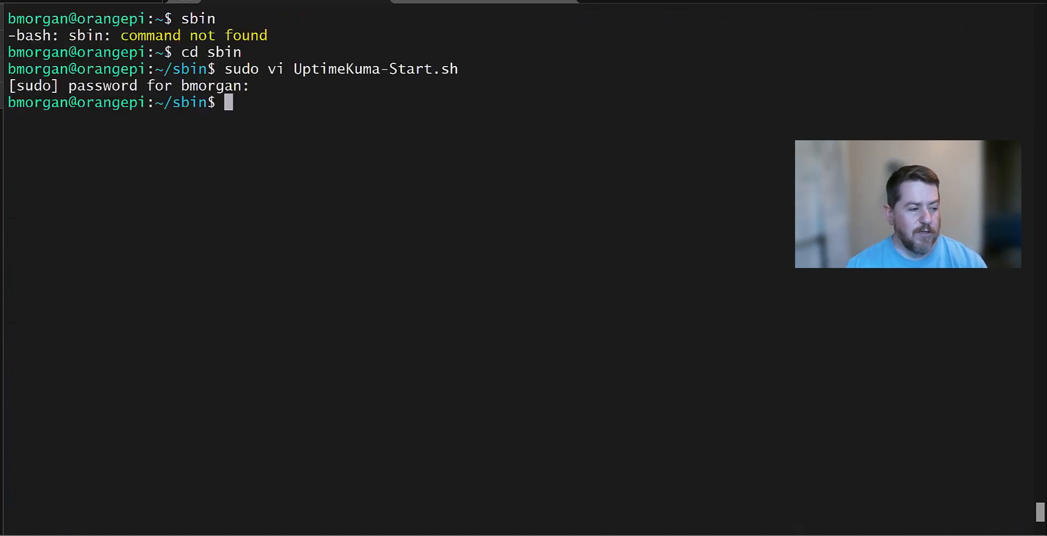
Step: Make UptimeKuma-Start.sh executable with sudo chmod +x and confirm with ls
{"action": "type", "text": "ls"}
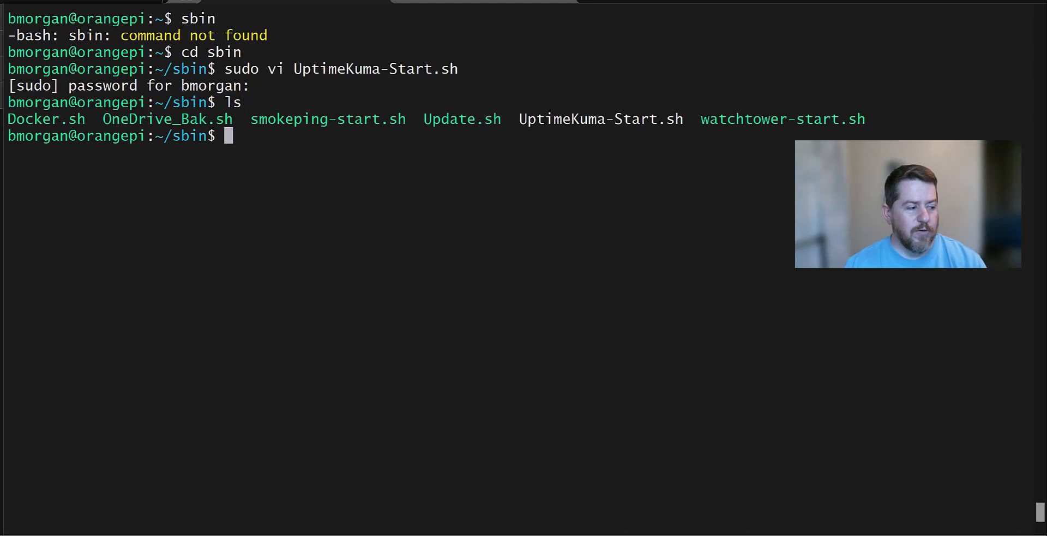
{"action": "type", "text": "c"}
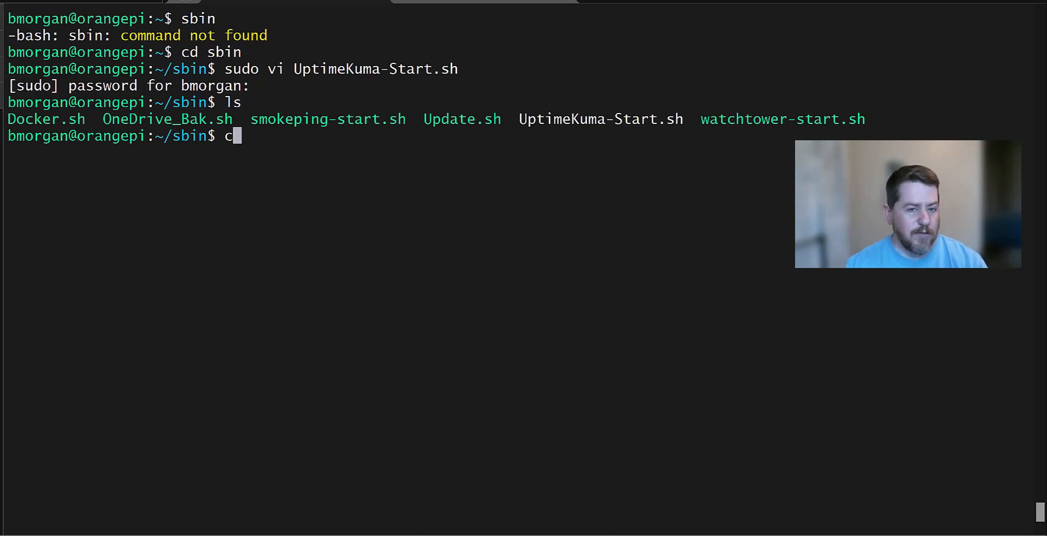
{"action": "type", "text": "sudo chmod"}
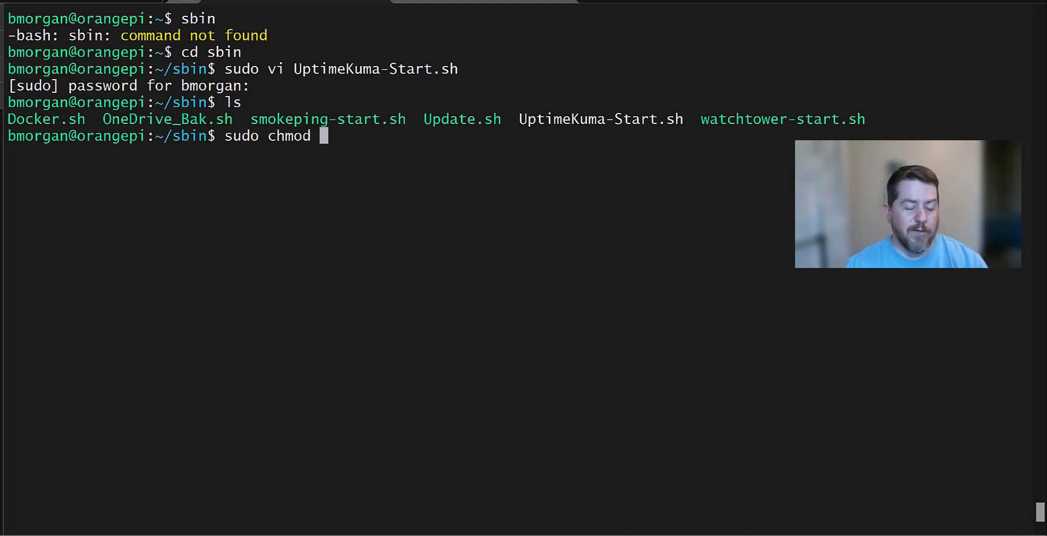
{"action": "type", "text": "+"}
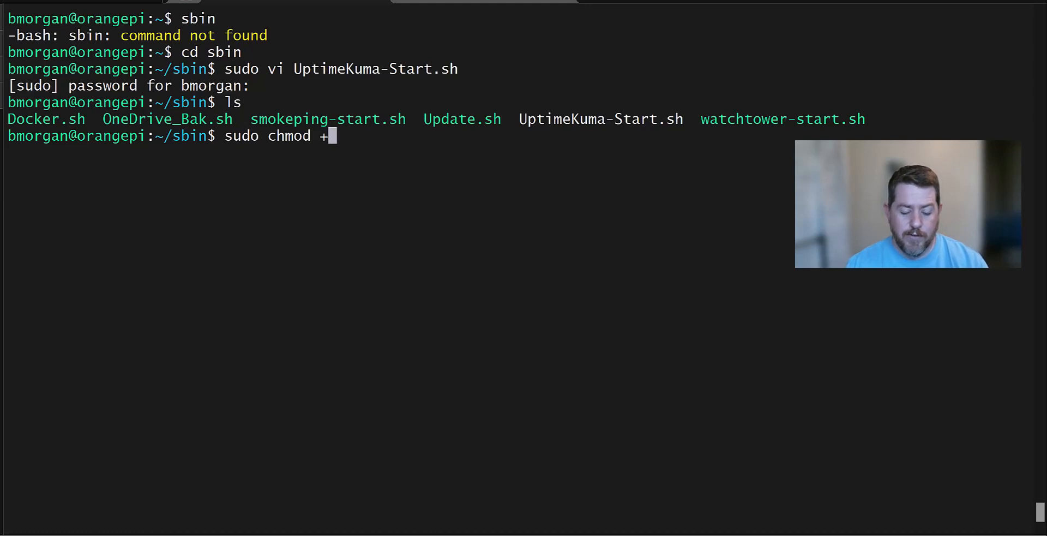
{"action": "type", "text": "x UptimeKuma-Start.sh"}
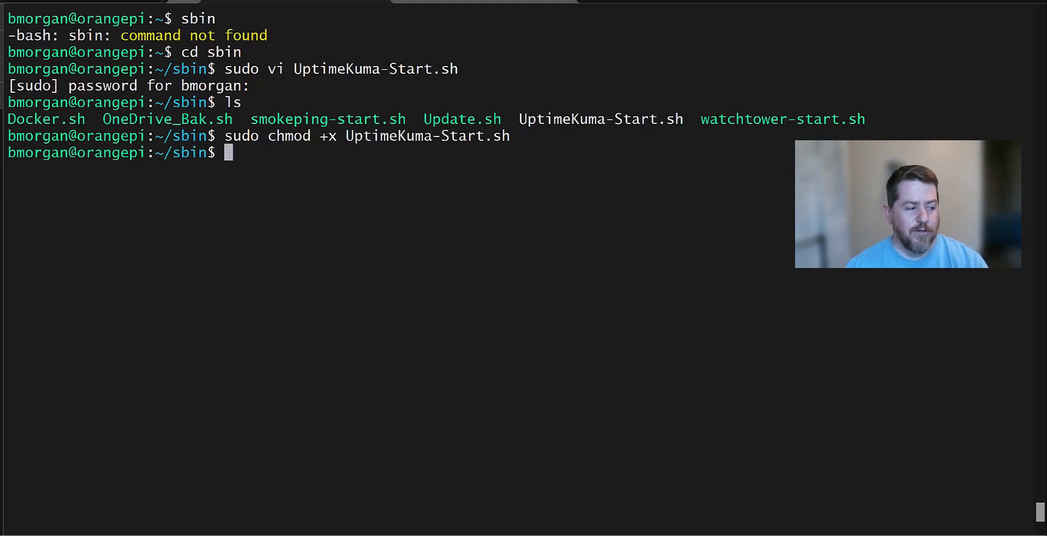
{"action": "type", "text": "ls"}
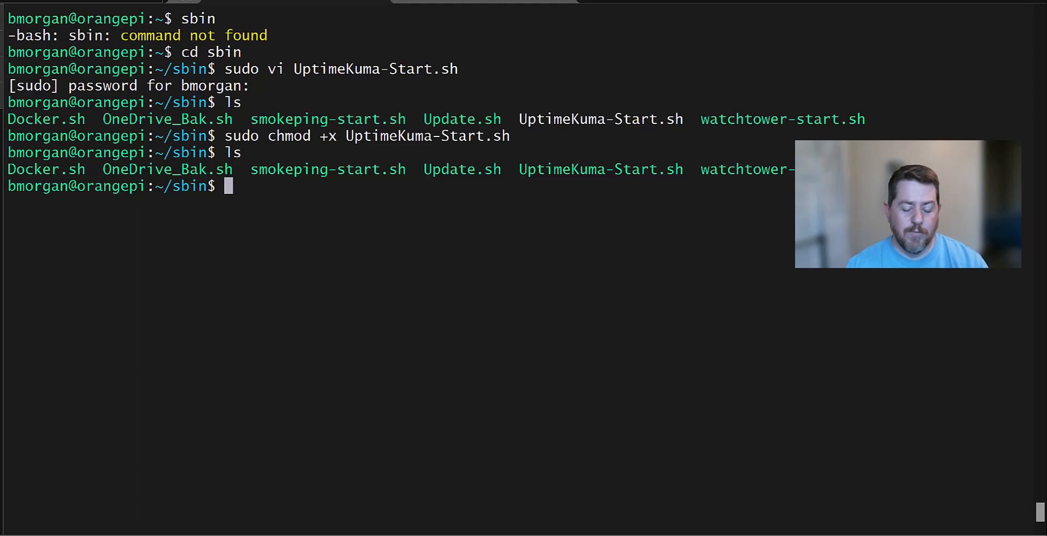
Step: Run ./UptimeKuma-Start.sh so the uptime-kuma image is pulled and started
{"action": "type", "text": "."}
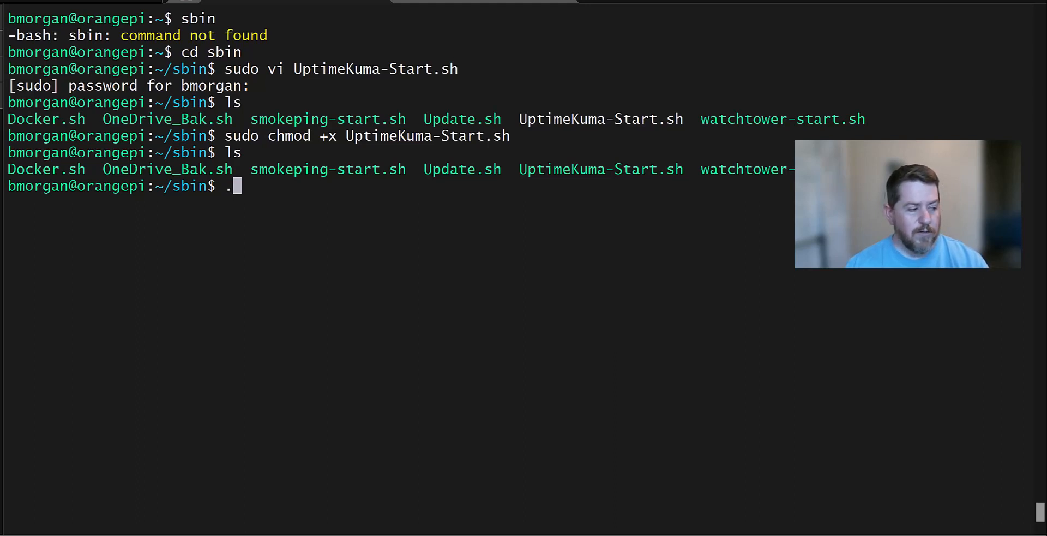
{"action": "type", "text": "/"}
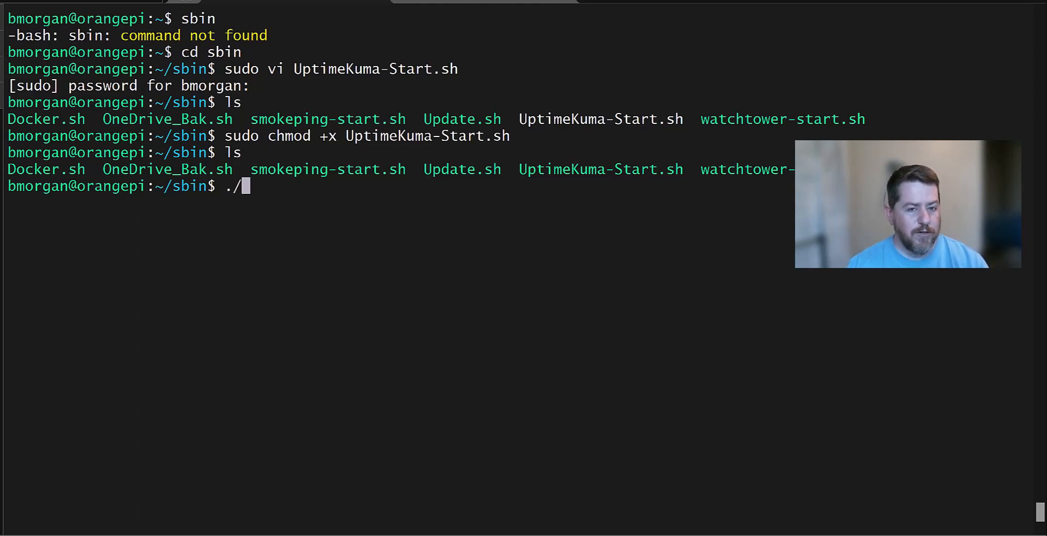
{"action": "type", "text": "UptimeKuma-Start.sh"}
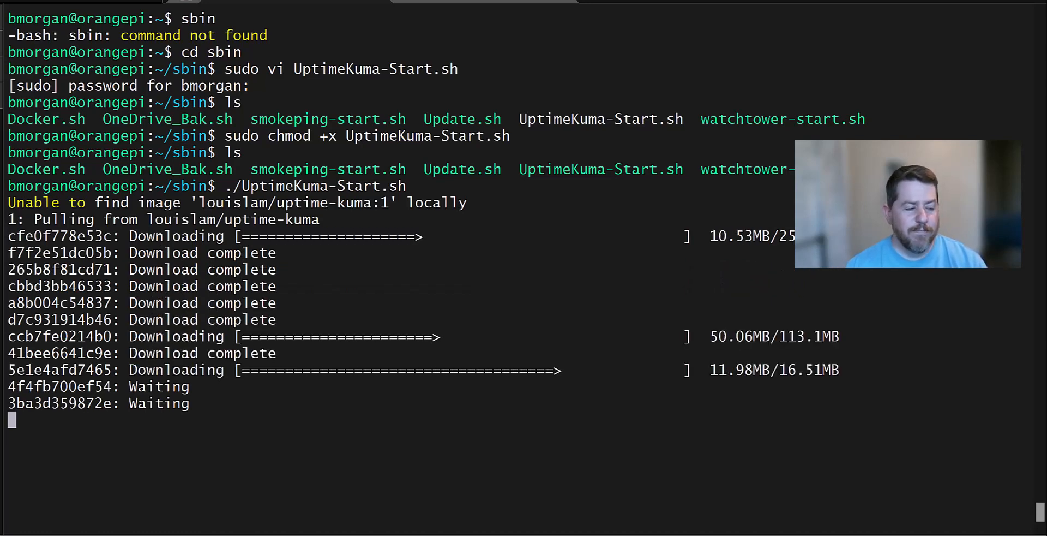
{"action": "type", "text": "d"}
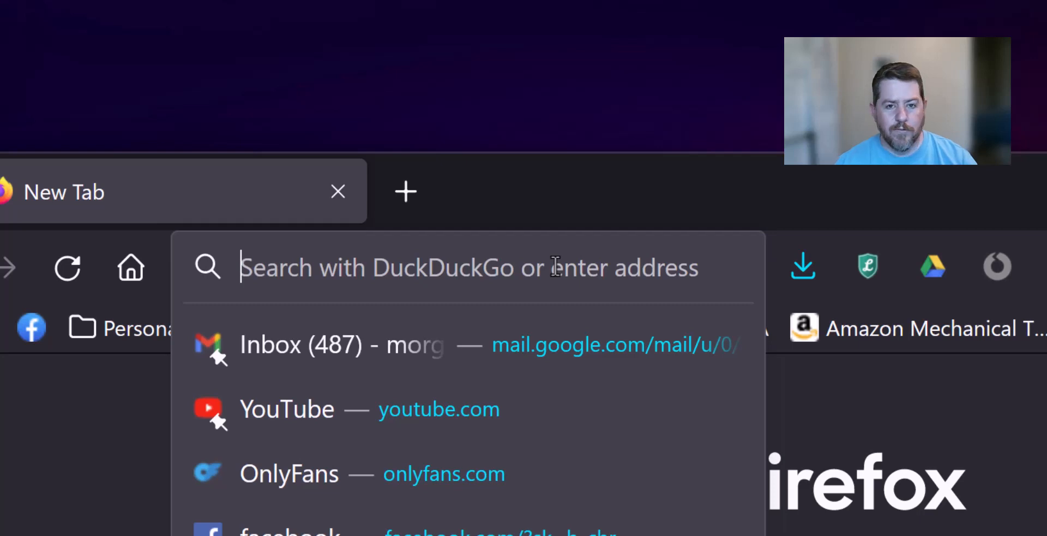
Step: Load Uptime Kuma at 192.168.10.128 and create the NetworkBO admin account
{"action": "type", "text": "192.168.10.128:3000/"}
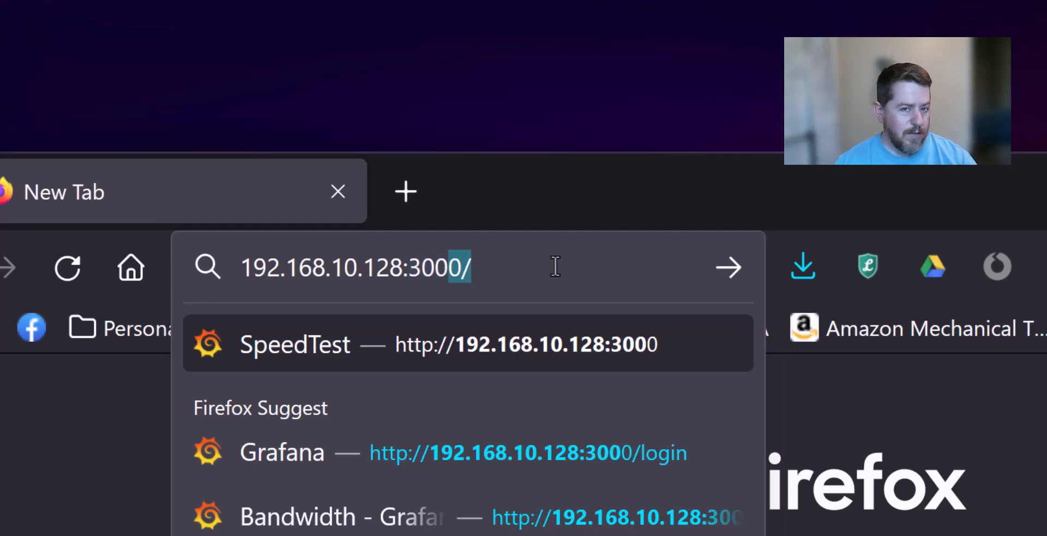
{"action": "key", "text": "Enter"}
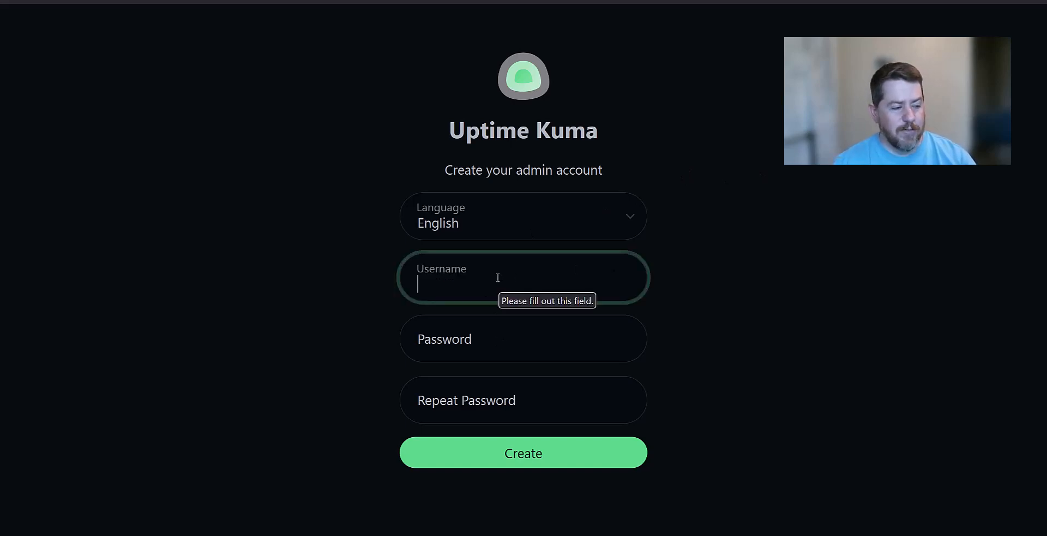
{"action": "type", "text": "NetworkBO"}
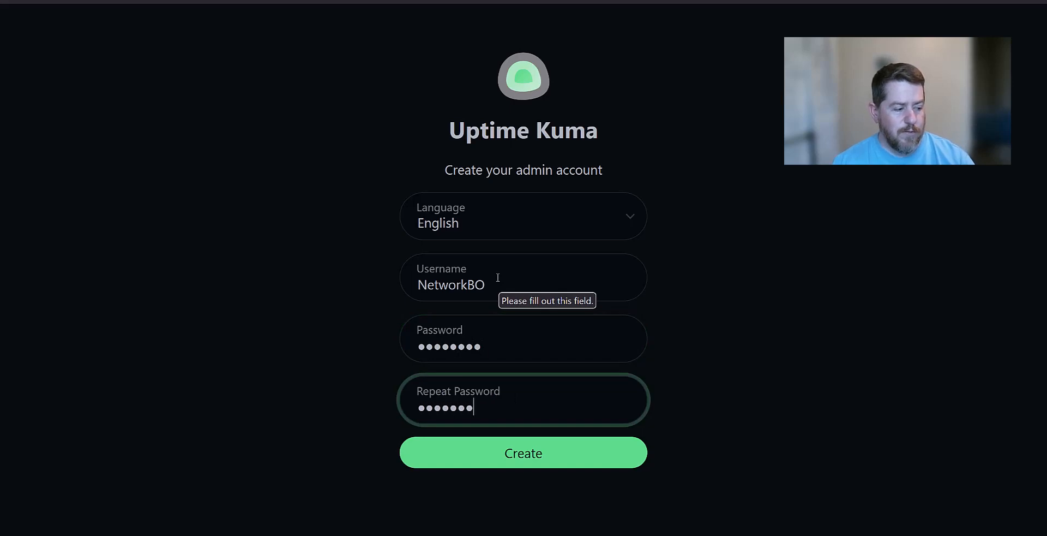
{"action": "left_click", "coordinate": [522, 452]}
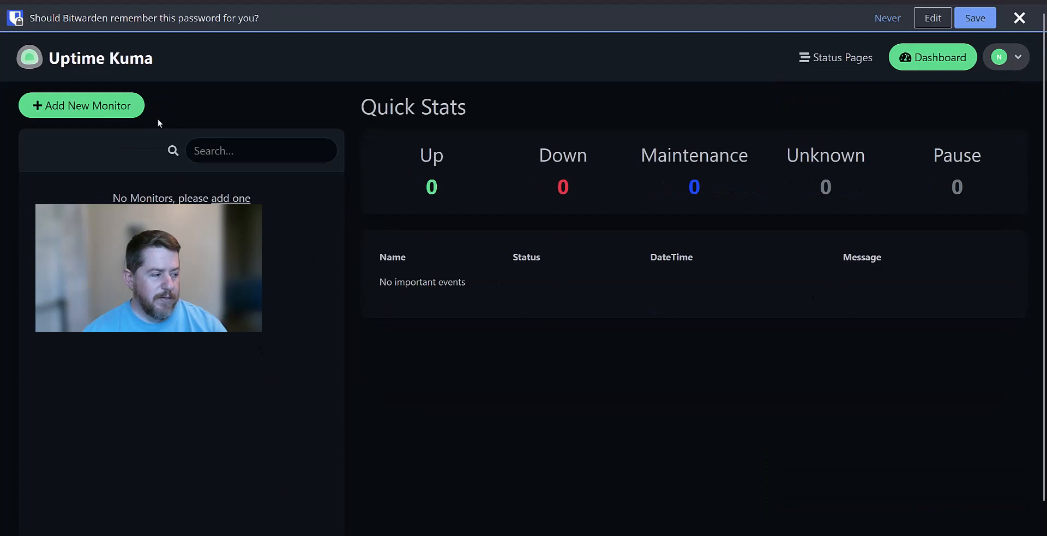
Step: Add an HTTP(s) monitor named NetworkBo for networkbo.com and save it
{"action": "left_click", "coordinate": [81, 105]}
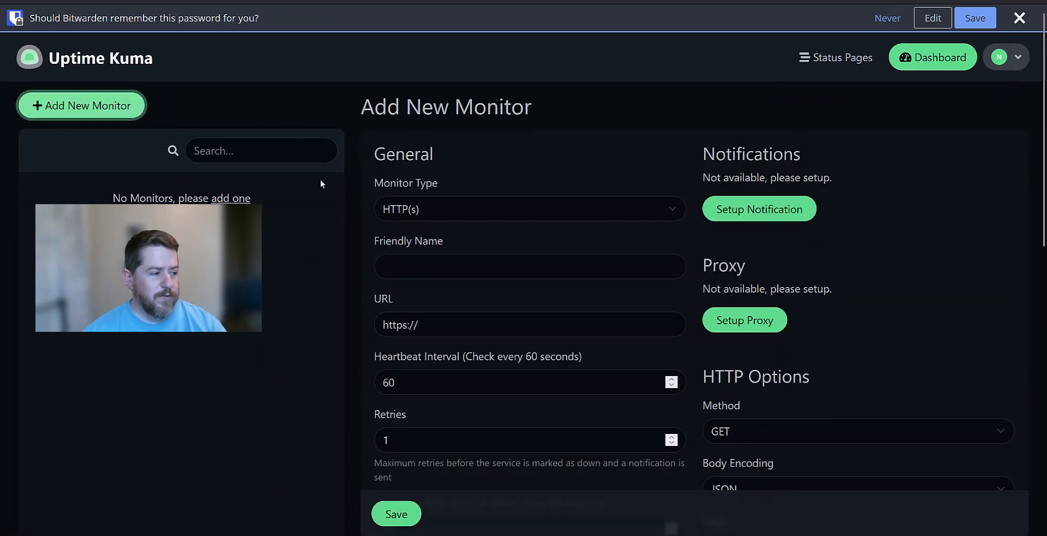
{"action": "left_click", "coordinate": [528, 208]}
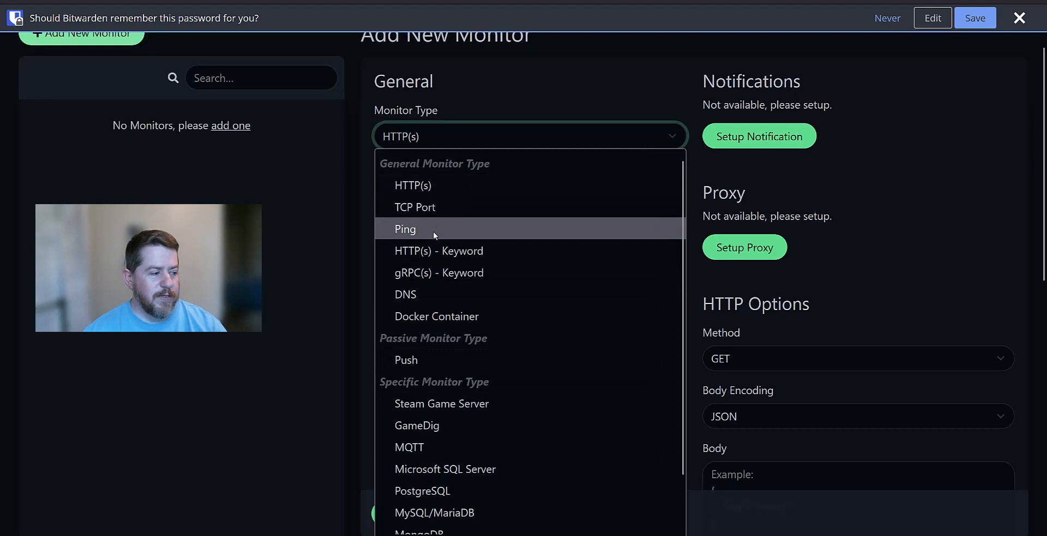
{"action": "scroll", "scroll_direction": "down", "scroll_amount": 3}
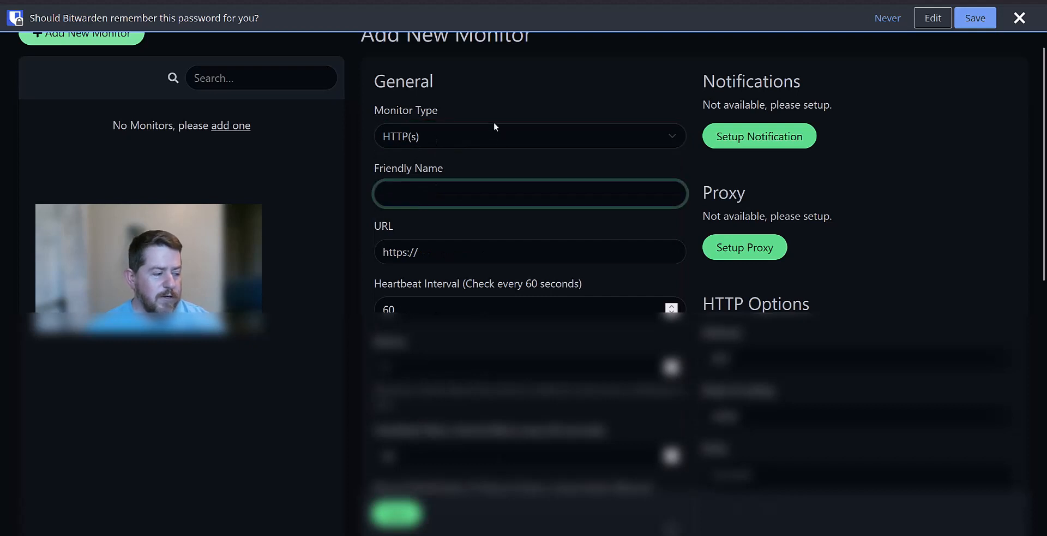
{"action": "type", "text": "NetworkBo"}
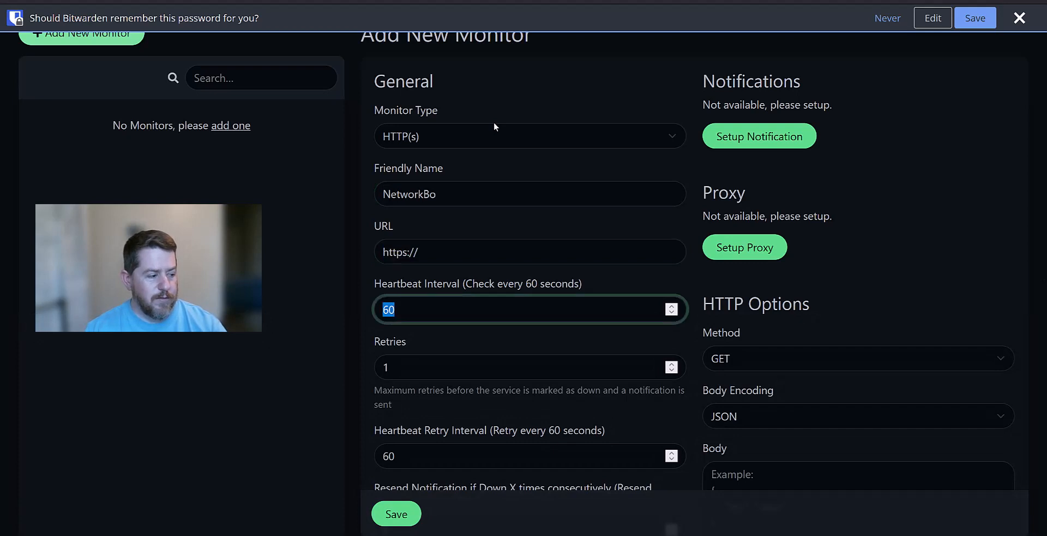
{"action": "left_click", "coordinate": [531, 252]}
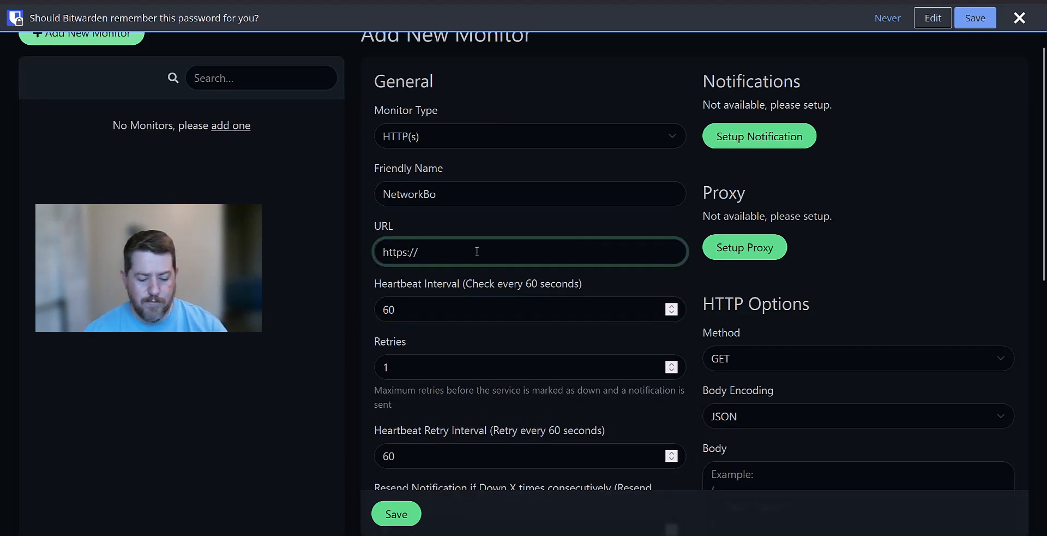
{"action": "type", "text": "networkbo"}
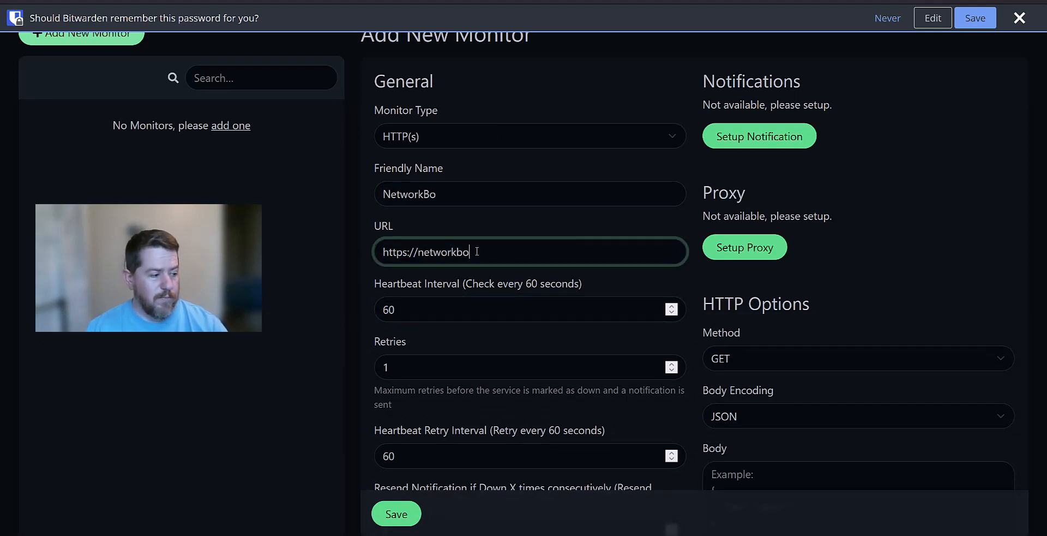
{"action": "scroll", "scroll_direction": "down", "scroll_amount": 3}
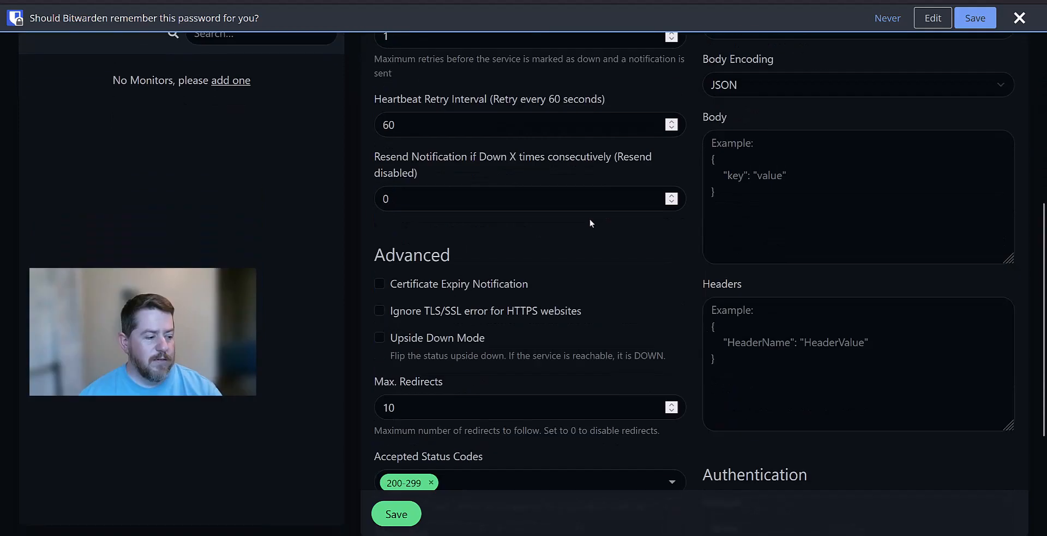
{"action": "scroll", "scroll_direction": "down", "scroll_amount": 3}
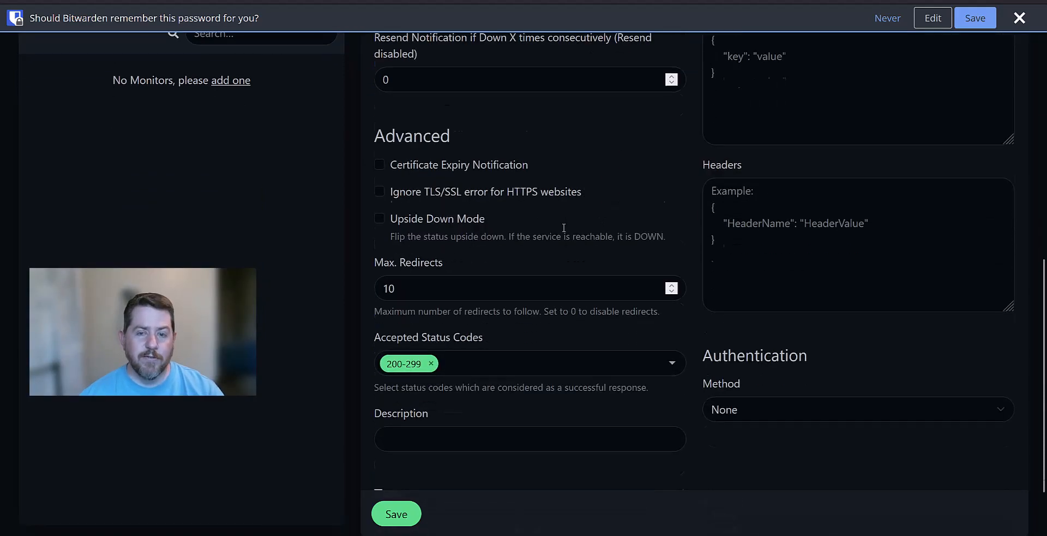
{"action": "left_click", "coordinate": [394, 514]}
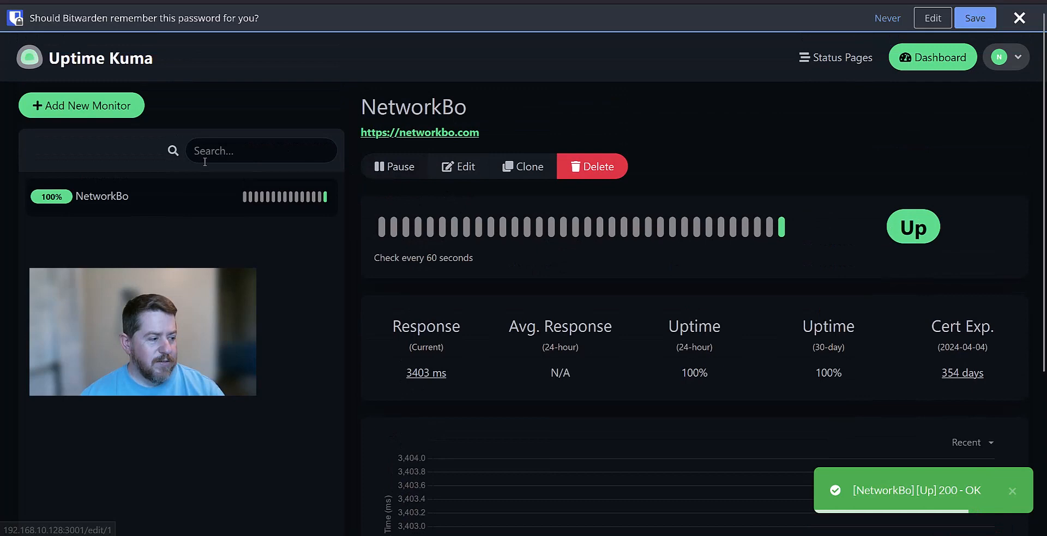
Step: Start a Docker Container monitor named samba for the samba container
{"action": "left_click", "coordinate": [81, 104]}
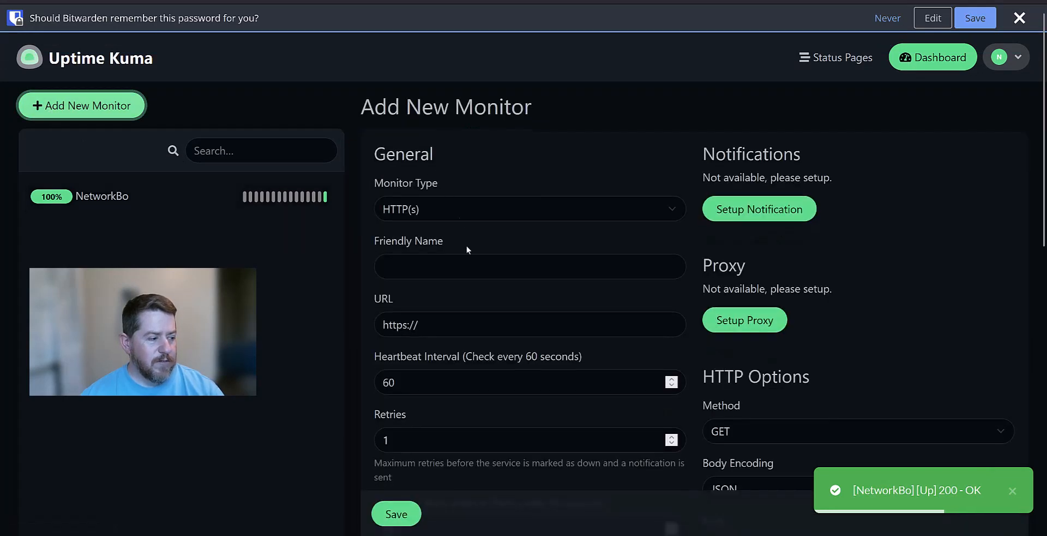
{"action": "left_click", "coordinate": [529, 208]}
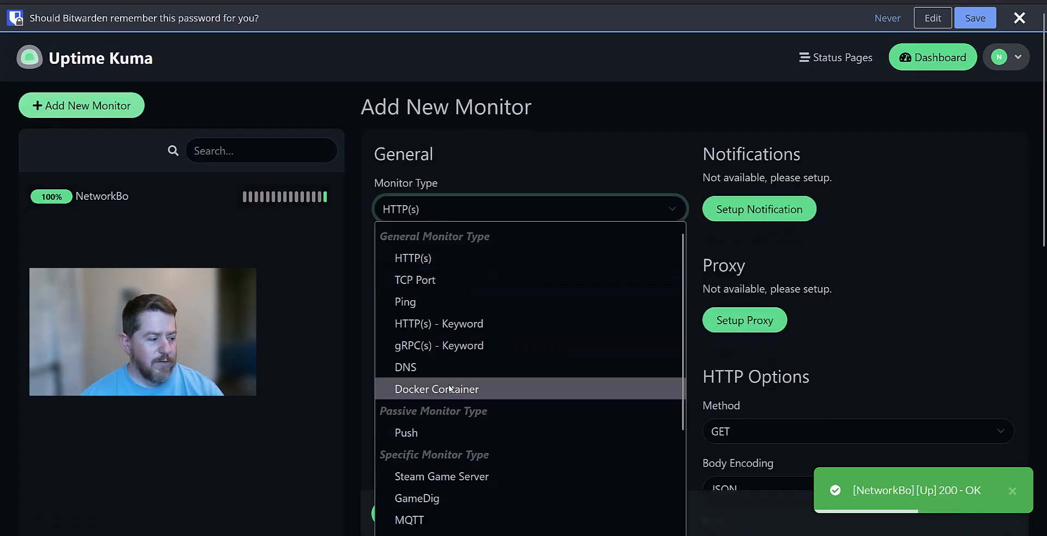
{"action": "left_click", "coordinate": [436, 388]}
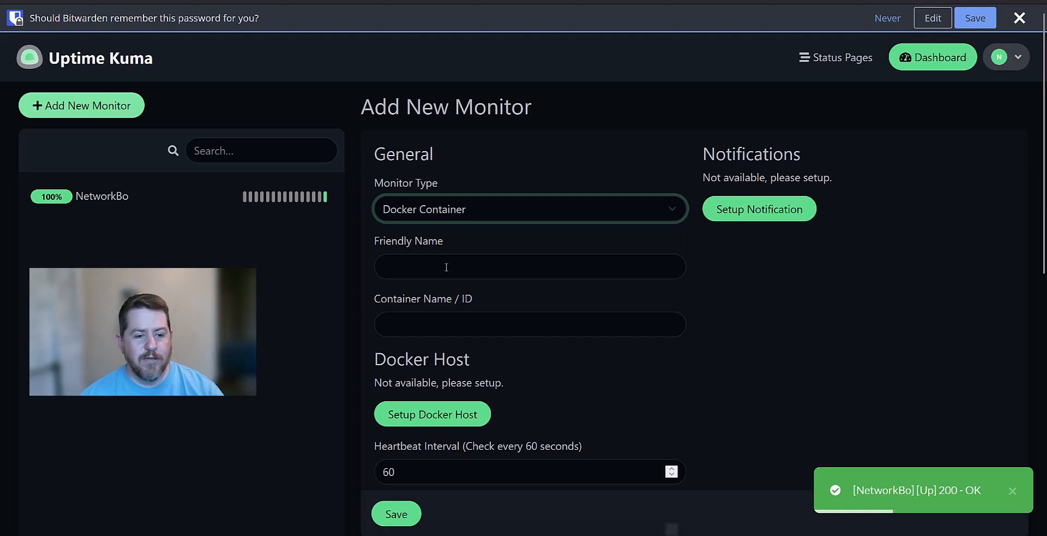
{"action": "type", "text": "samba"}
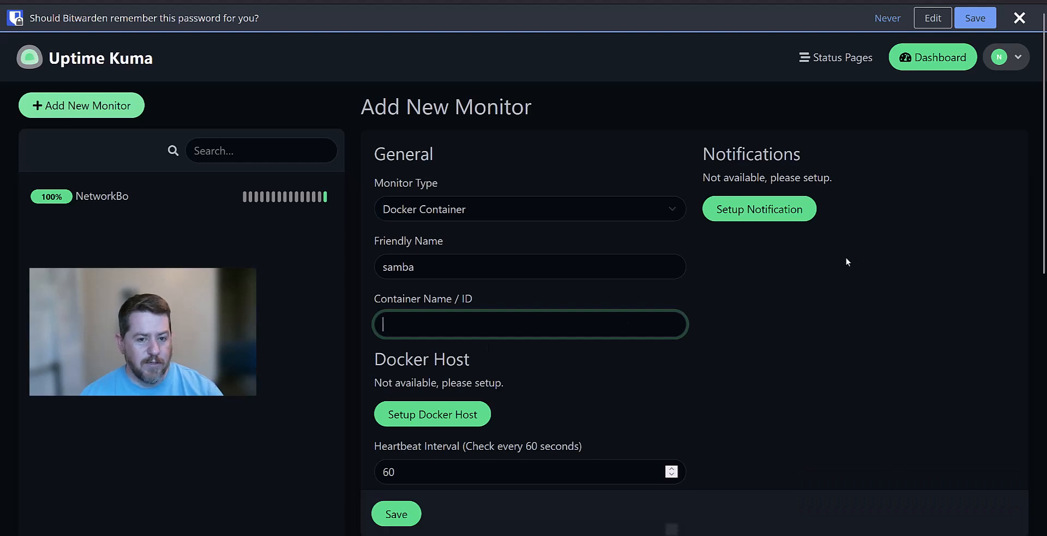
{"action": "type", "text": "sama"}
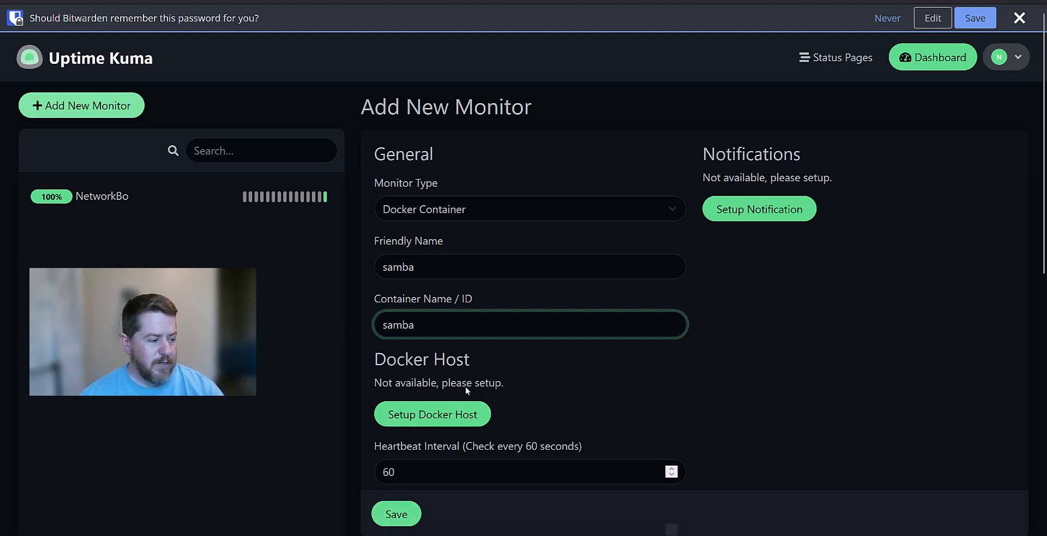
Step: Set up a Docker socket host, test the connection (which fails) and switch to the terminal
{"action": "left_click", "coordinate": [432, 414]}
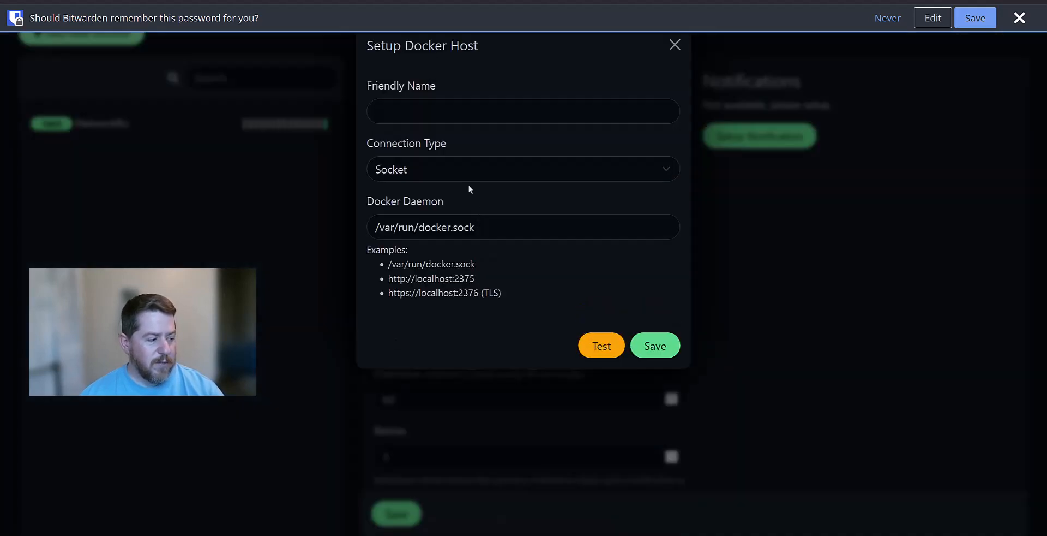
{"action": "left_click", "coordinate": [523, 111]}
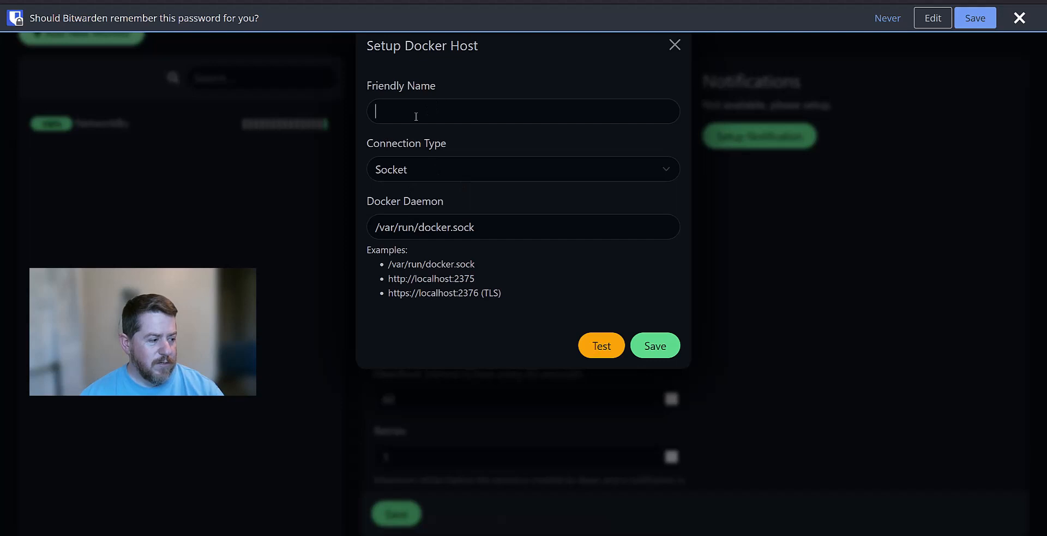
{"action": "type", "text": "samab"}
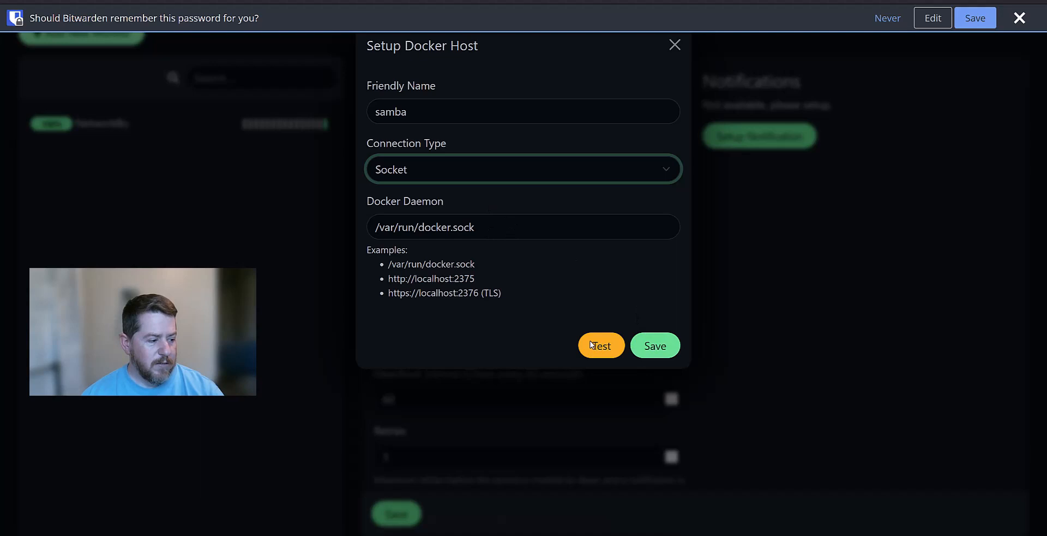
{"action": "left_click", "coordinate": [600, 346]}
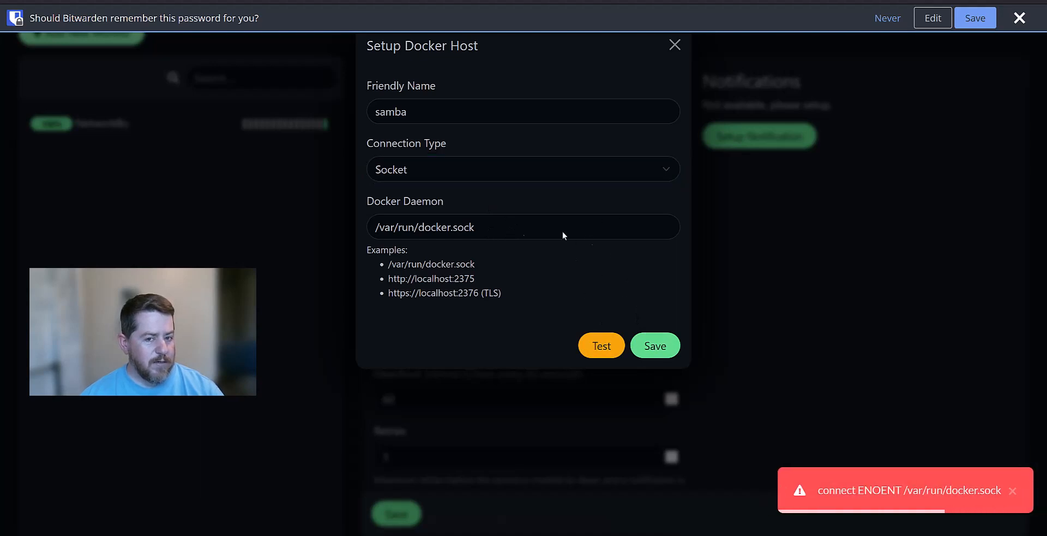
{"action": "left_click", "coordinate": [654, 346]}
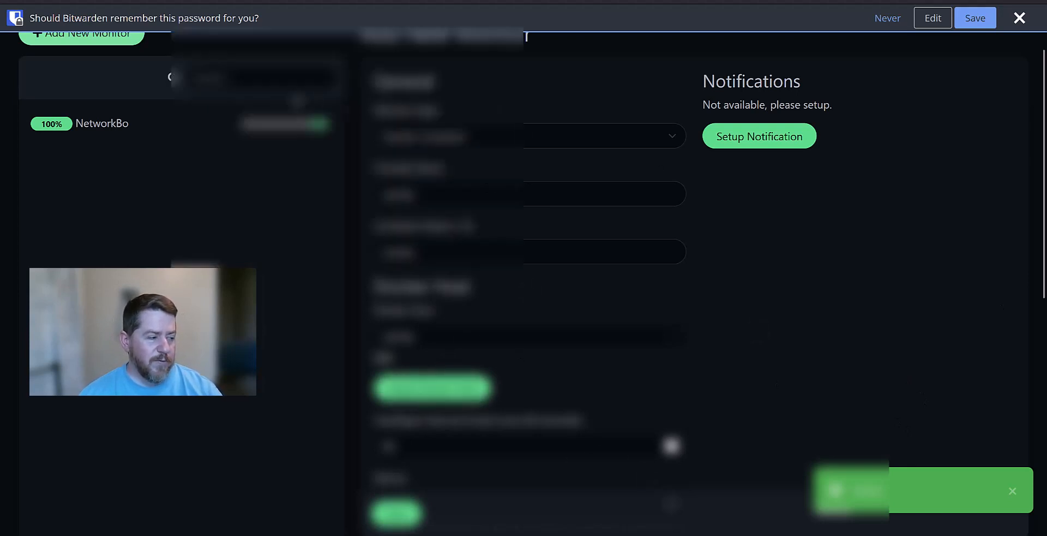
{"action": "left_click", "coordinate": [396, 513]}
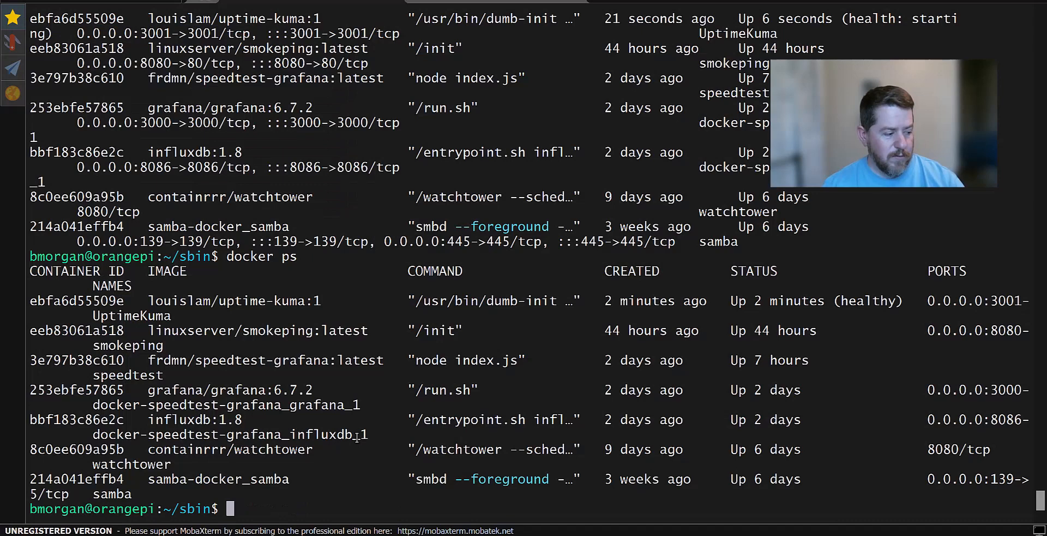
Step: Stop the UptimeKuma container and edit UptimeKuma-Start.sh in vi
{"action": "type", "text": "docker stop UptimeKuma"}
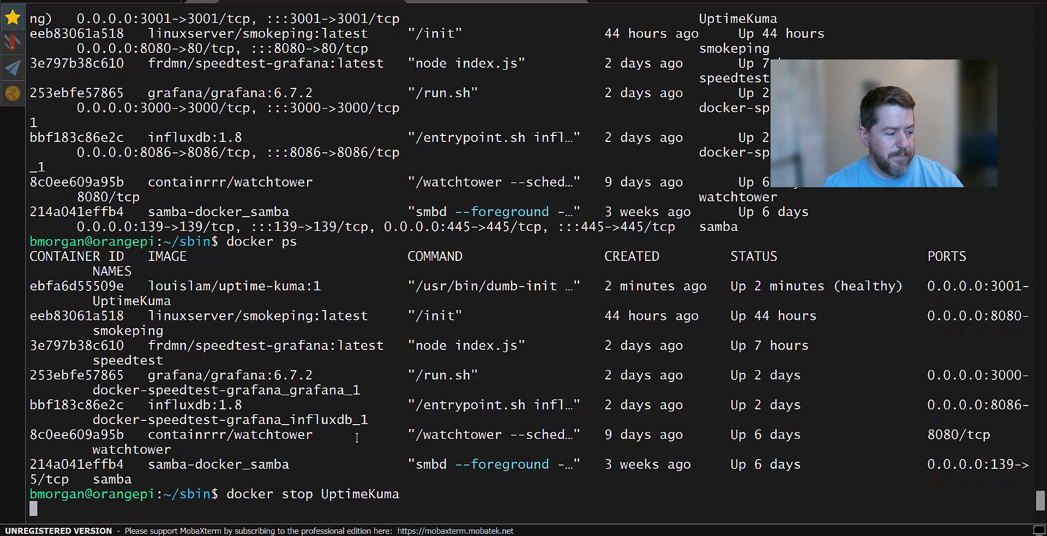
{"action": "type", "text": "sud"}
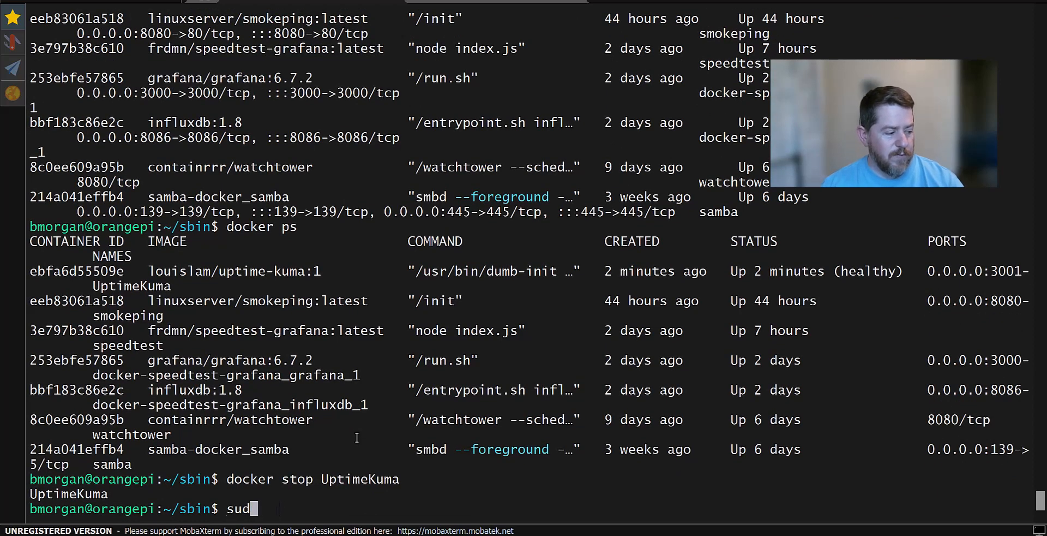
{"action": "type", "text": "o"}
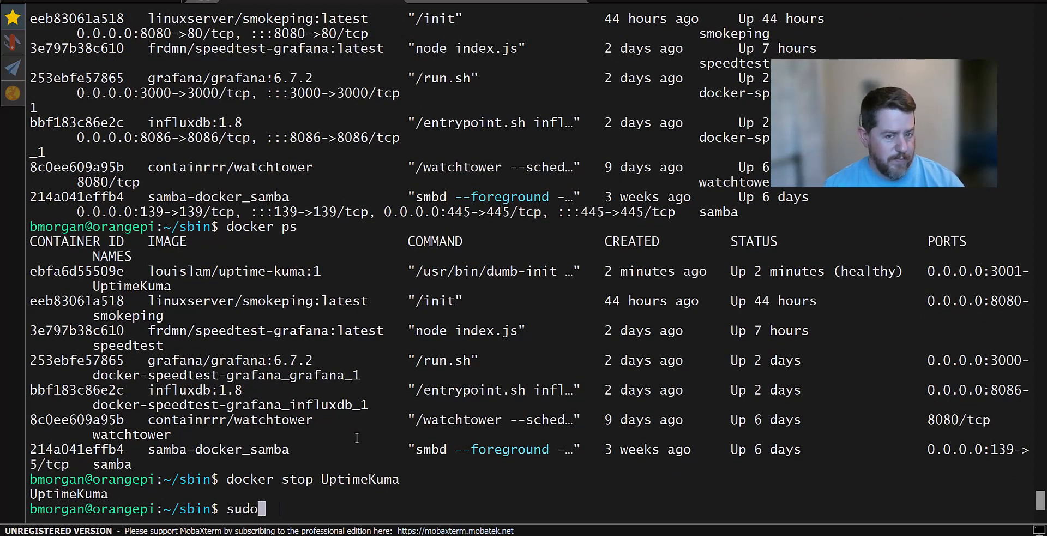
{"action": "type", "text": "vi UptimeKuma-Start.sh"}
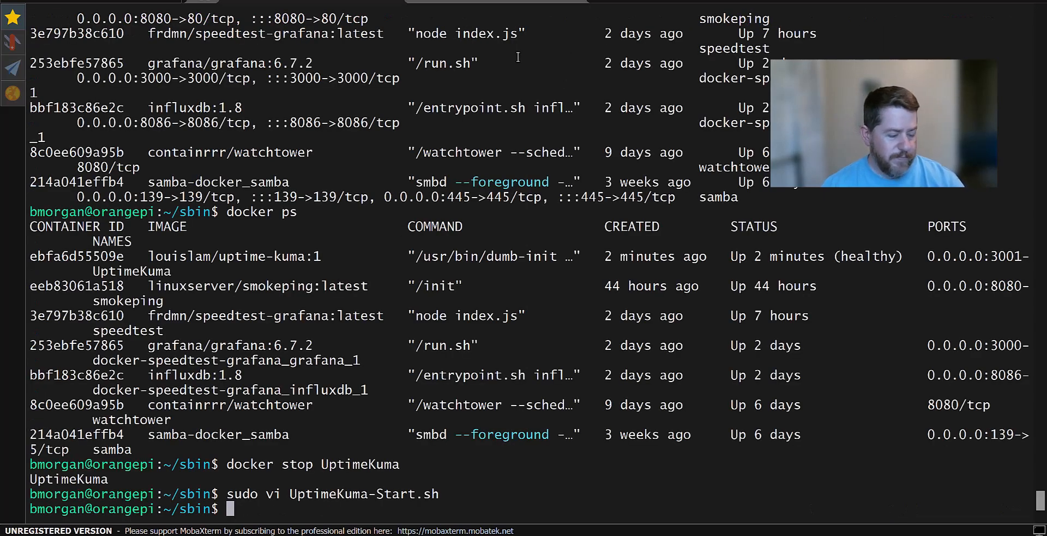
Step: Remove and relaunch the UptimeKuma container, check docker ps, then retest the Docker host connection
{"action": "type", "text": "./Up"}
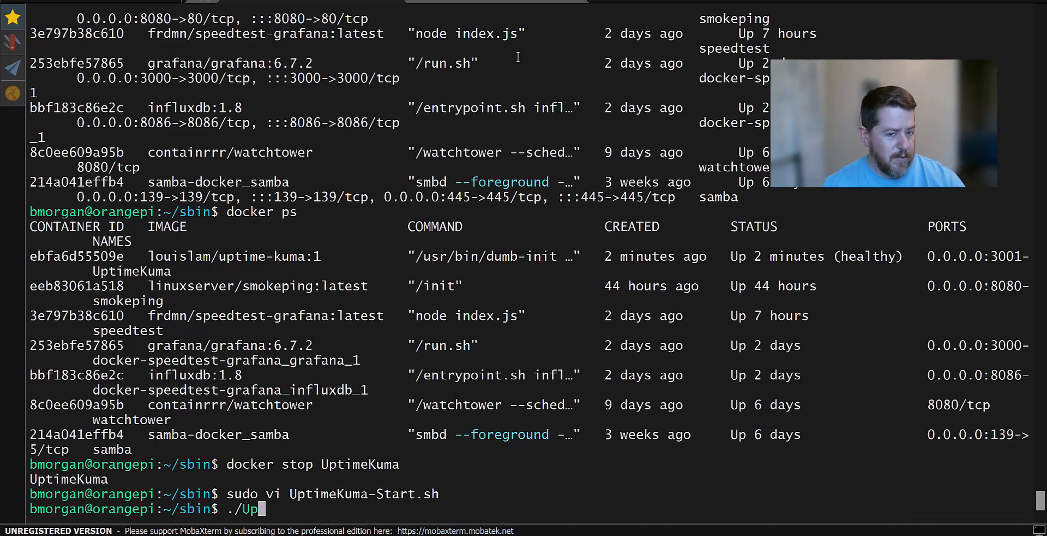
{"action": "key", "text": "Return"}
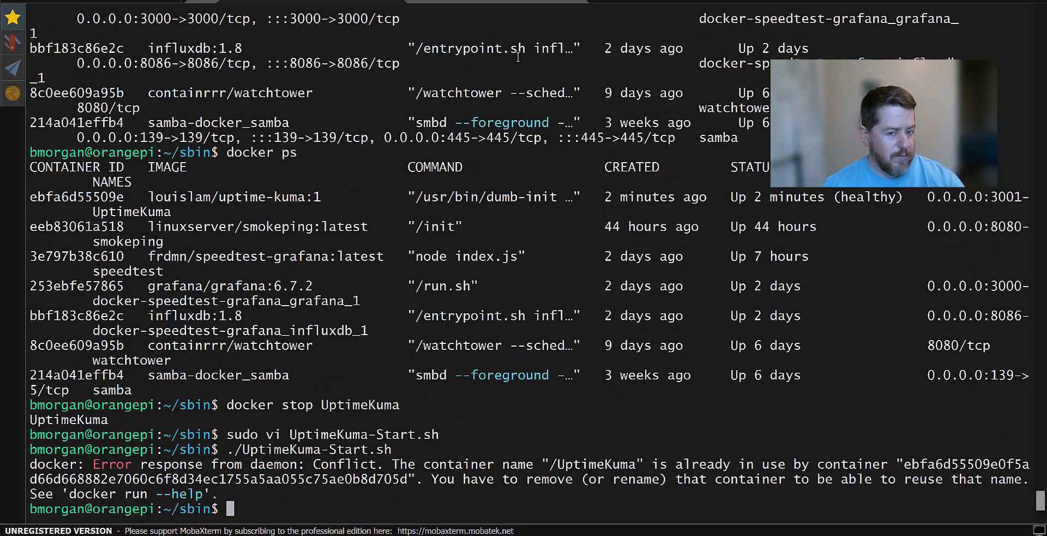
{"action": "type", "text": "docker rm UptimeKuma"}
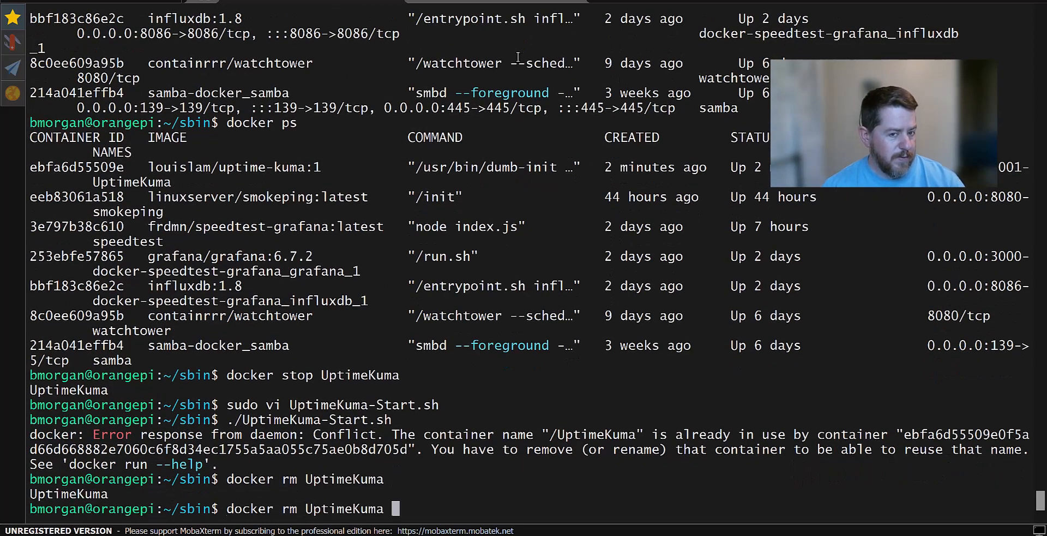
{"action": "key", "text": "Return"}
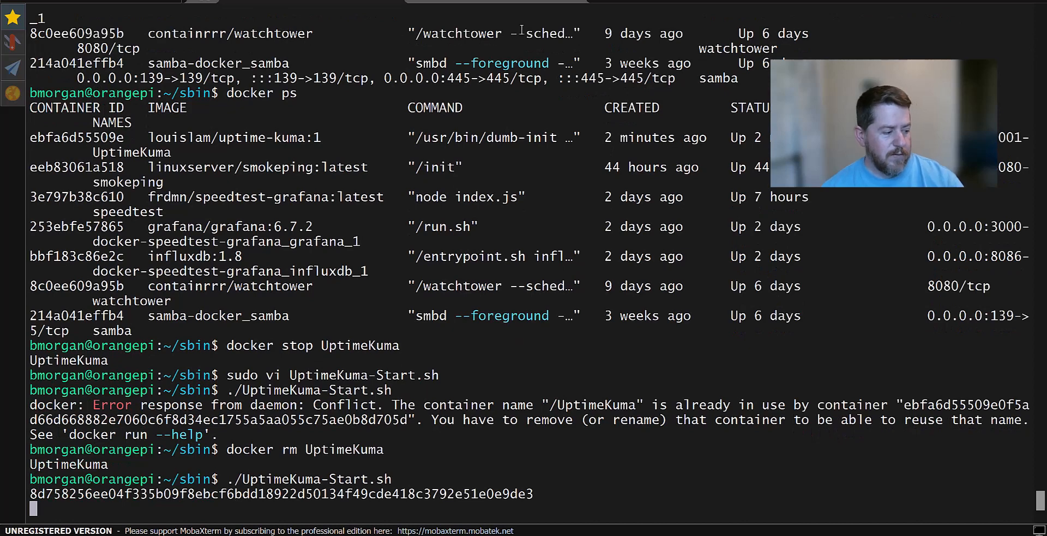
{"action": "type", "text": "docker ps"}
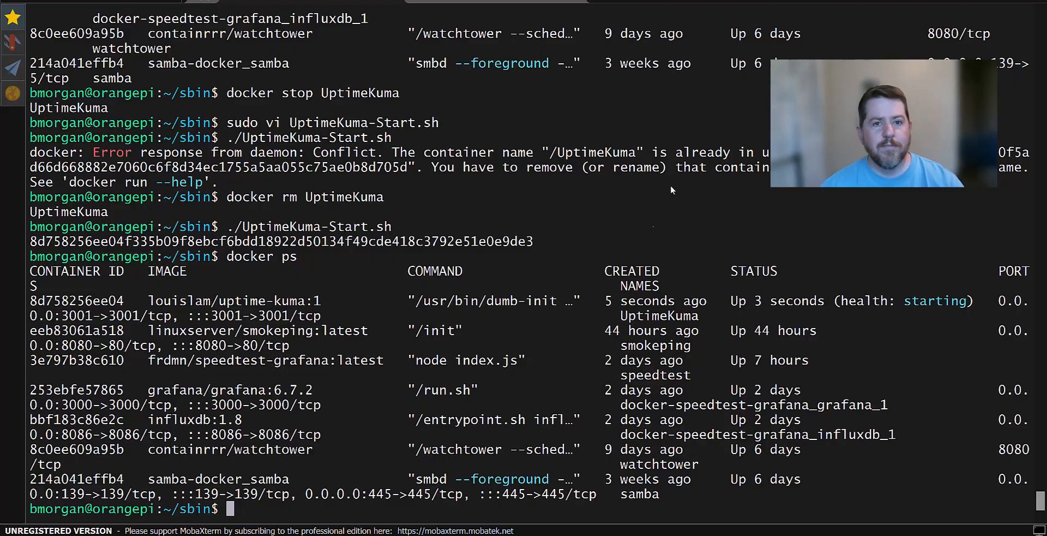
{"action": "left_click", "coordinate": [600, 346]}
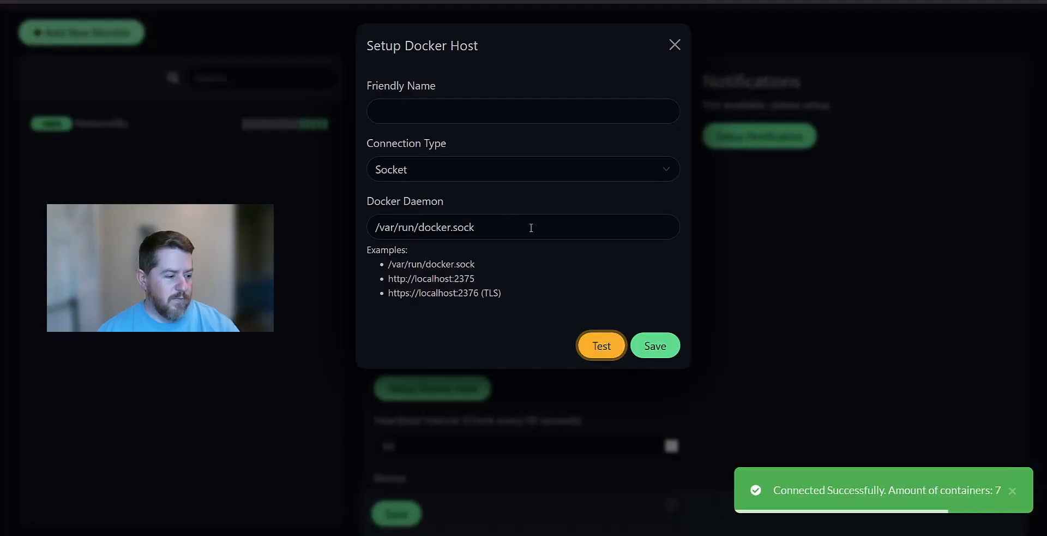
Step: Name the Docker host OrangePi and save it for the samba monitor
{"action": "left_click", "coordinate": [523, 111]}
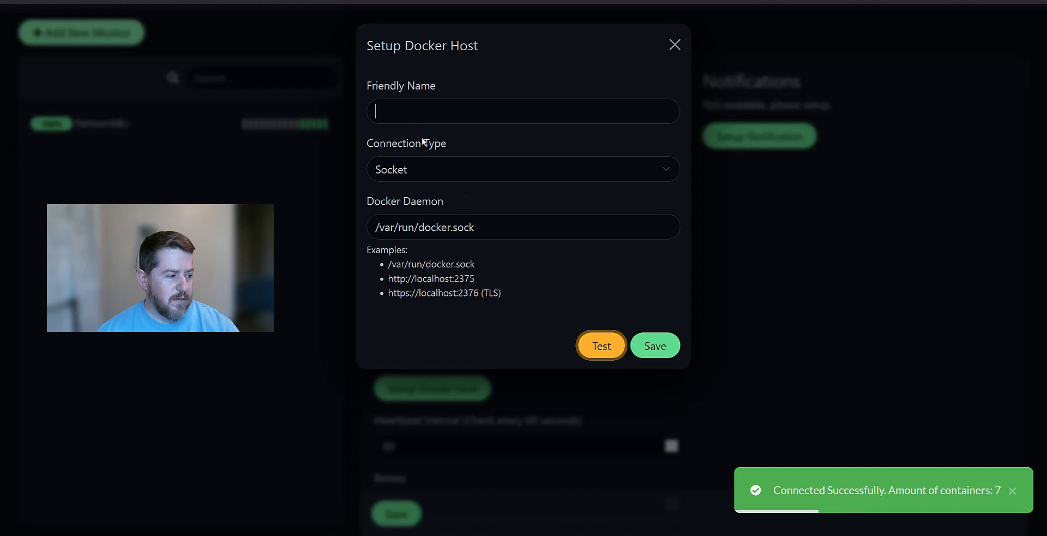
{"action": "left_click", "coordinate": [523, 111]}
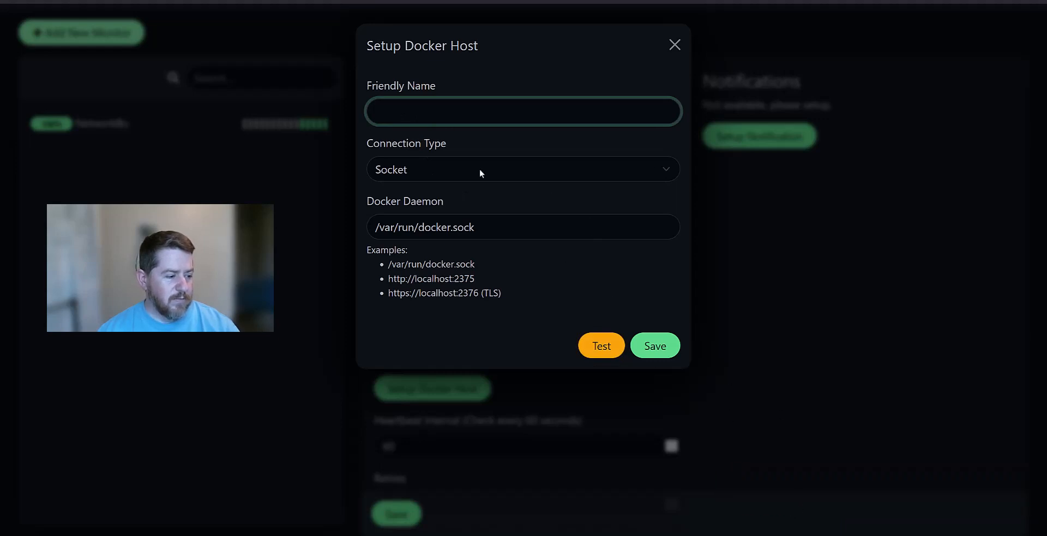
{"action": "mouse_move", "coordinate": [459, 135]}
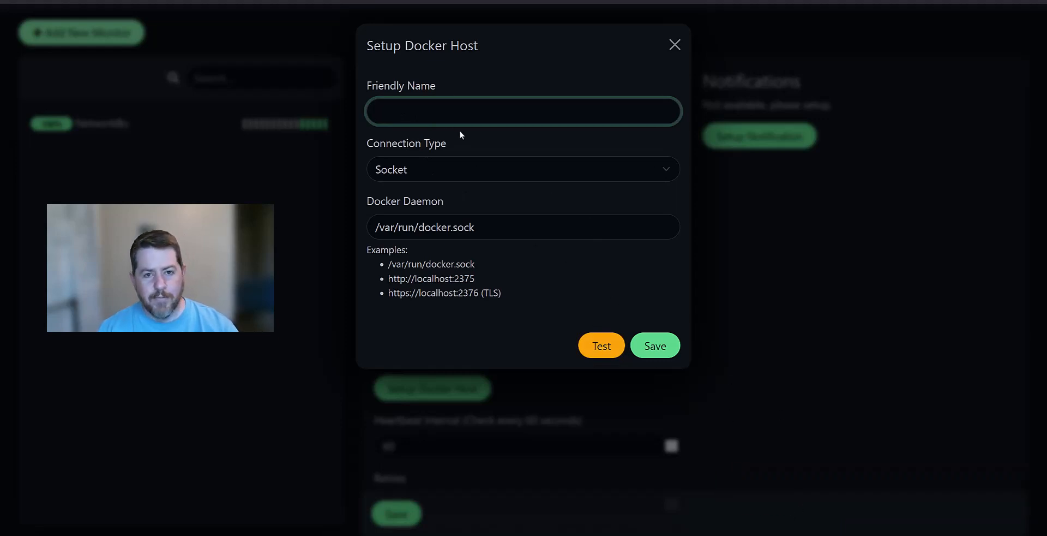
{"action": "type", "text": "o"}
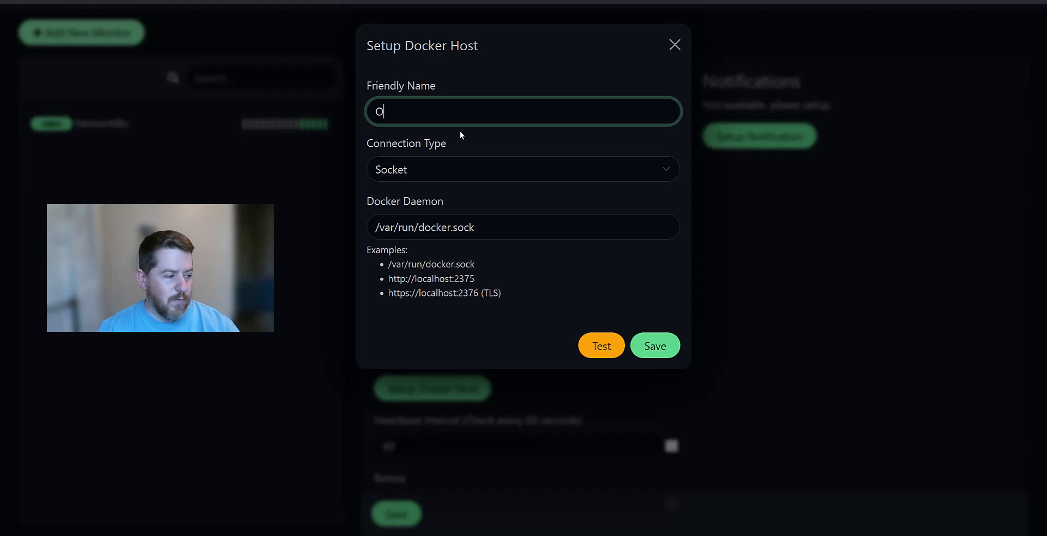
{"action": "type", "text": "range"}
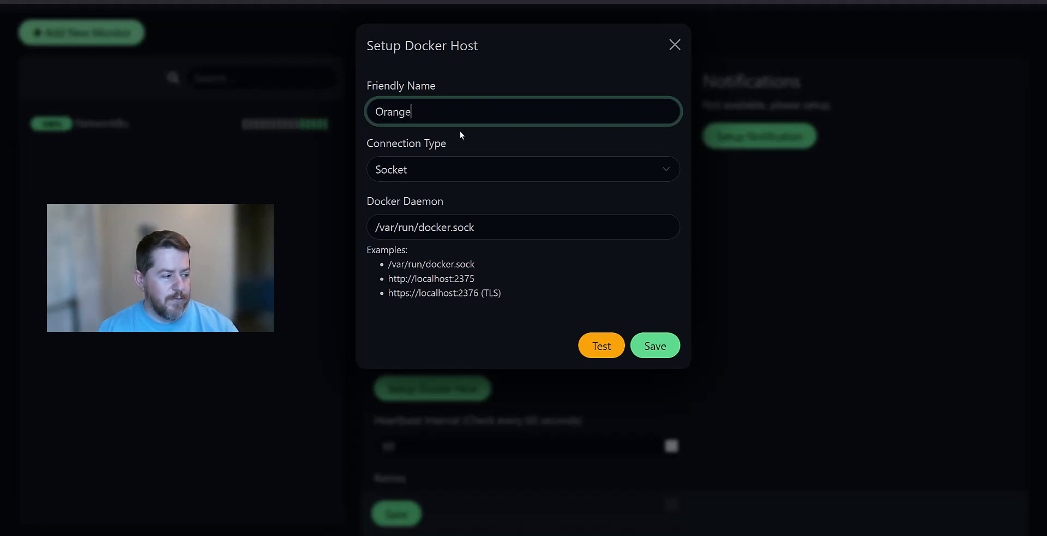
{"action": "type", "text": "Pi"}
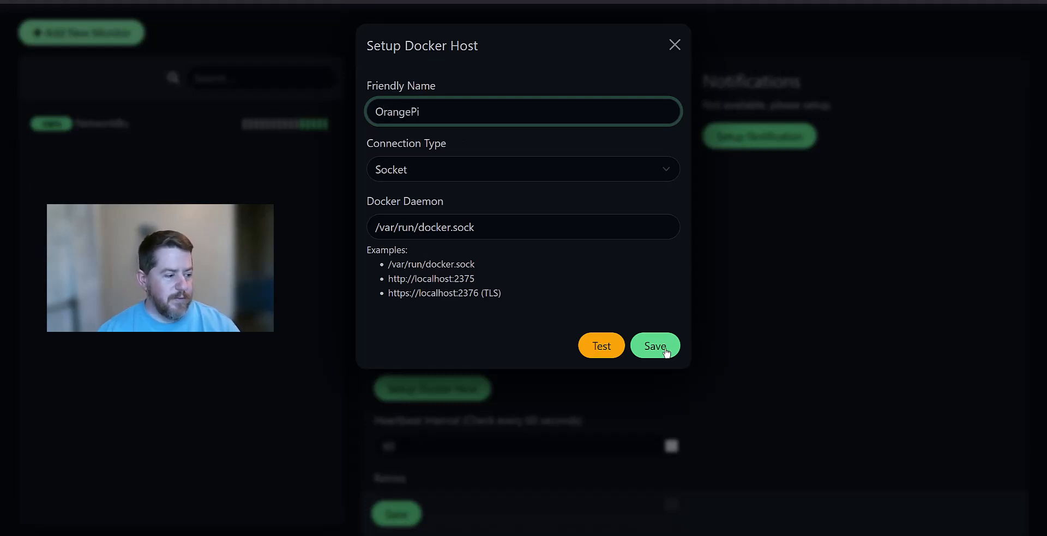
{"action": "left_click", "coordinate": [654, 346]}
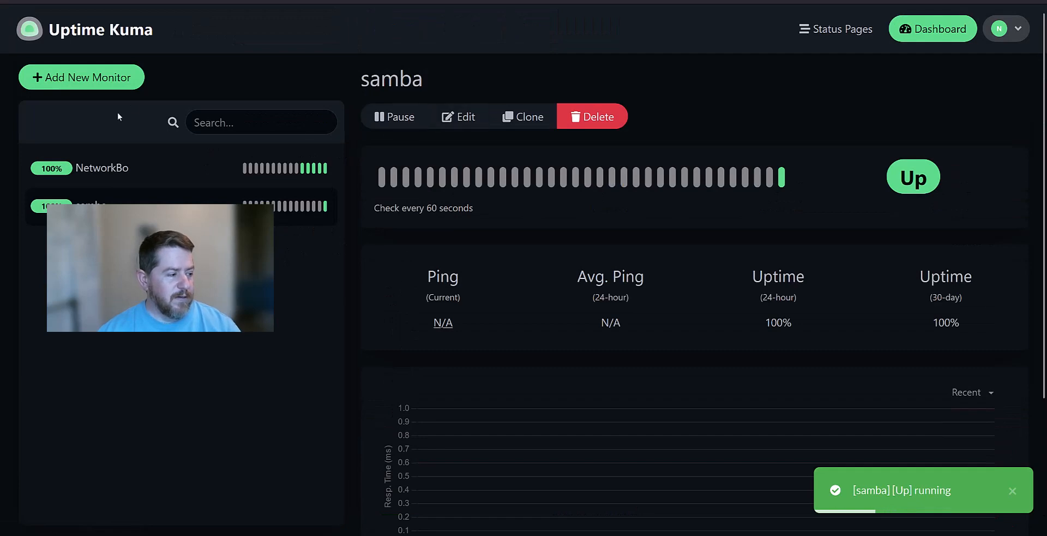
Step: Create an HTTP(s) - Keyword monitor NetworkBo Responding for networkbo.com with keyword Network
{"action": "left_click", "coordinate": [80, 76]}
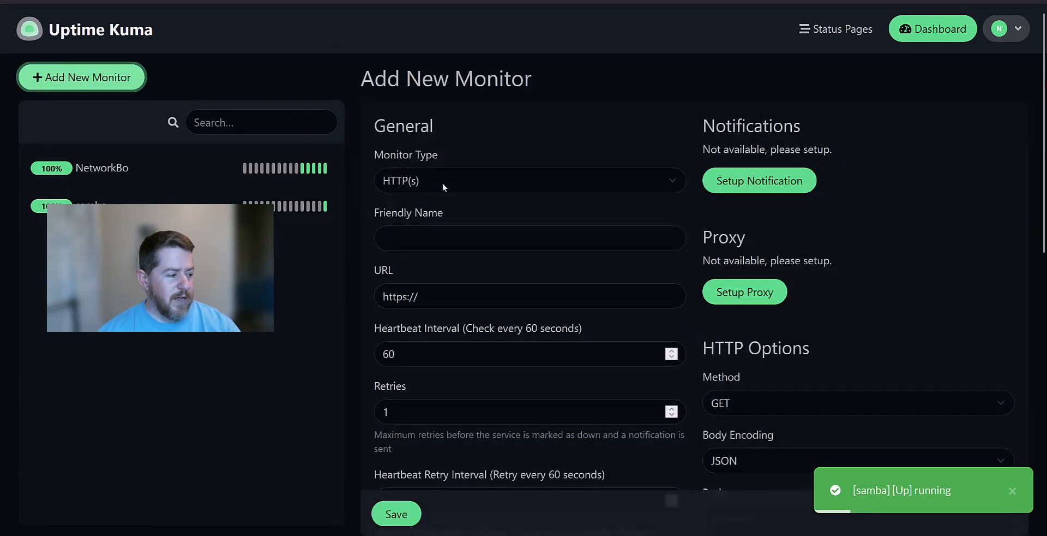
{"action": "left_click", "coordinate": [528, 180]}
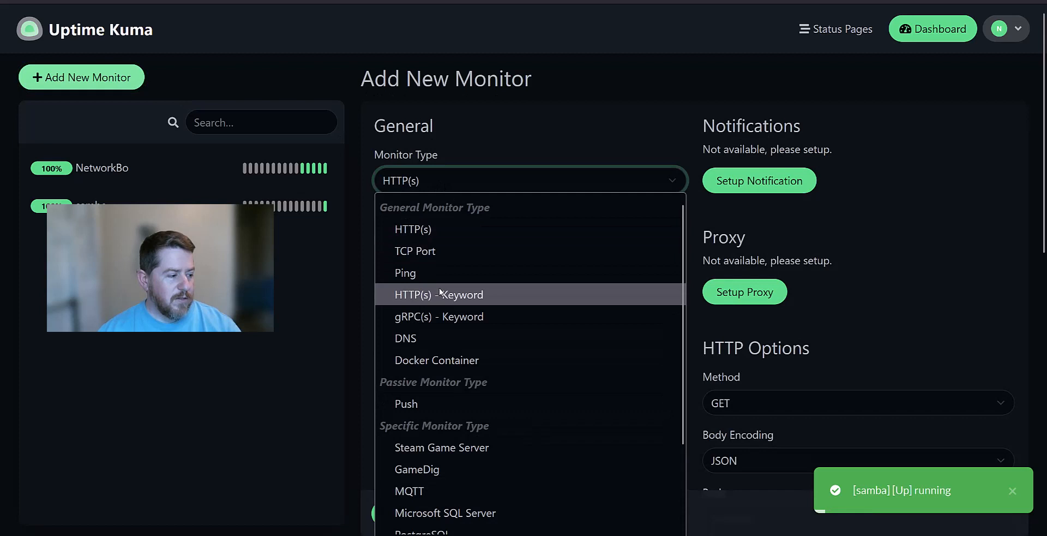
{"action": "left_click", "coordinate": [439, 294]}
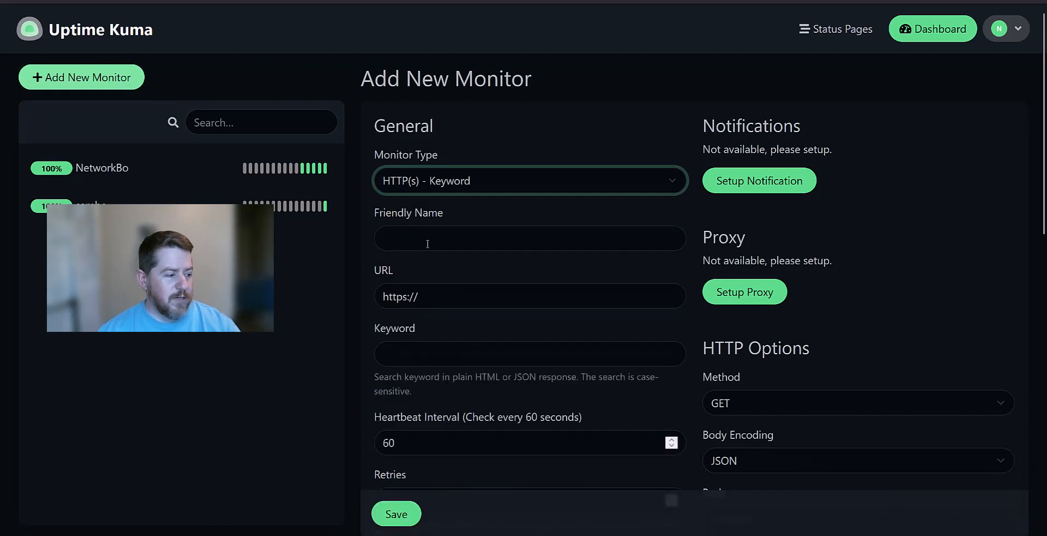
{"action": "type", "text": "N"}
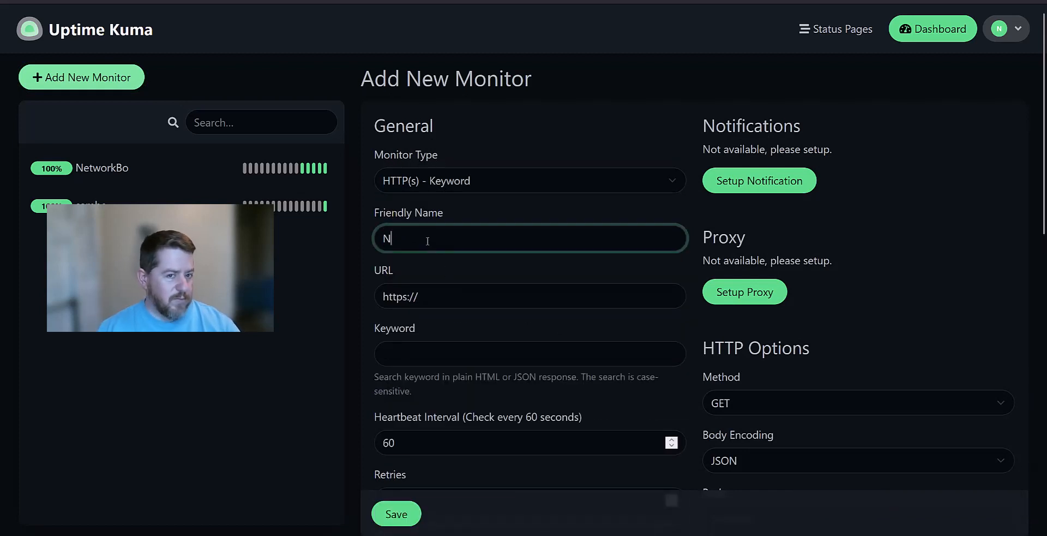
{"action": "type", "text": "etworkBo"}
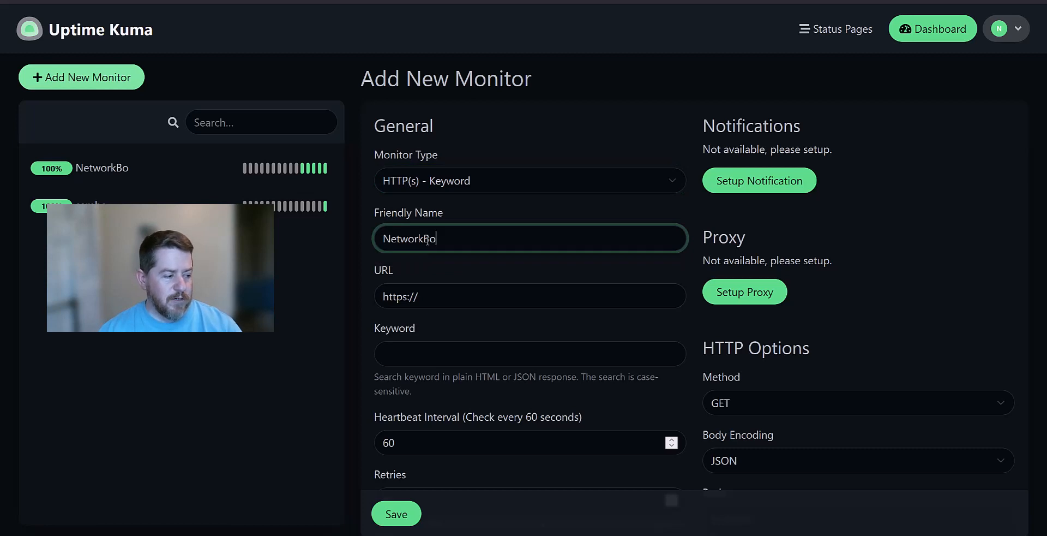
{"action": "type", "text": "Responding"}
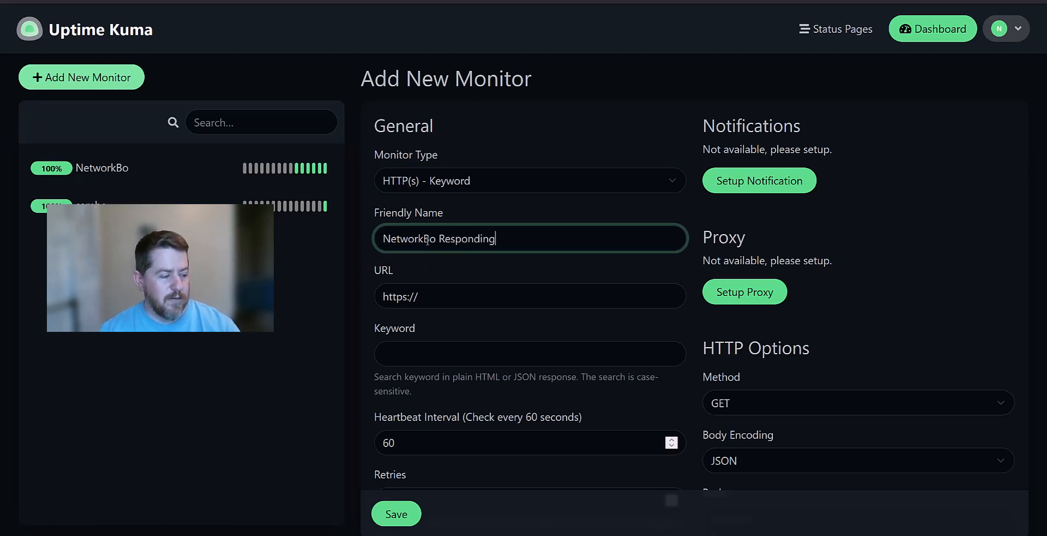
{"action": "left_click", "coordinate": [530, 295]}
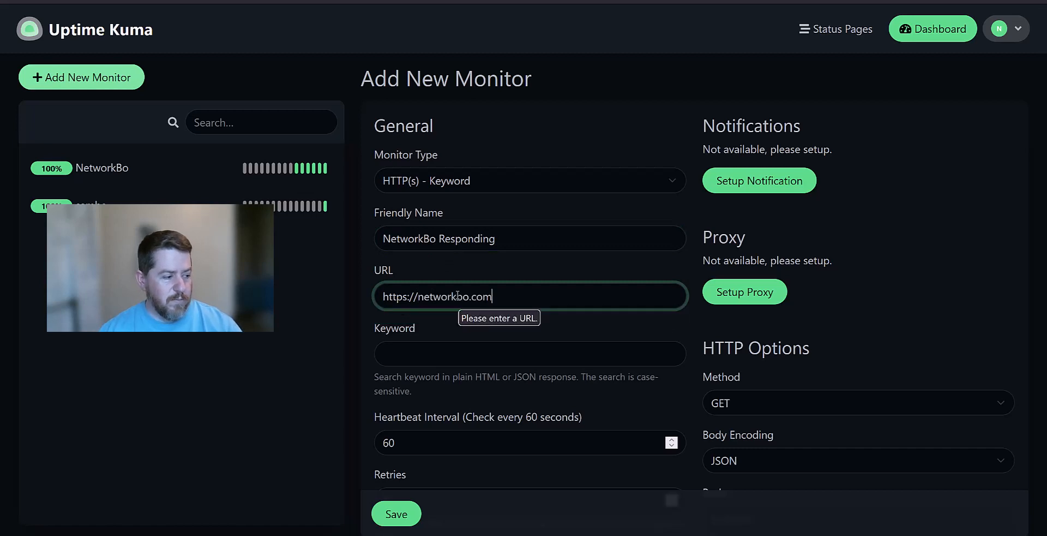
{"action": "left_click", "coordinate": [531, 353]}
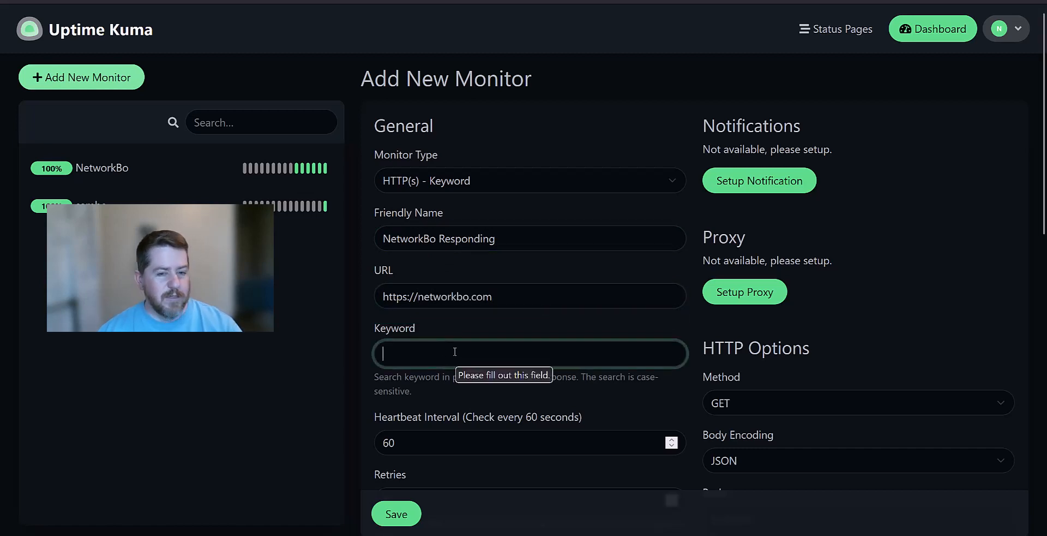
{"action": "type", "text": "Network"}
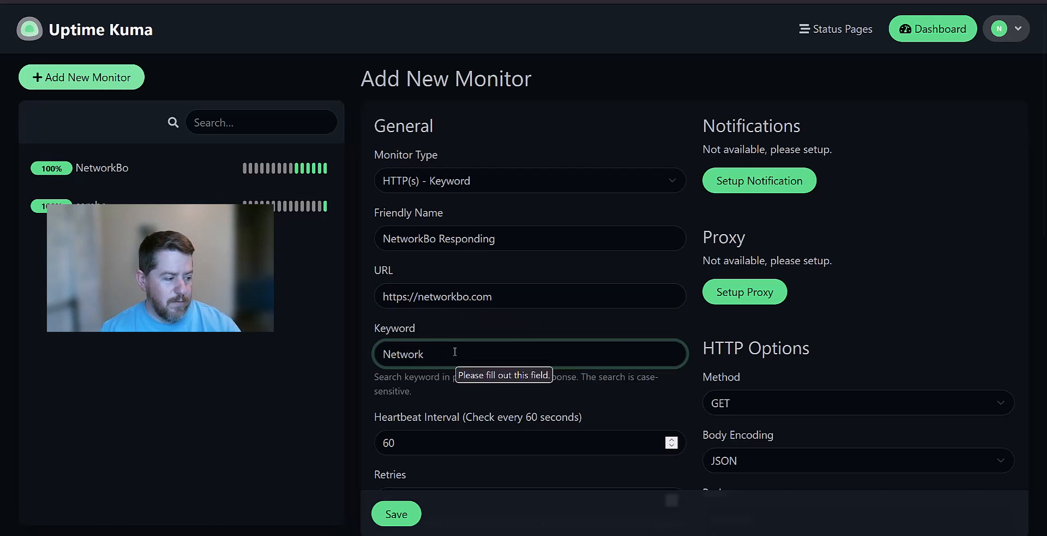
Step: Tag the monitor with a blue External tag, save it, and head to the Notifications settings
{"action": "scroll", "scroll_direction": "down", "scroll_amount": 3}
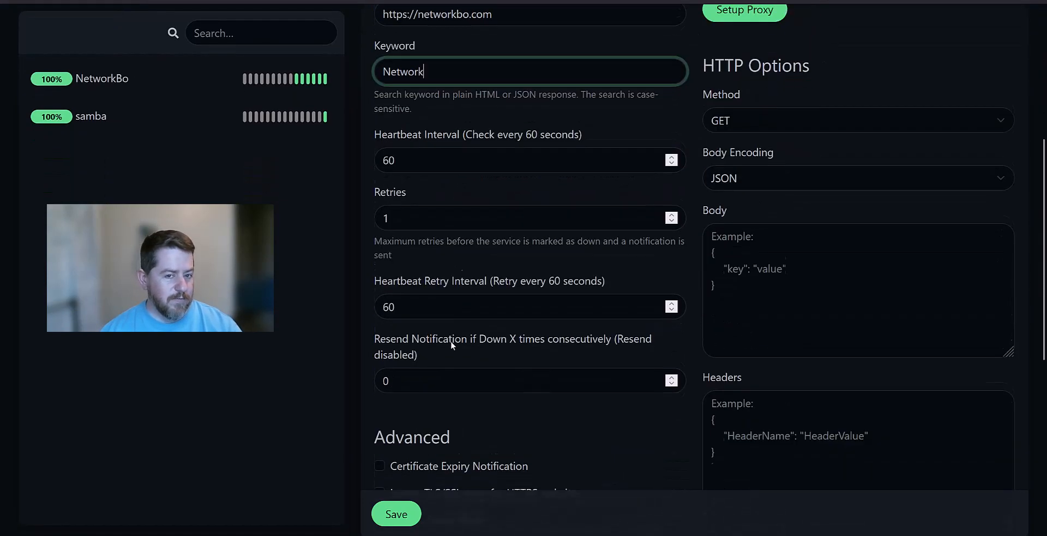
{"action": "scroll", "scroll_direction": "down", "scroll_amount": 3}
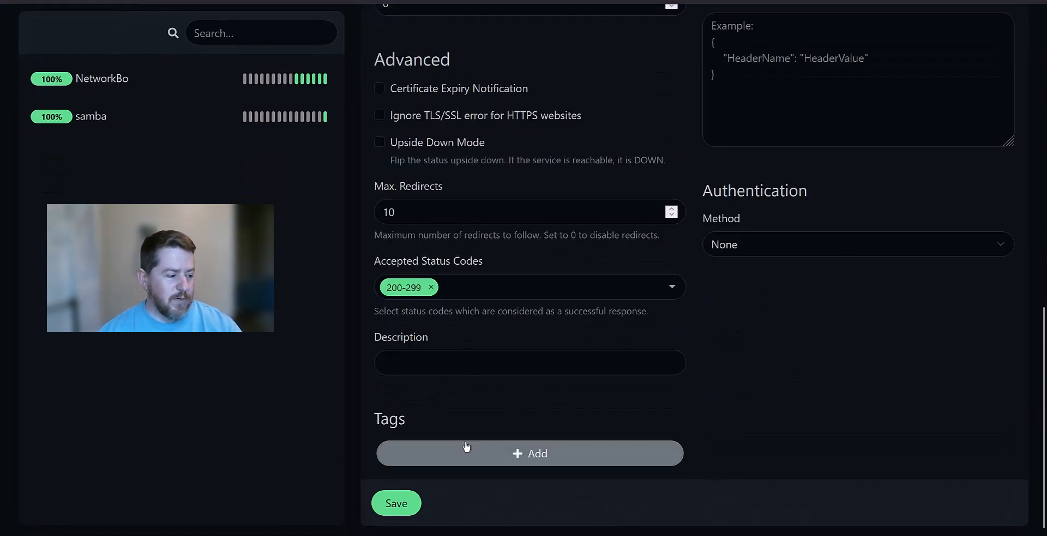
{"action": "left_click", "coordinate": [529, 452]}
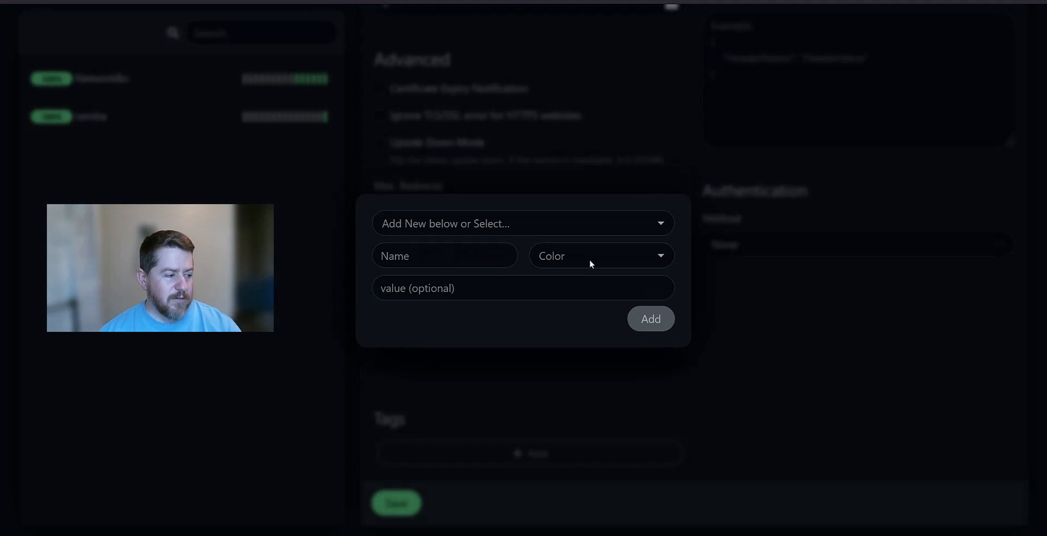
{"action": "left_click", "coordinate": [598, 255]}
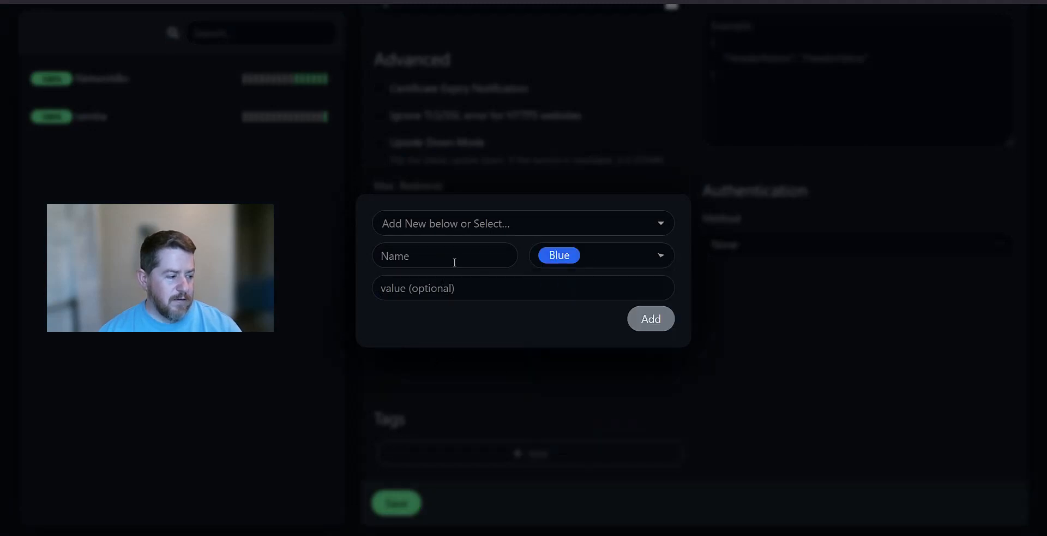
{"action": "type", "text": "R"}
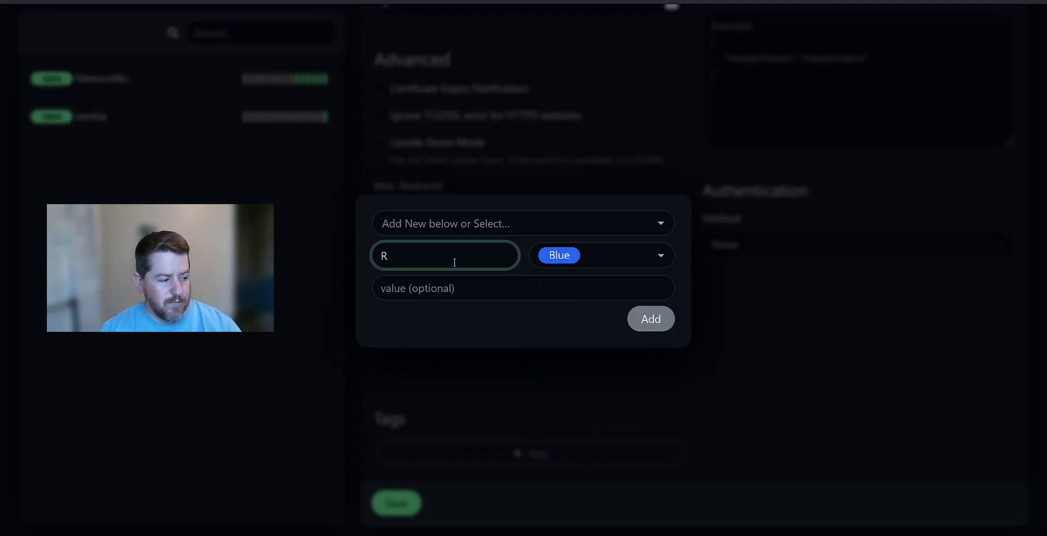
{"action": "type", "text": "External"}
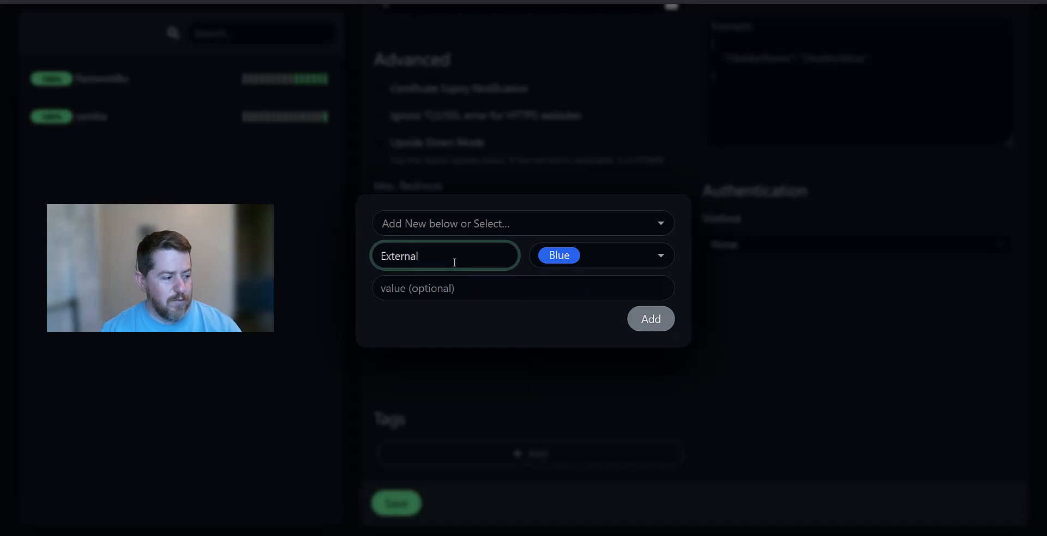
{"action": "left_click", "coordinate": [649, 318]}
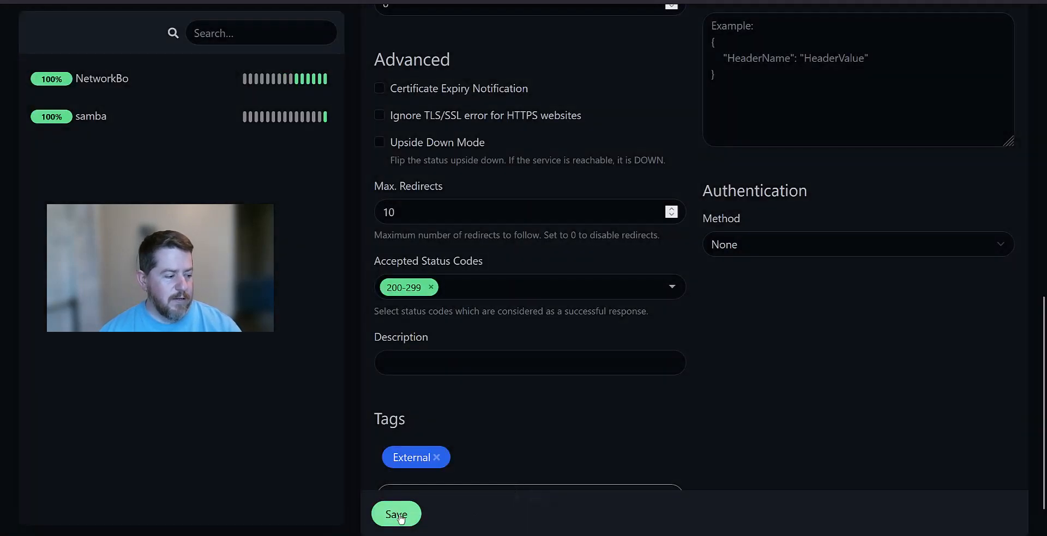
{"action": "left_click", "coordinate": [395, 514]}
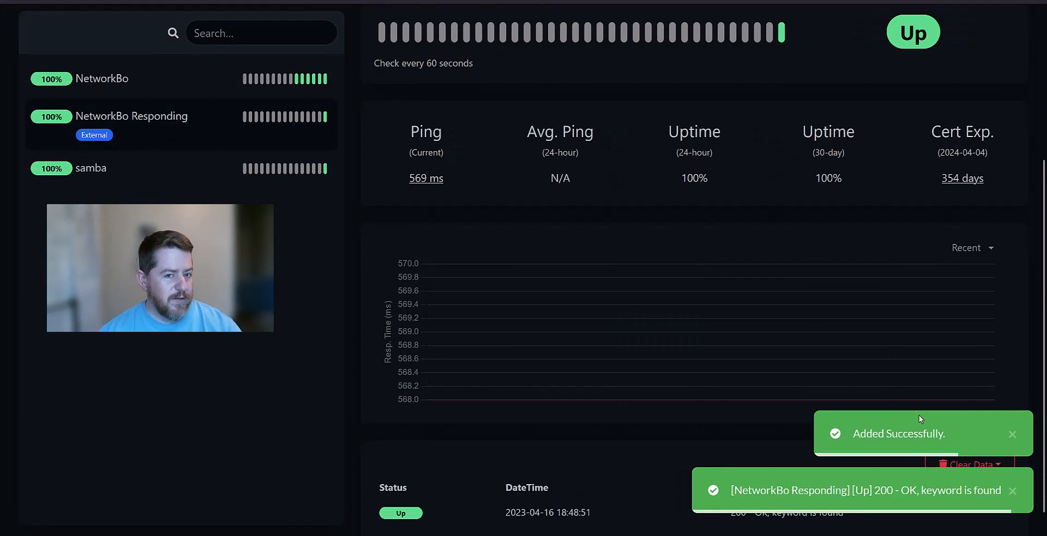
{"action": "scroll", "scroll_direction": "down", "scroll_amount": 3}
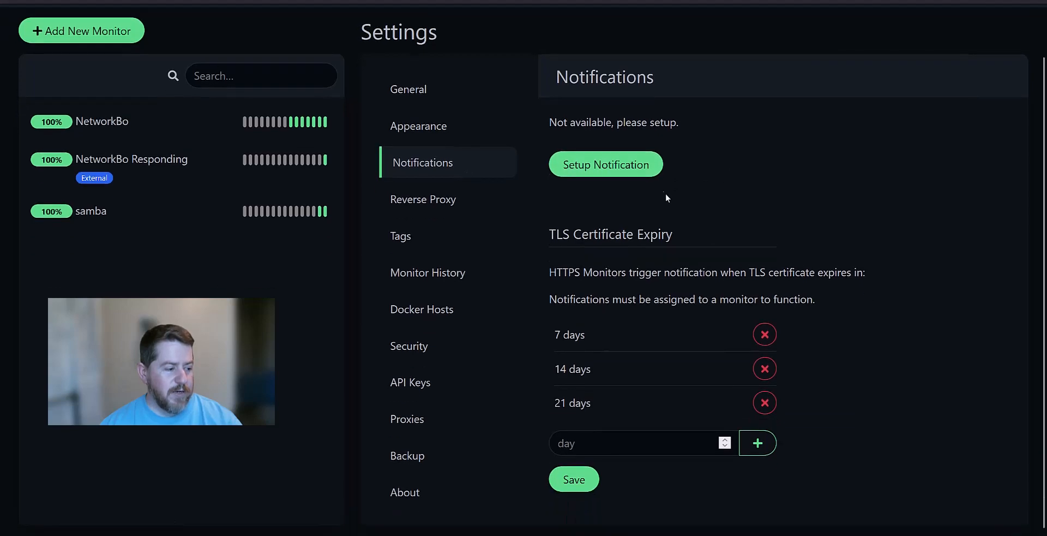
Step: Start a new notification with type Discord and focus its empty Webhook URL field
{"action": "left_click", "coordinate": [604, 164]}
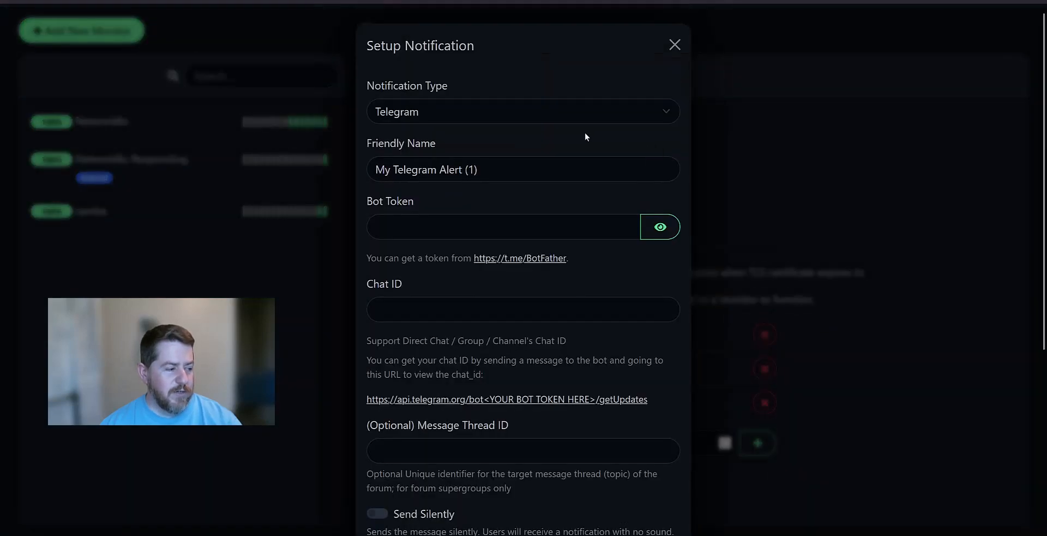
{"action": "left_click", "coordinate": [522, 112]}
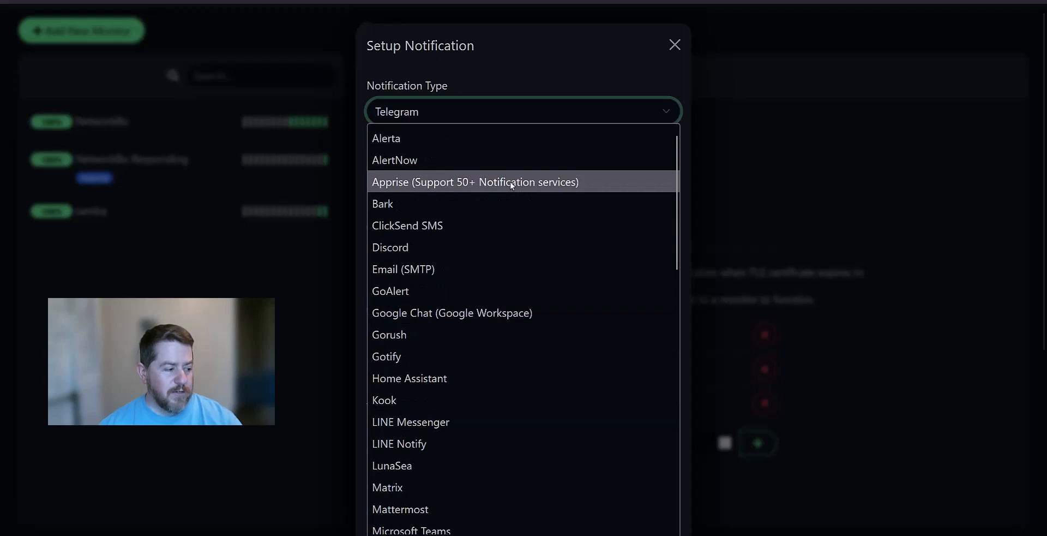
{"action": "scroll", "scroll_direction": "down", "scroll_amount": 3}
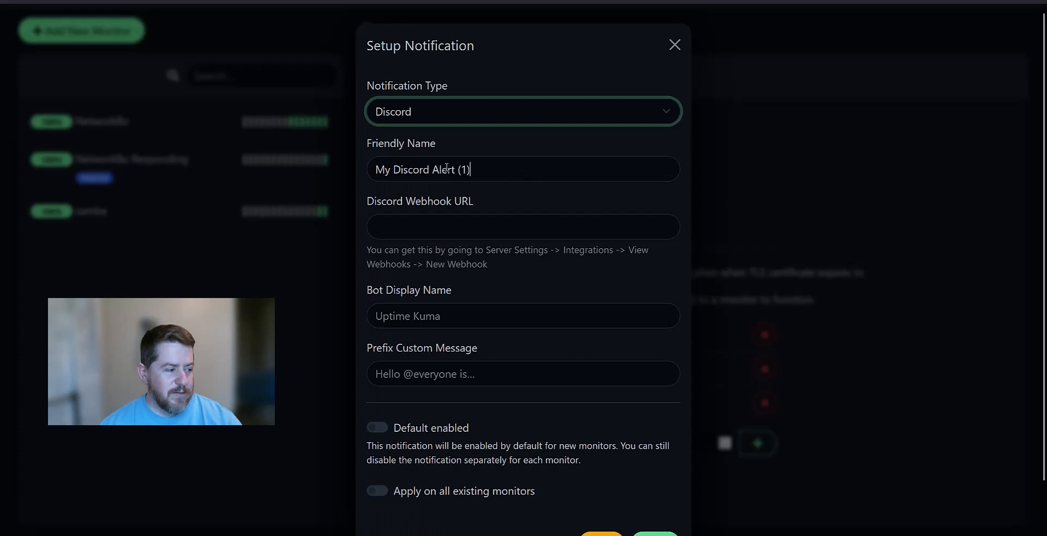
{"action": "left_click", "coordinate": [523, 225]}
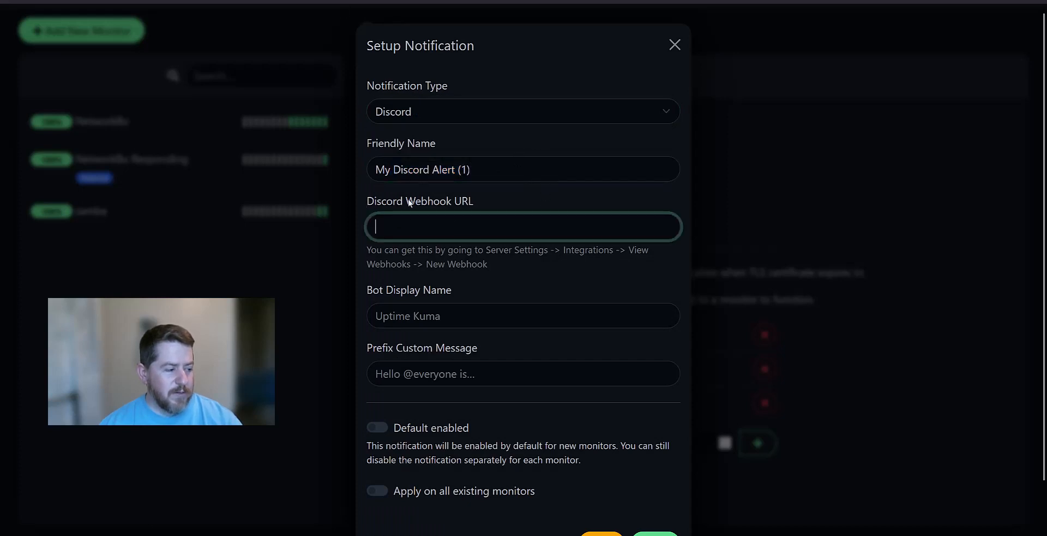
{"action": "double_click", "coordinate": [419, 201]}
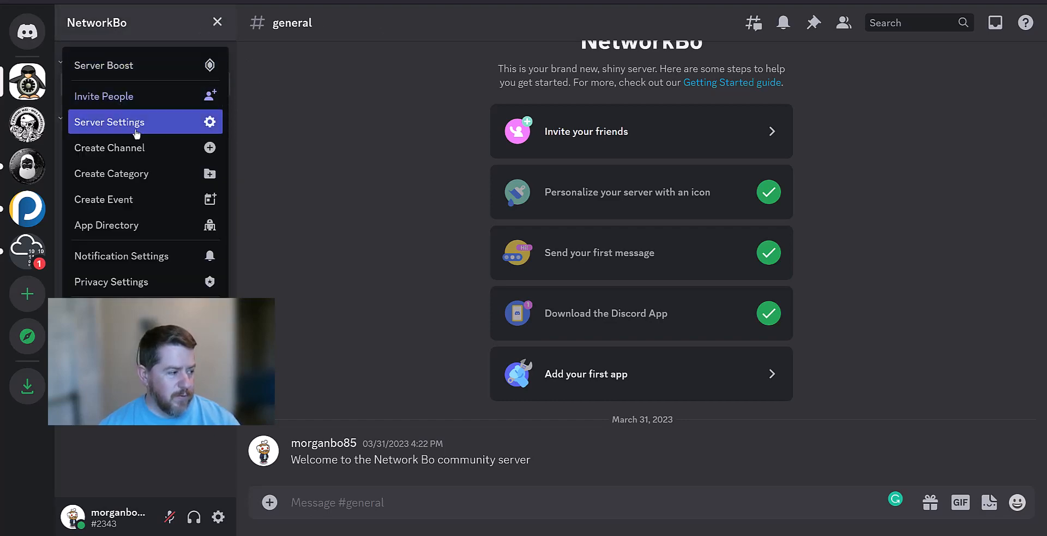
Step: In NetworkBo's Integrations, rename the last Spidey Bot webhook to Kuma posting to #general
{"action": "left_click", "coordinate": [109, 121]}
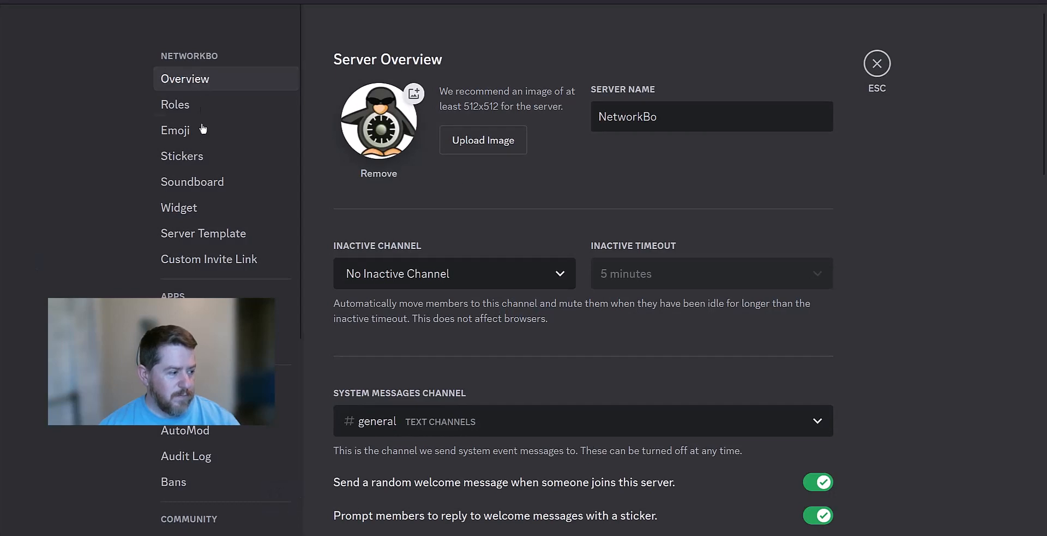
{"action": "left_click", "coordinate": [192, 220]}
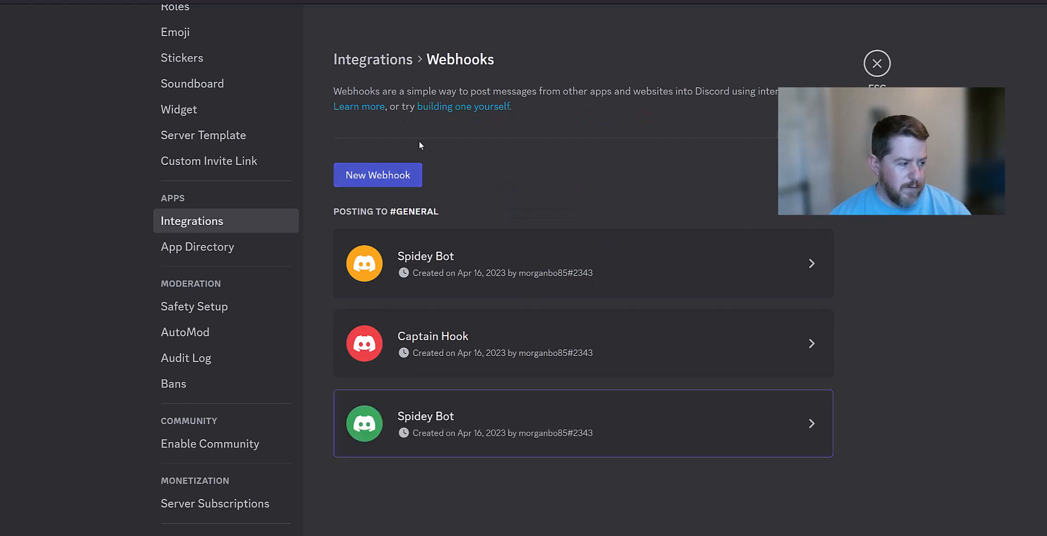
{"action": "mouse_move", "coordinate": [570, 425]}
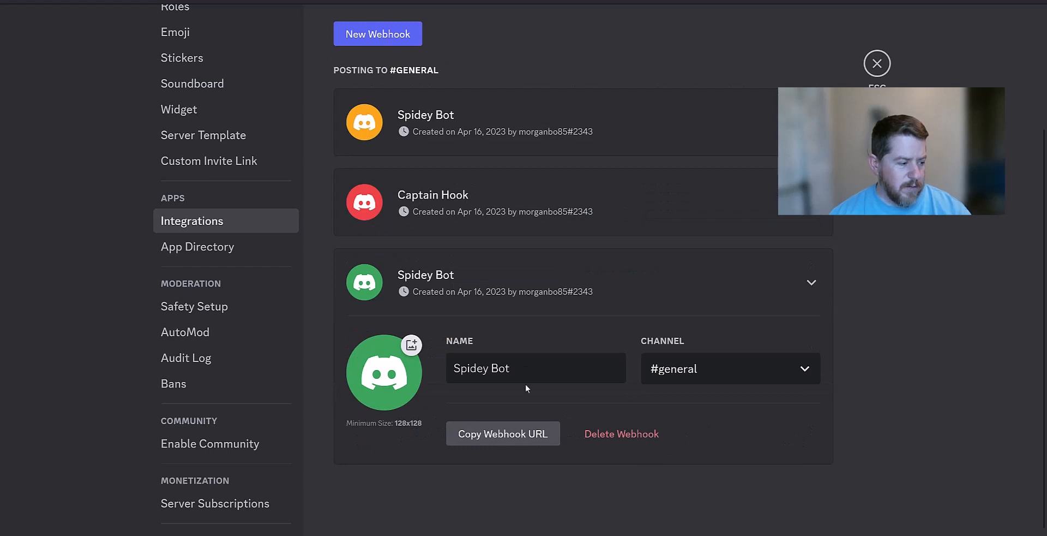
{"action": "double_click", "coordinate": [481, 368]}
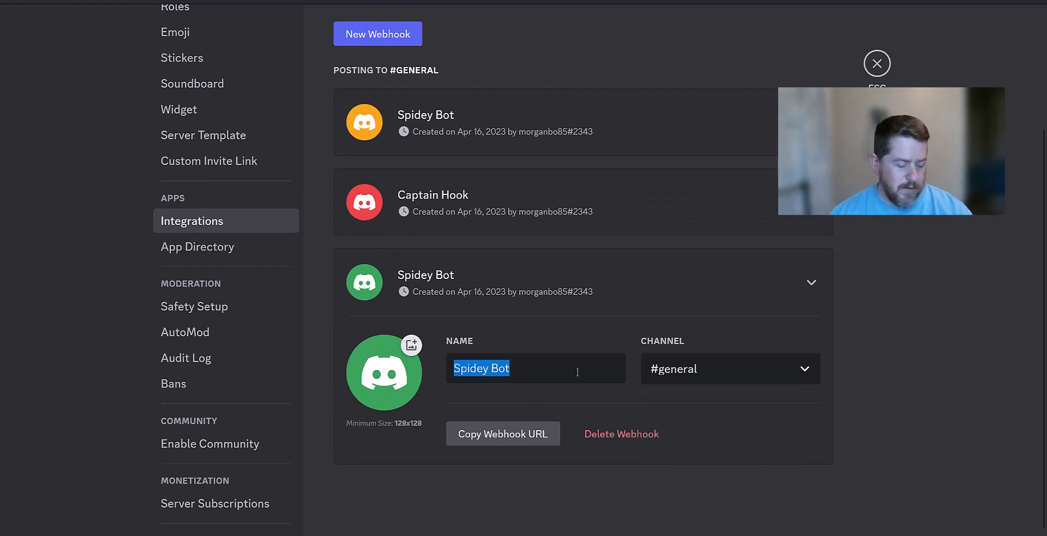
{"action": "type", "text": "Kuma"}
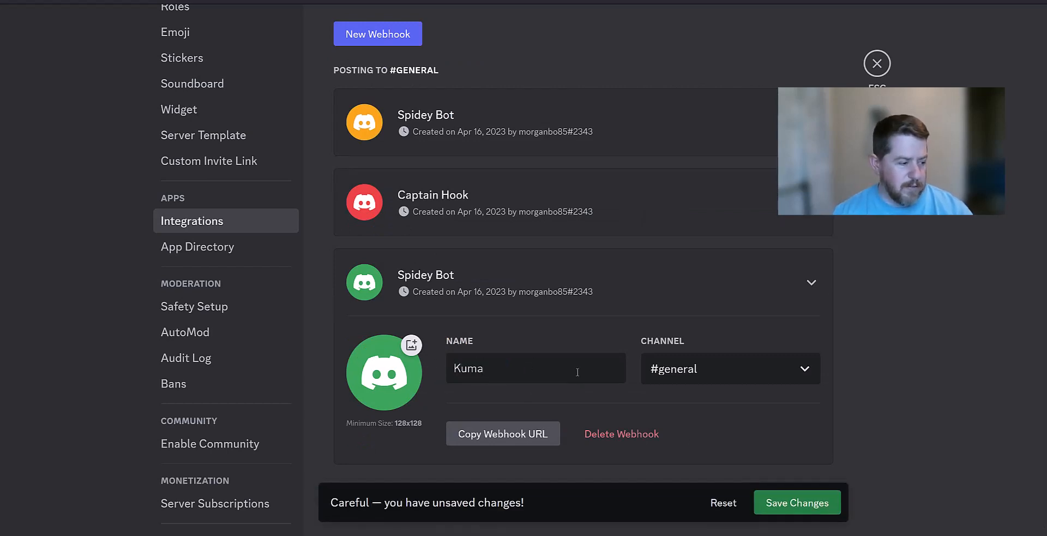
{"action": "left_click", "coordinate": [730, 368]}
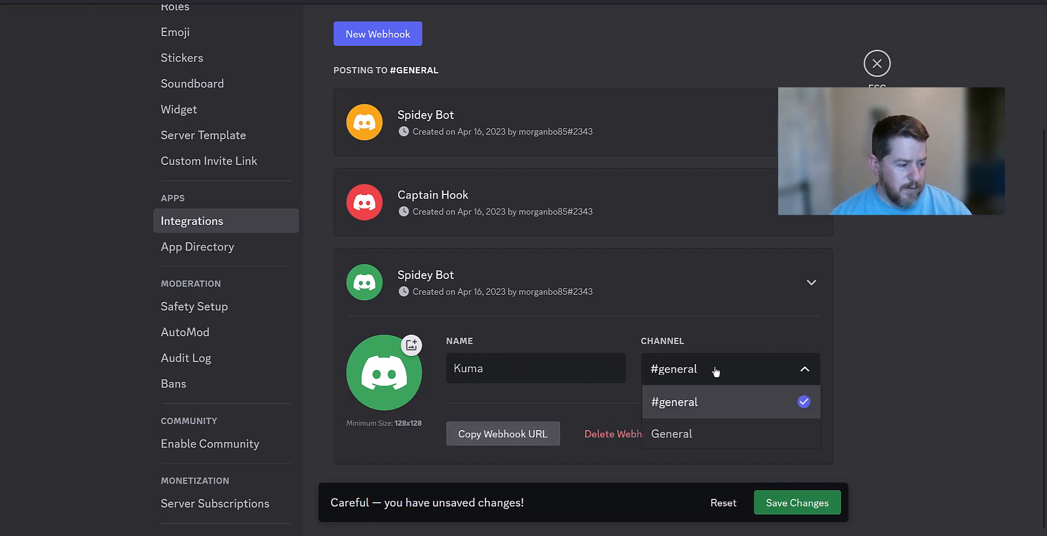
{"action": "left_click", "coordinate": [673, 402]}
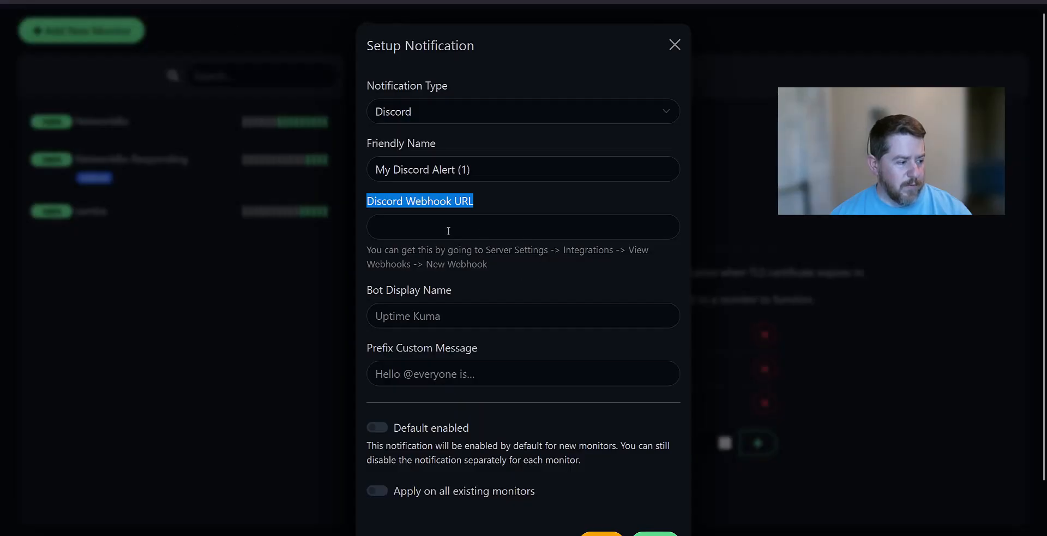
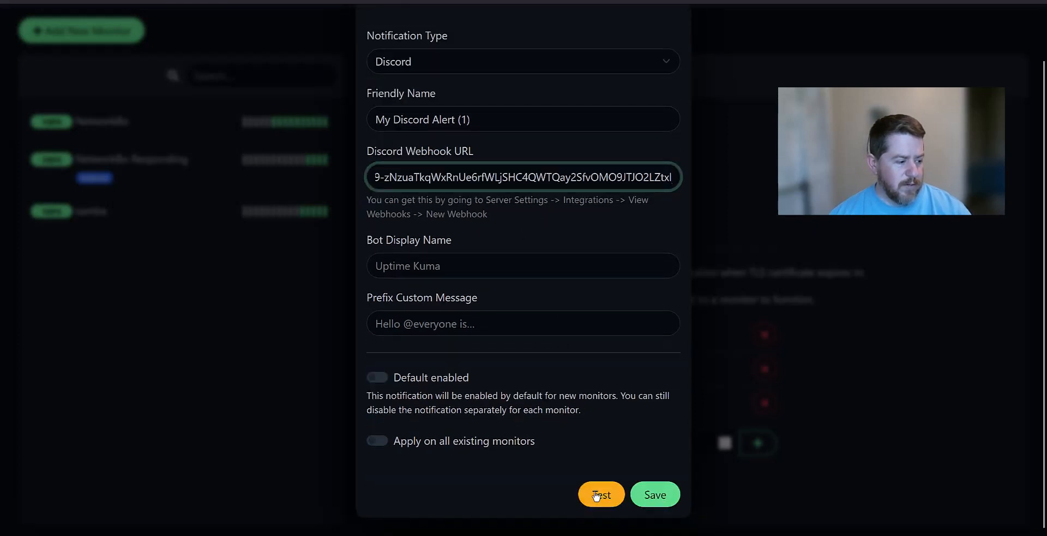
Step: Paste the Kuma webhook URL into the Discord notification and send a test alert
{"action": "left_click", "coordinate": [600, 494]}
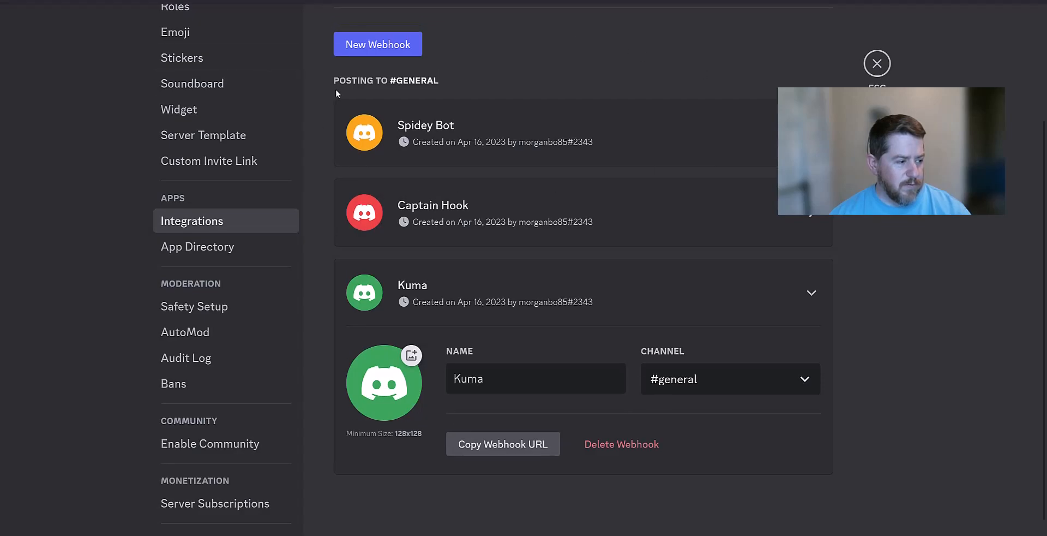
{"action": "left_click", "coordinate": [877, 62]}
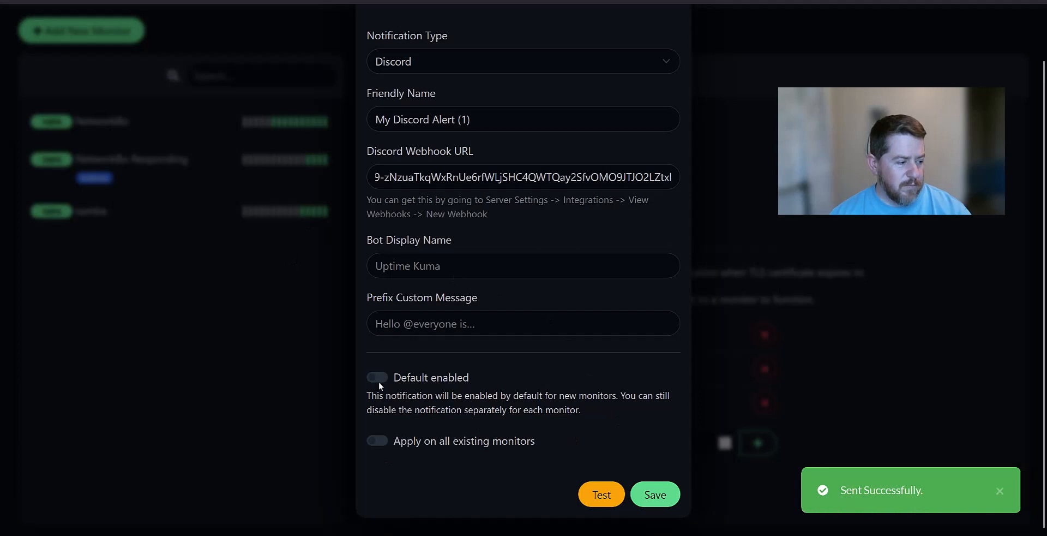
Step: Enable the alert by default, apply it to all existing monitors, and save it
{"action": "left_click", "coordinate": [376, 441]}
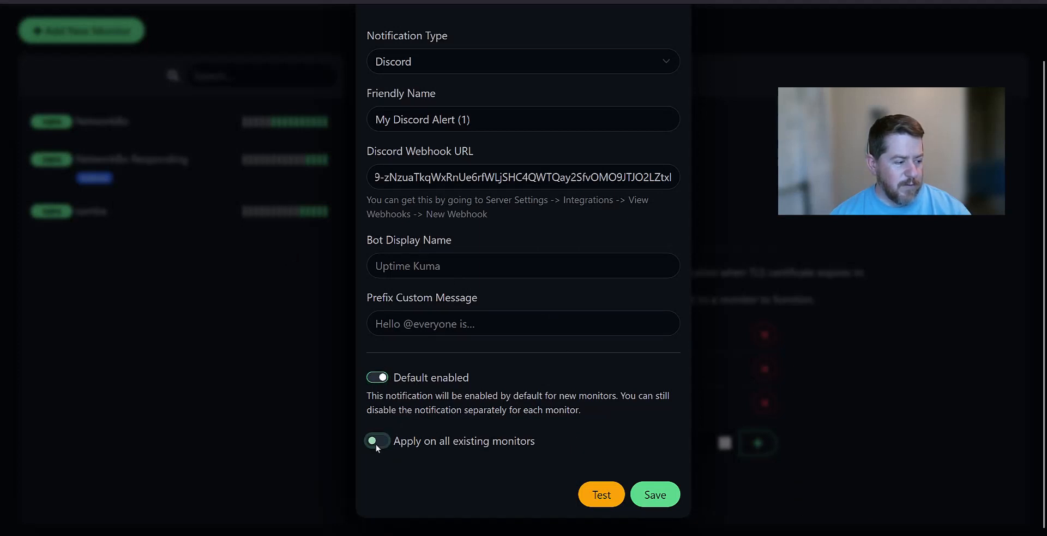
{"action": "left_click", "coordinate": [376, 441]}
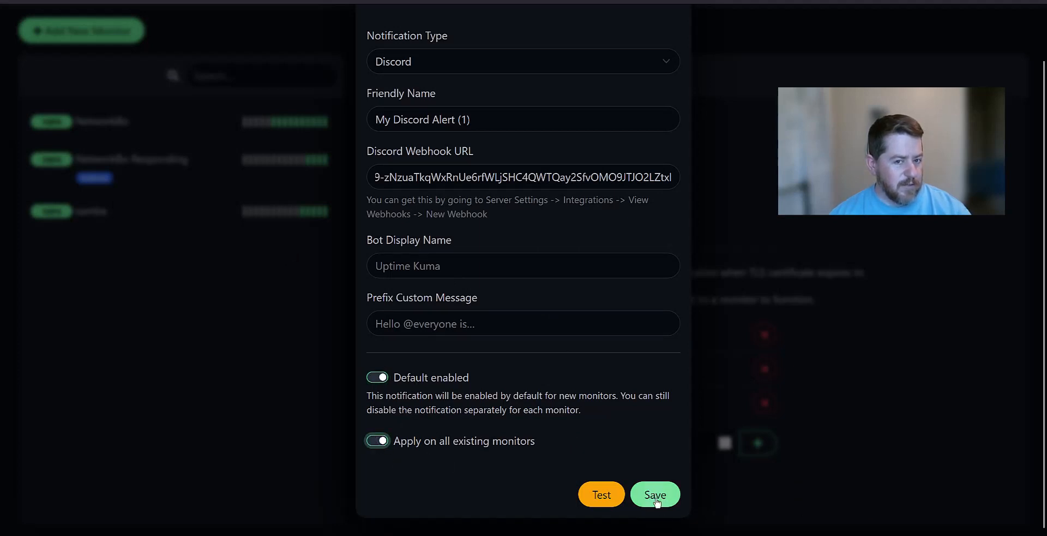
{"action": "left_click", "coordinate": [654, 494]}
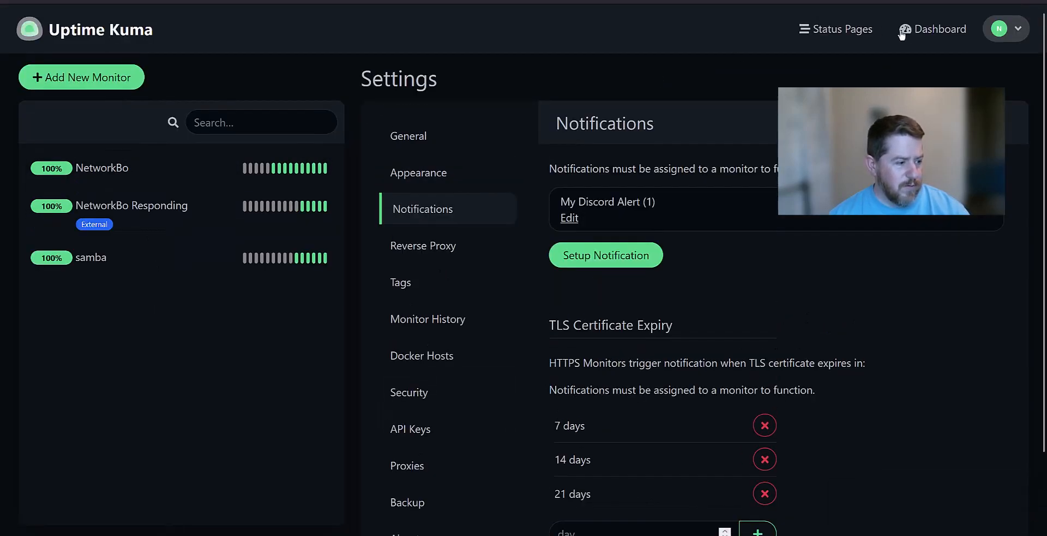
Step: Return to the monitor dashboard from the notifications settings
{"action": "left_click", "coordinate": [933, 28]}
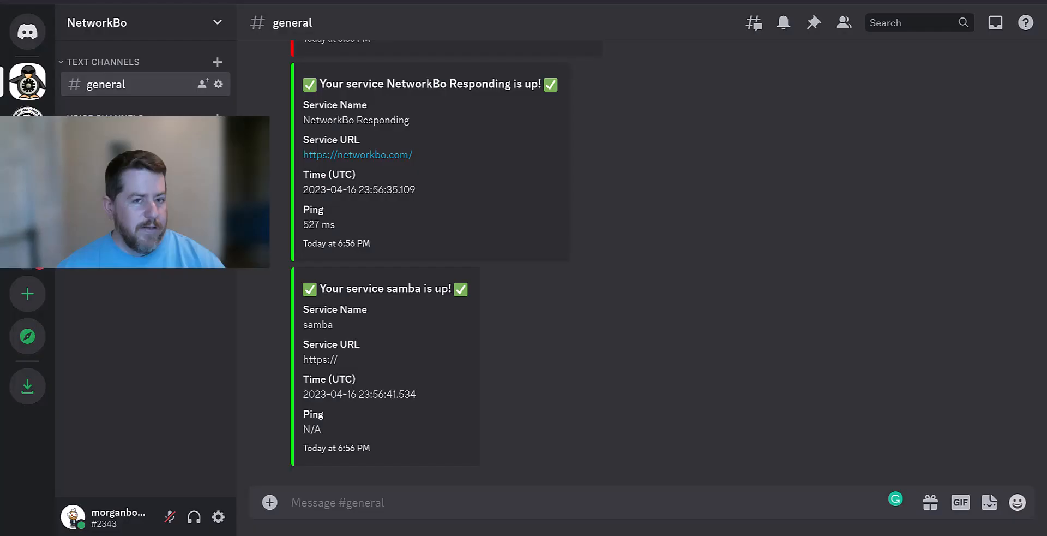
{"action": "mouse_move", "coordinate": [701, 183]}
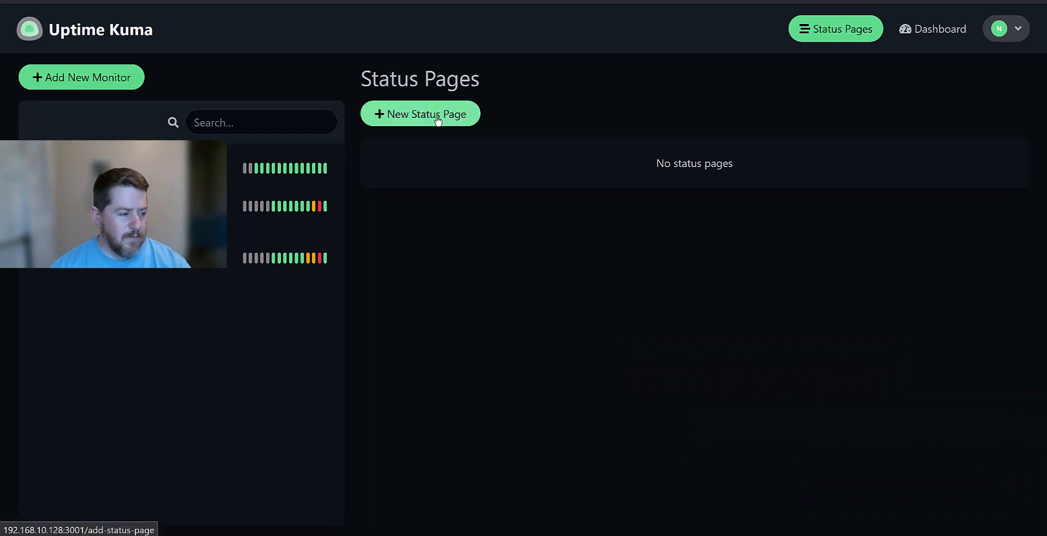
Step: Create a status page with name and slug NetworkBo
{"action": "left_click", "coordinate": [420, 114]}
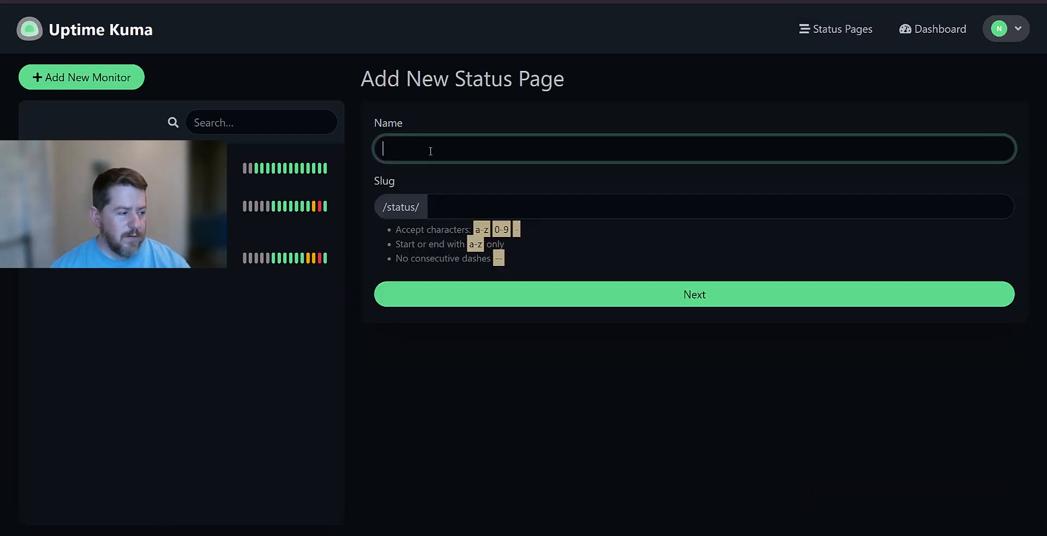
{"action": "type", "text": "Ne"}
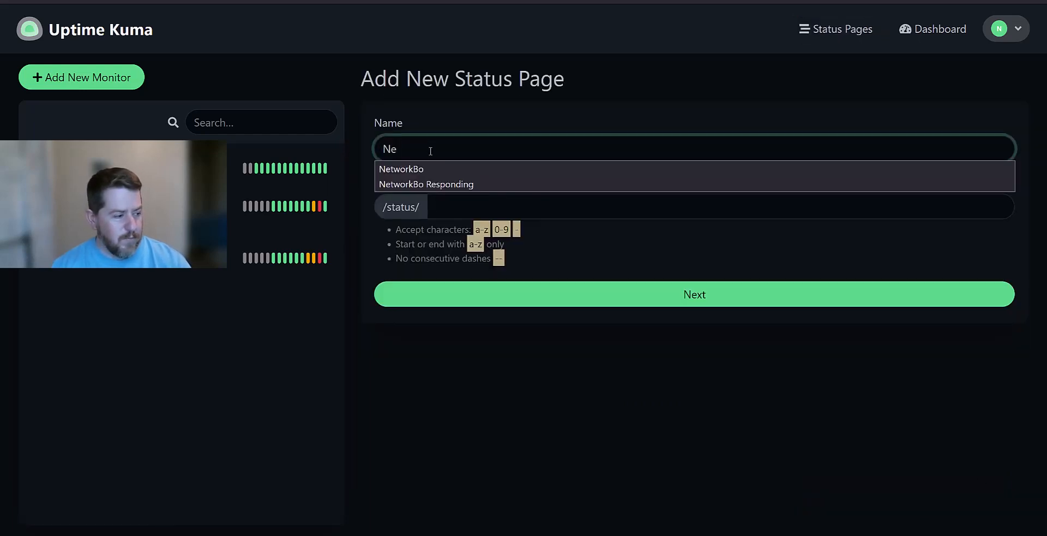
{"action": "left_click", "coordinate": [400, 169]}
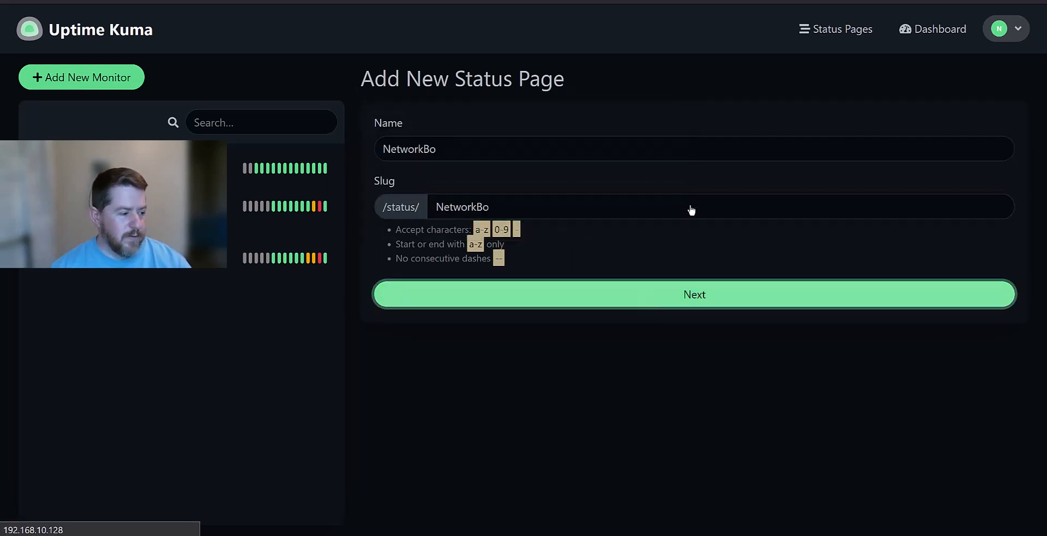
{"action": "left_click", "coordinate": [694, 293]}
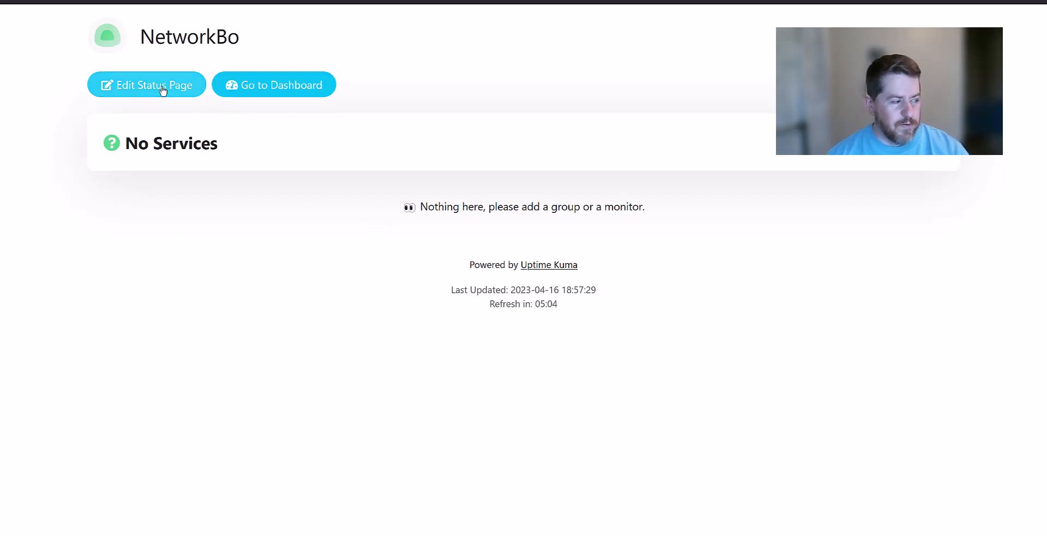
Step: Switch the status page to dark theme and add a Website group holding NetworkBo
{"action": "left_click", "coordinate": [146, 85]}
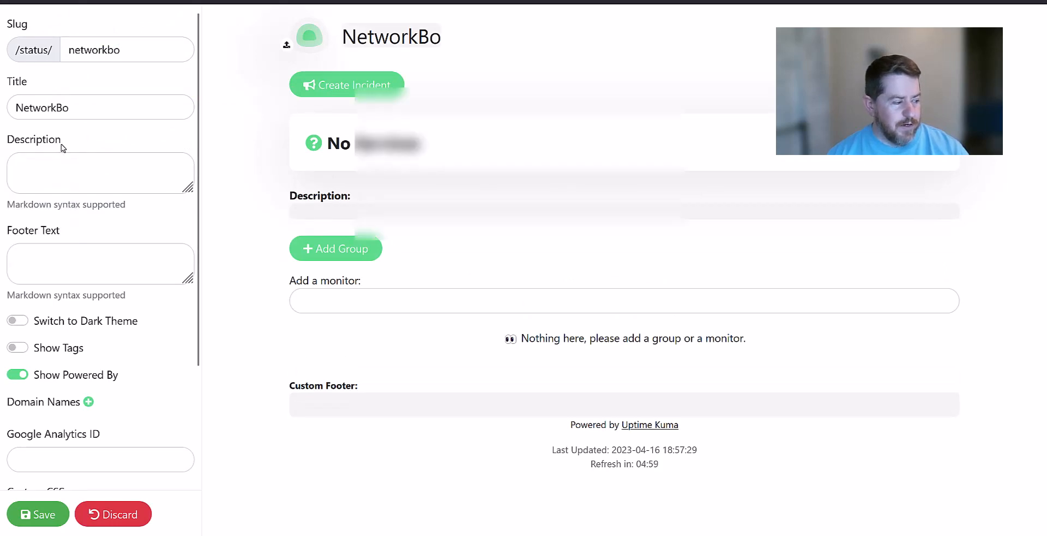
{"action": "left_click", "coordinate": [16, 175]}
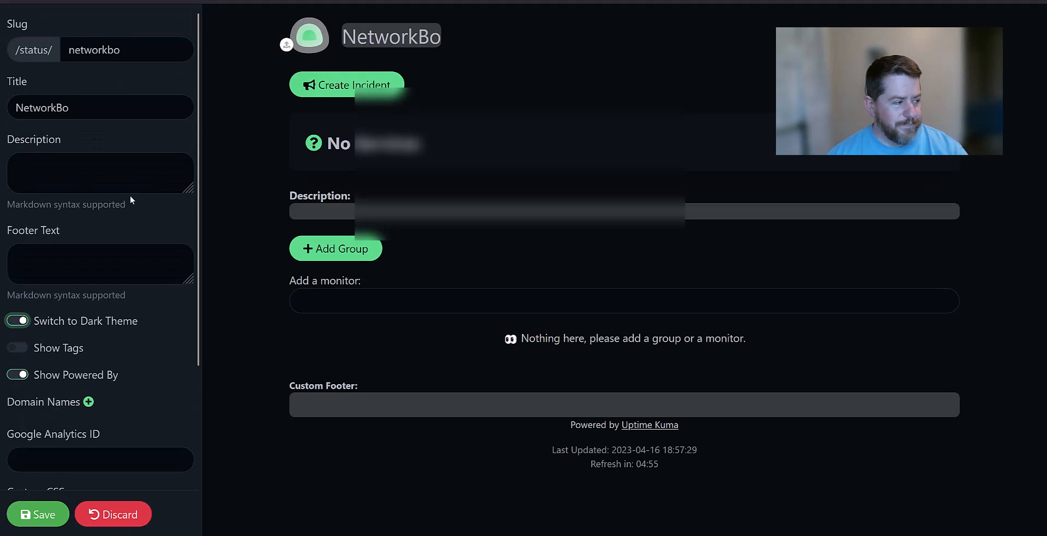
{"action": "left_click", "coordinate": [624, 300]}
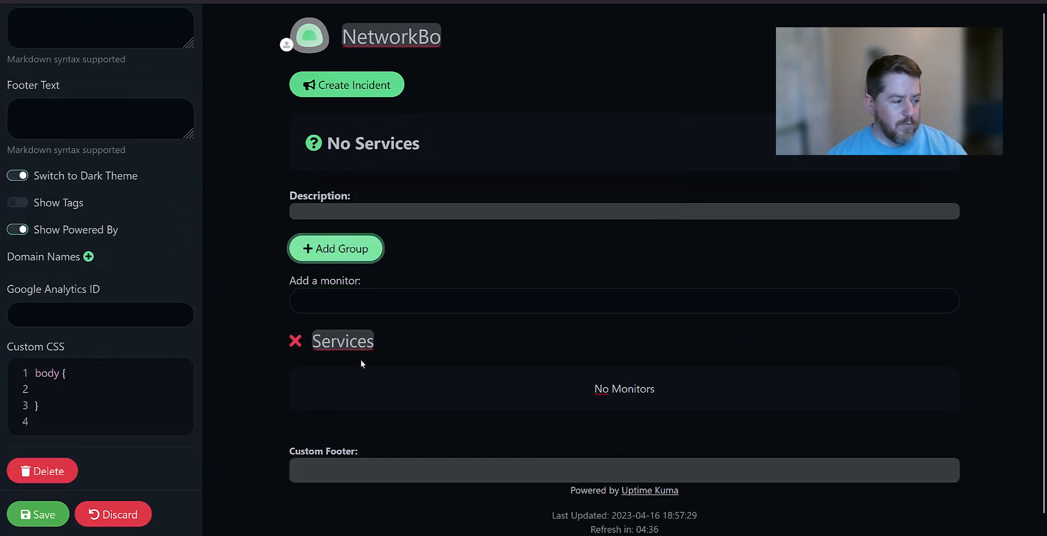
{"action": "double_click", "coordinate": [343, 341]}
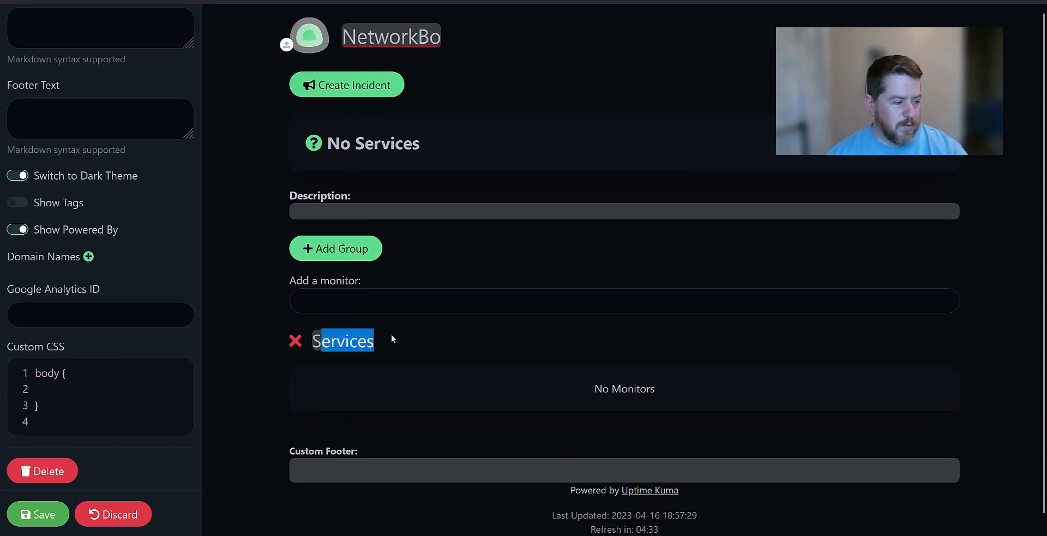
{"action": "type", "text": "Web"}
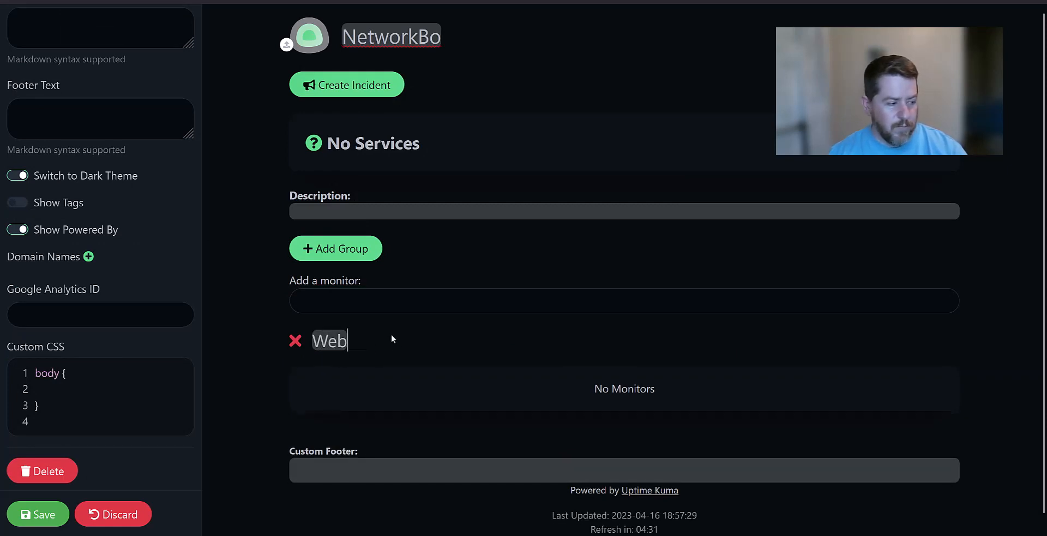
{"action": "type", "text": "site"}
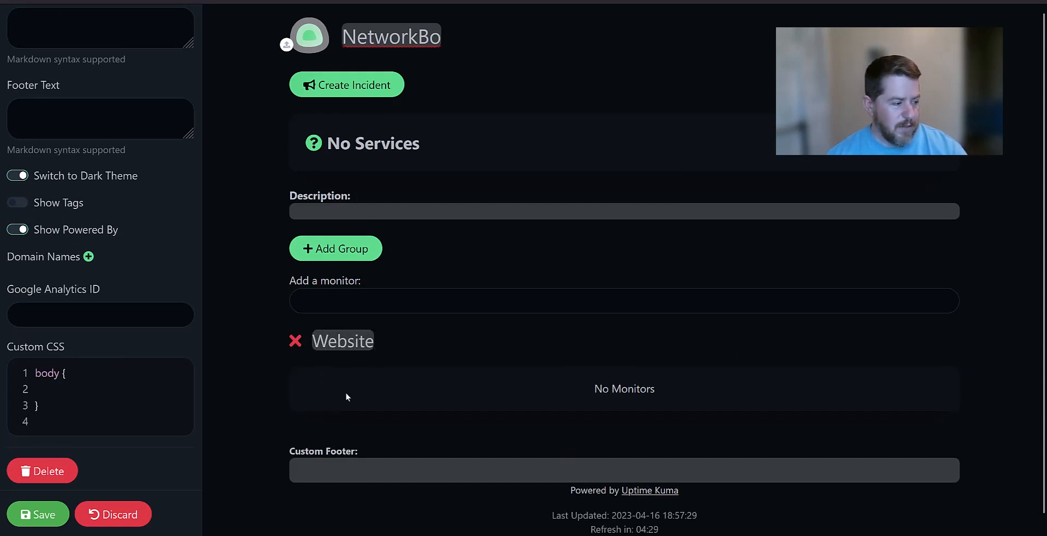
{"action": "mouse_move", "coordinate": [430, 382]}
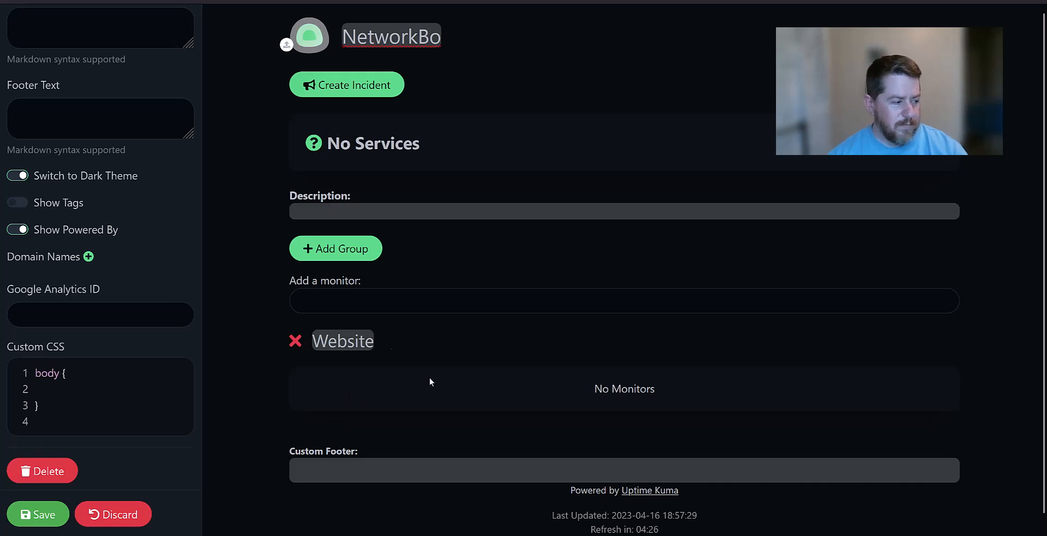
{"action": "left_click", "coordinate": [624, 300]}
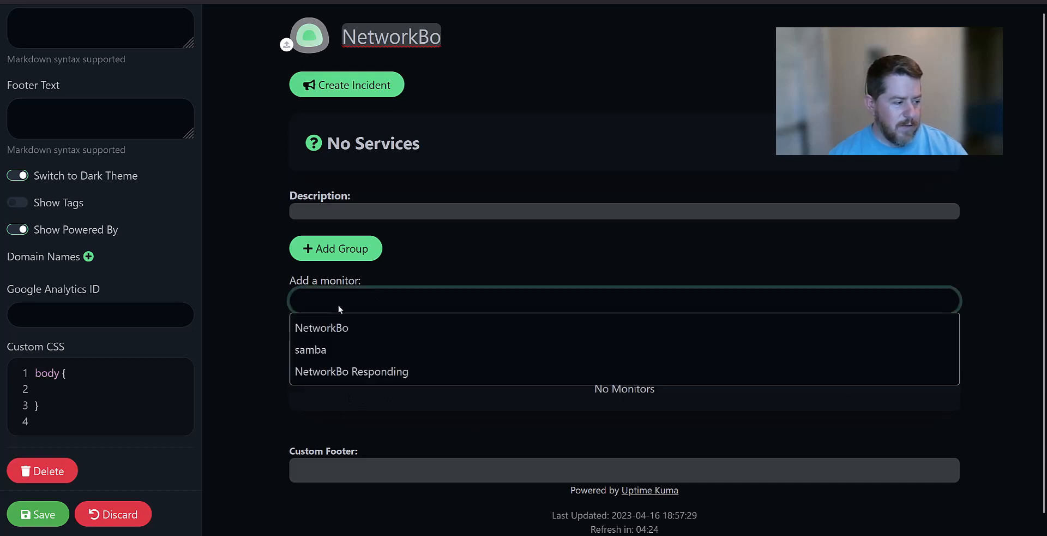
{"action": "left_click", "coordinate": [321, 327]}
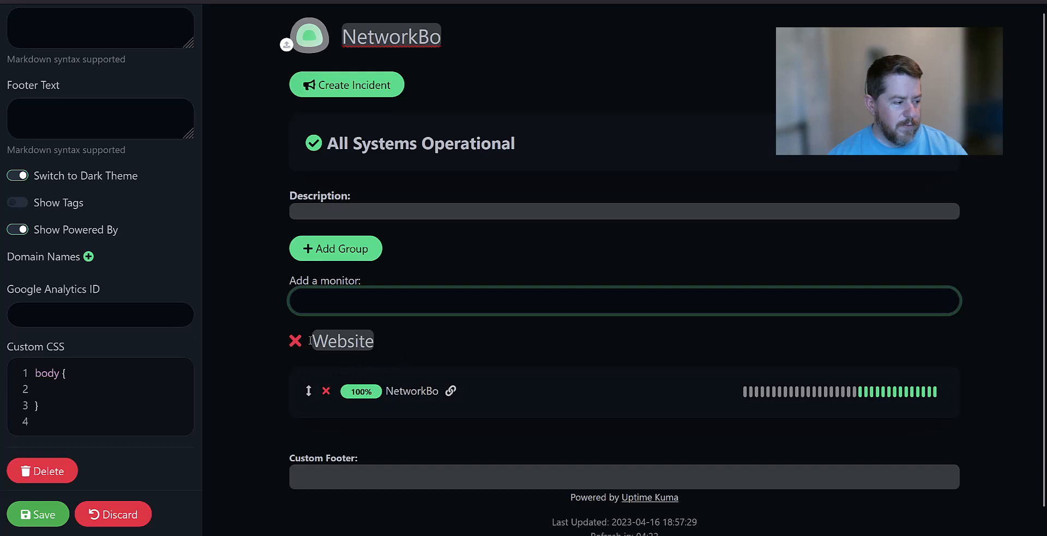
Step: Add a Docker group above Website holding the samba monitor
{"action": "left_click", "coordinate": [335, 247]}
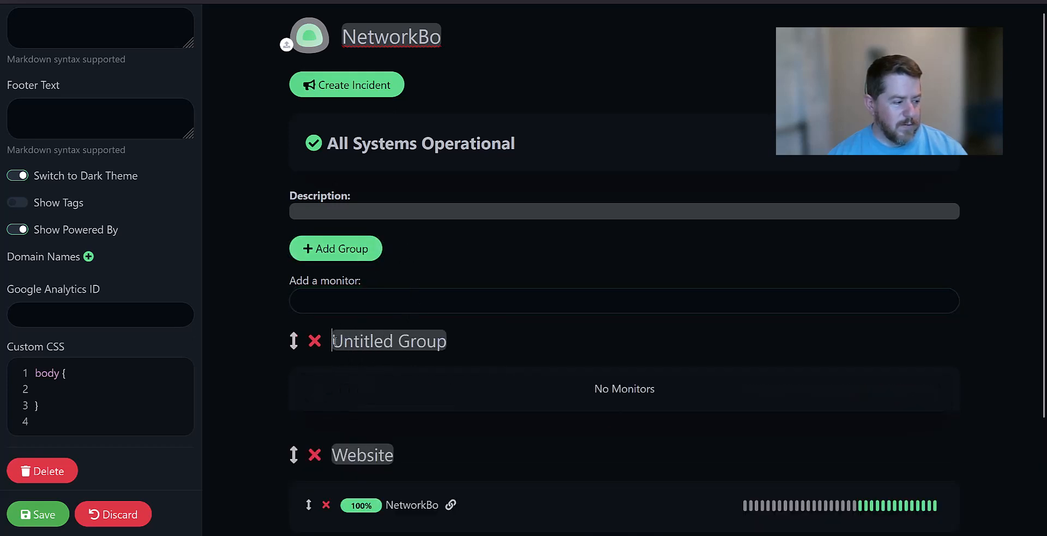
{"action": "type", "text": "Docker"}
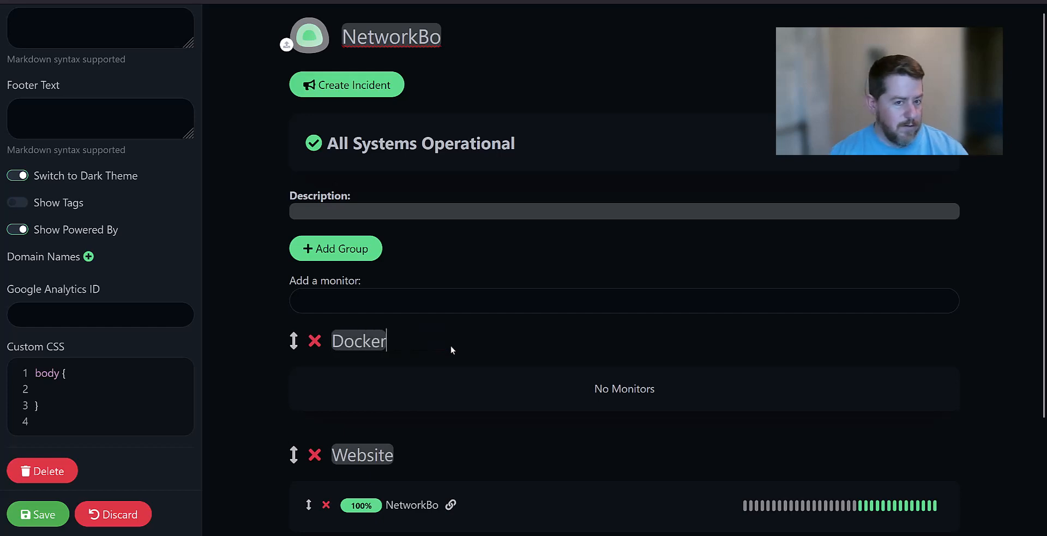
{"action": "left_click", "coordinate": [623, 300]}
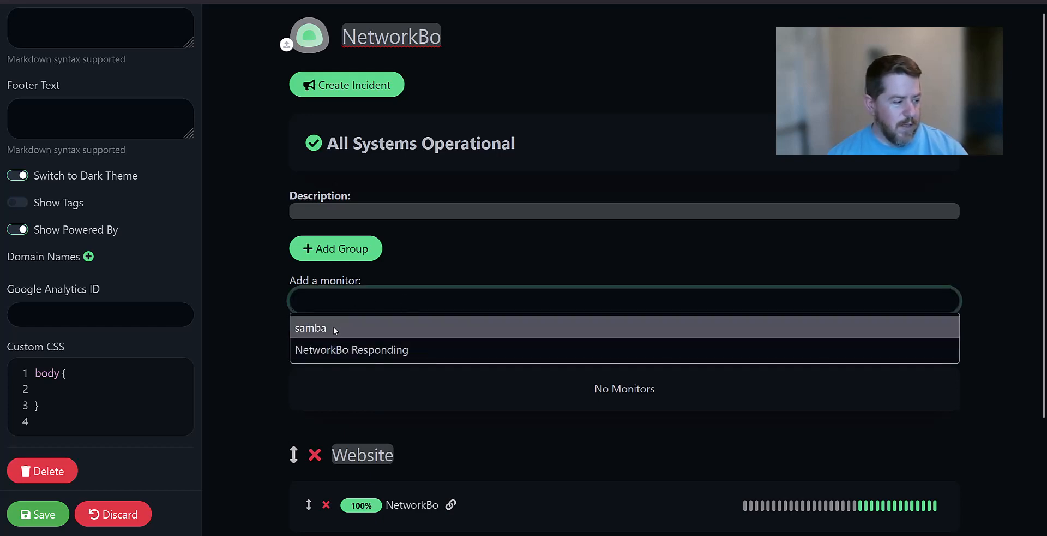
{"action": "left_click", "coordinate": [310, 329]}
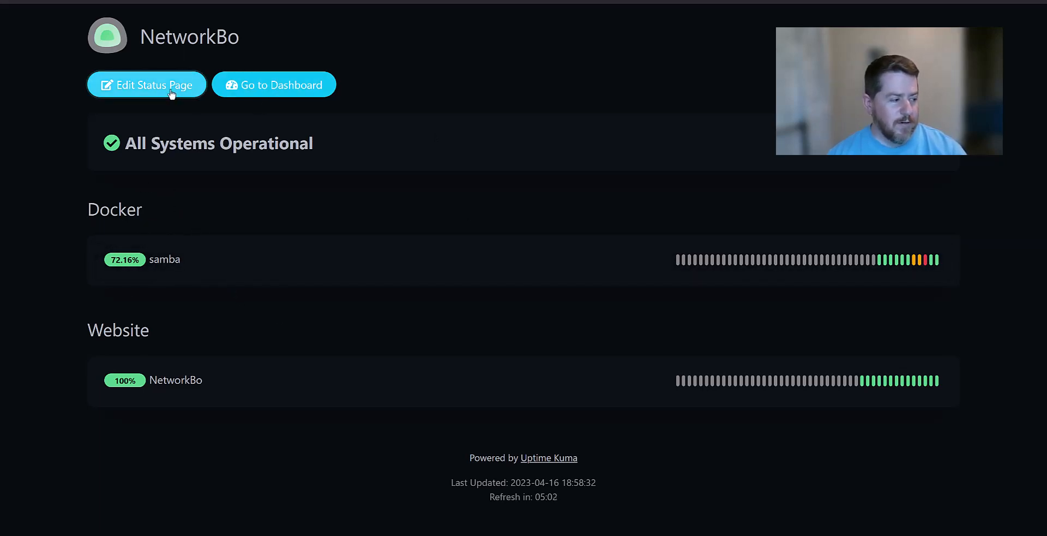
Step: Reopen the status page editor and add NetworkBo Responding to the Website group
{"action": "left_click", "coordinate": [145, 85]}
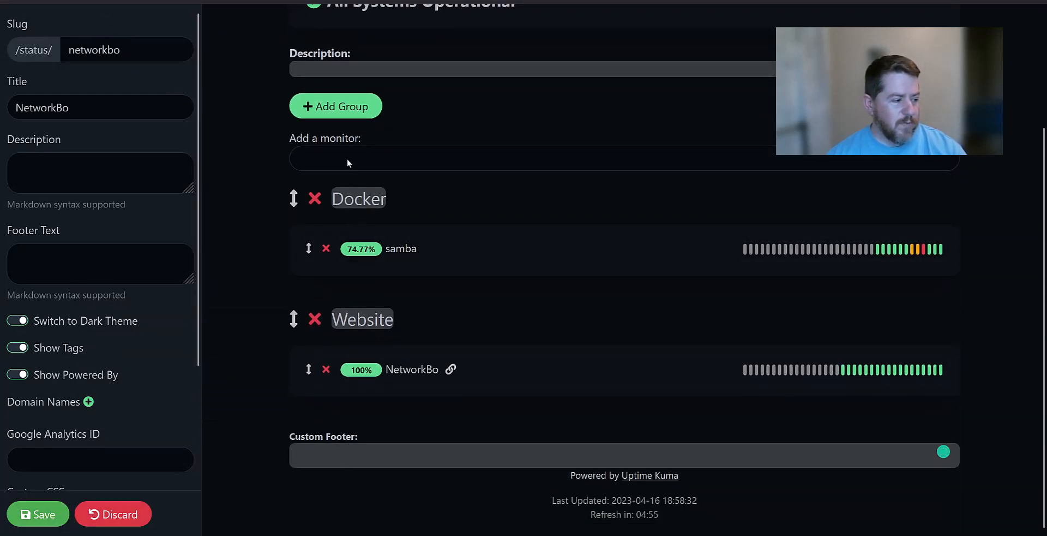
{"action": "left_click", "coordinate": [621, 158]}
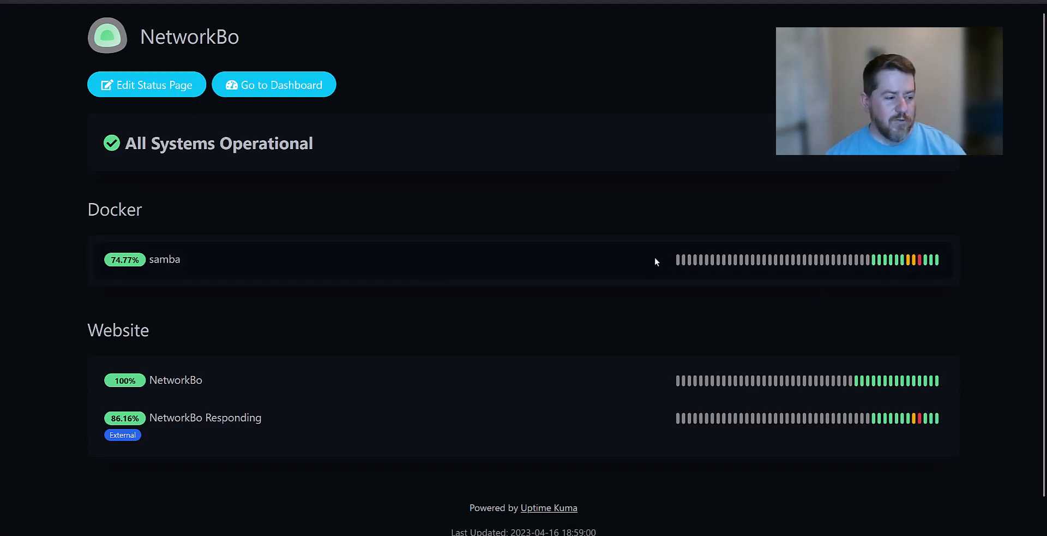
{"action": "mouse_move", "coordinate": [917, 264]}
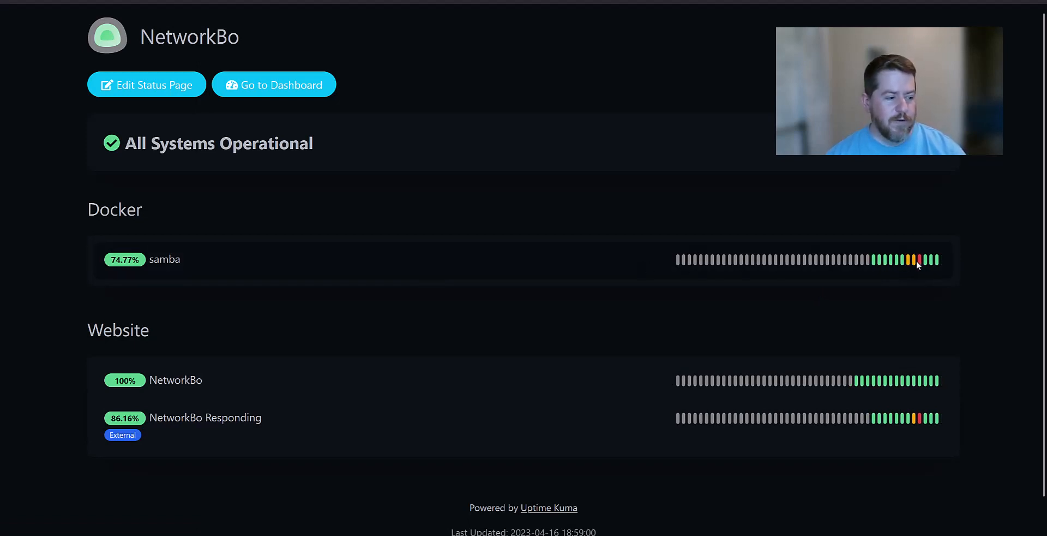
{"action": "mouse_move", "coordinate": [787, 254]}
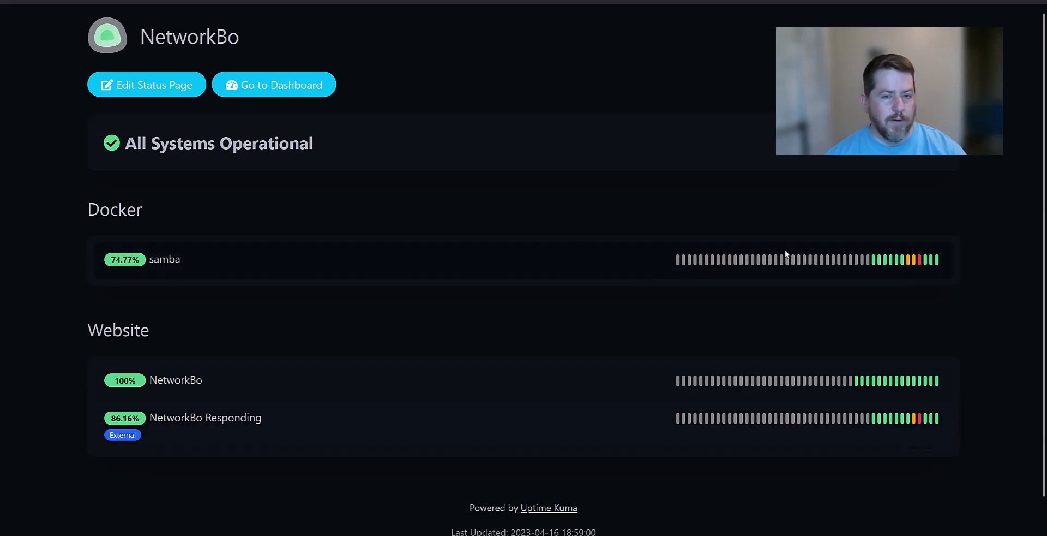
{"action": "mouse_move", "coordinate": [608, 56]}
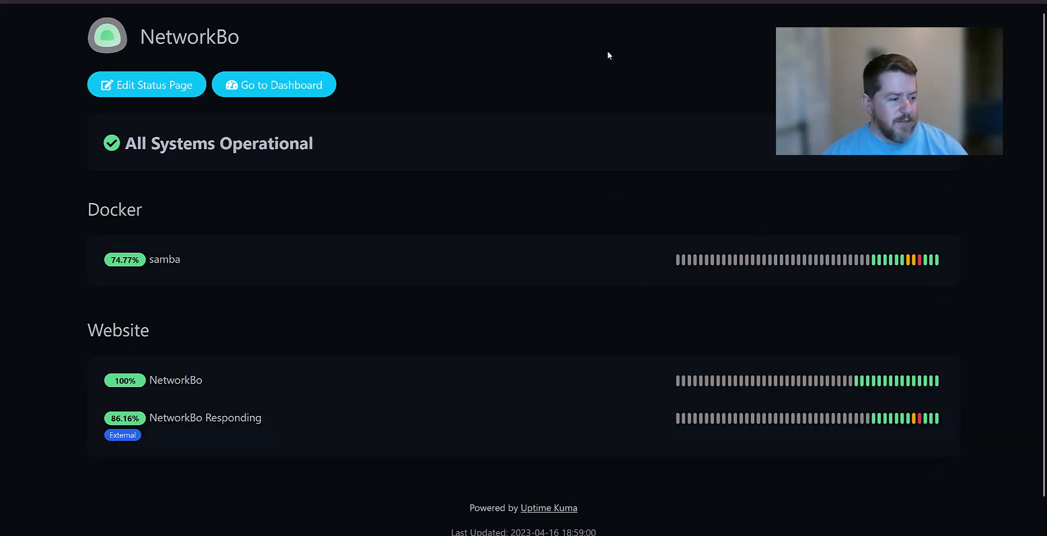
{"action": "mouse_move", "coordinate": [166, 87]}
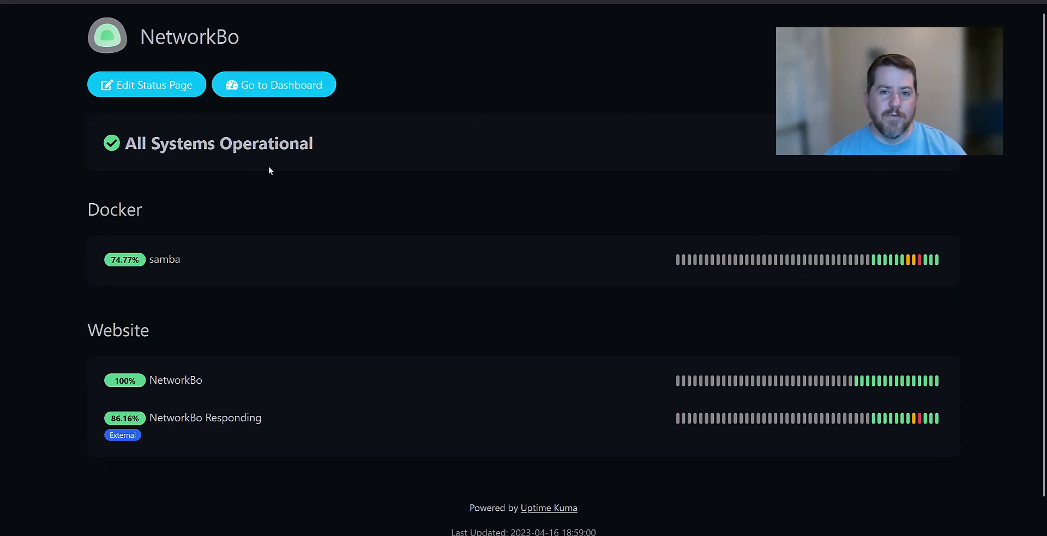
{"action": "mouse_move", "coordinate": [336, 147]}
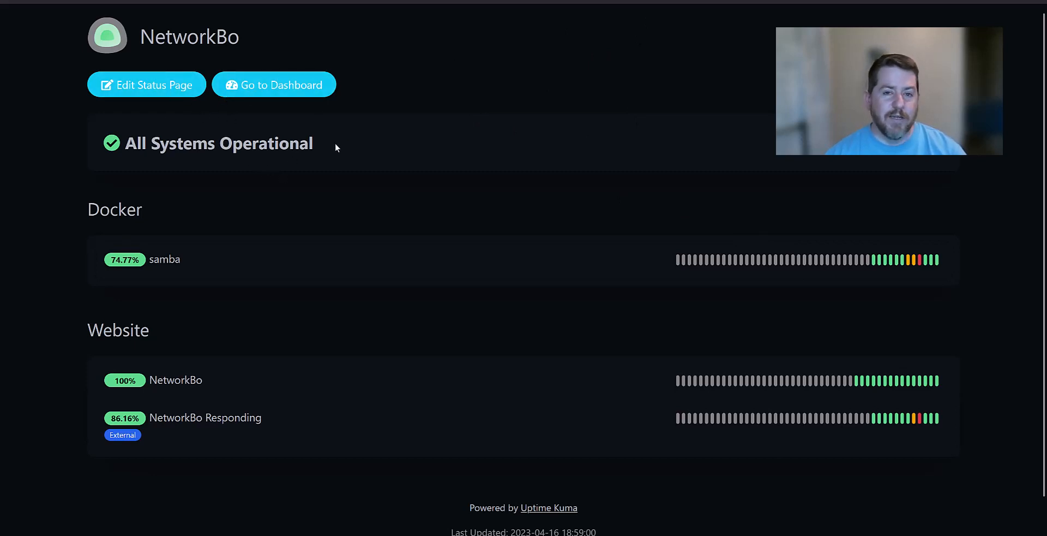